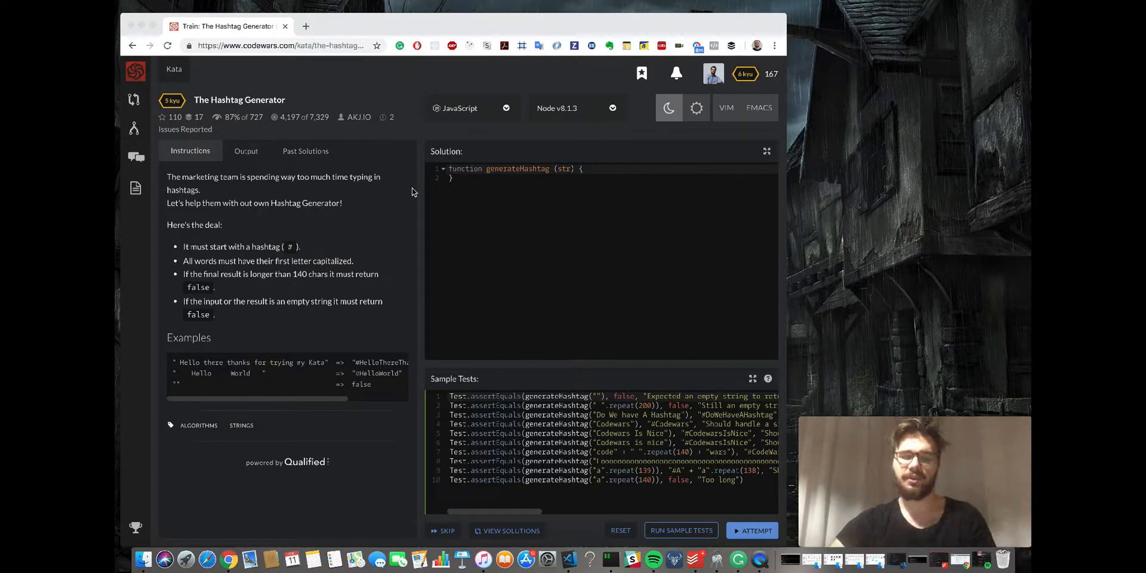
{"action": "mouse_move", "coordinate": [423, 178]}
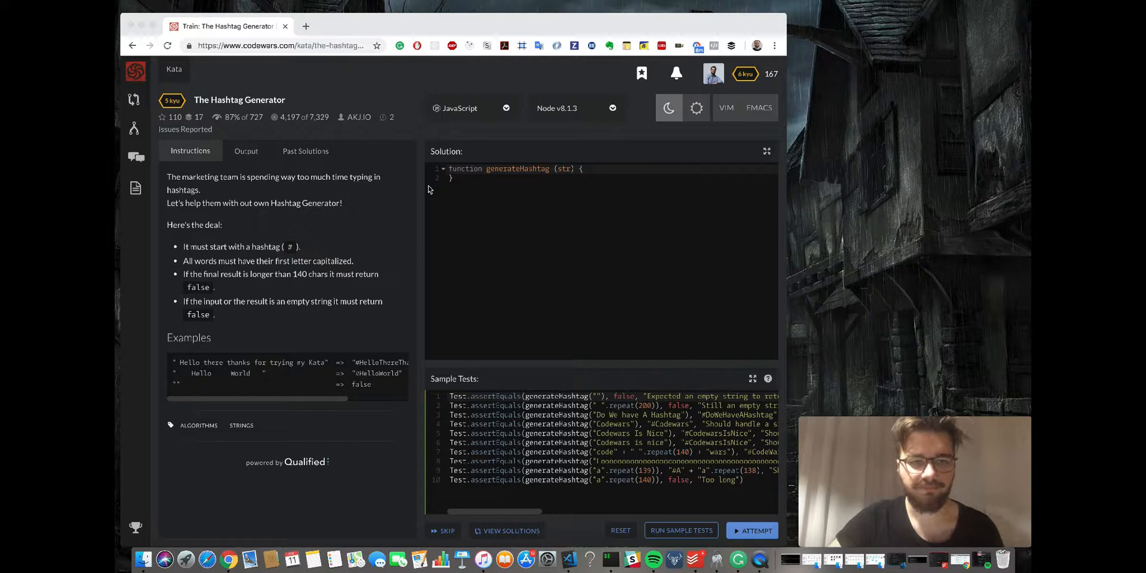
{"action": "mouse_move", "coordinate": [455, 203]}
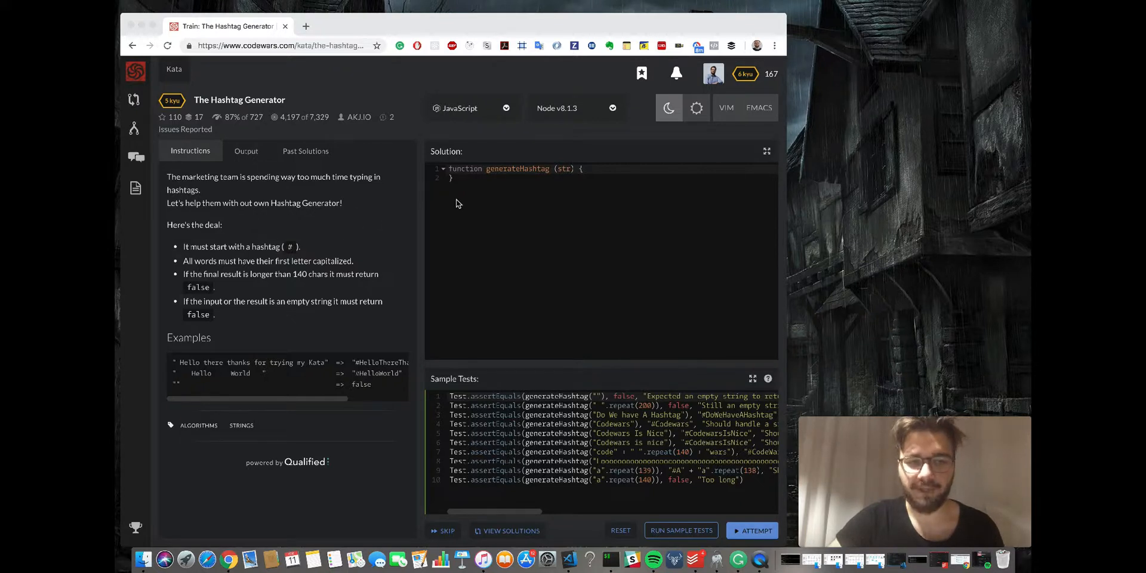
{"action": "mouse_move", "coordinate": [311, 377]}
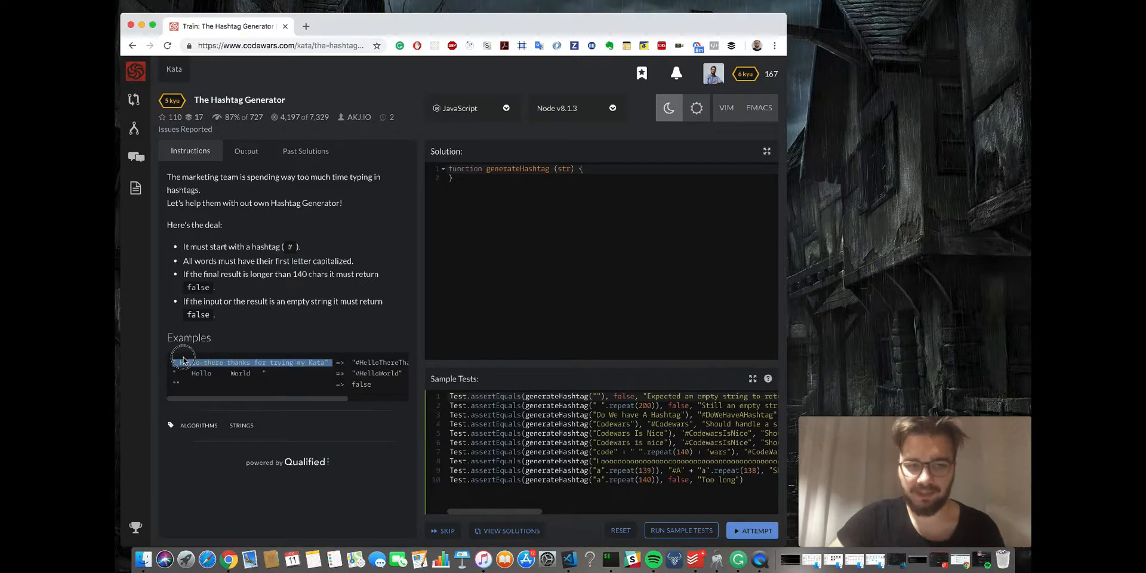
{"action": "mouse_move", "coordinate": [266, 401]}
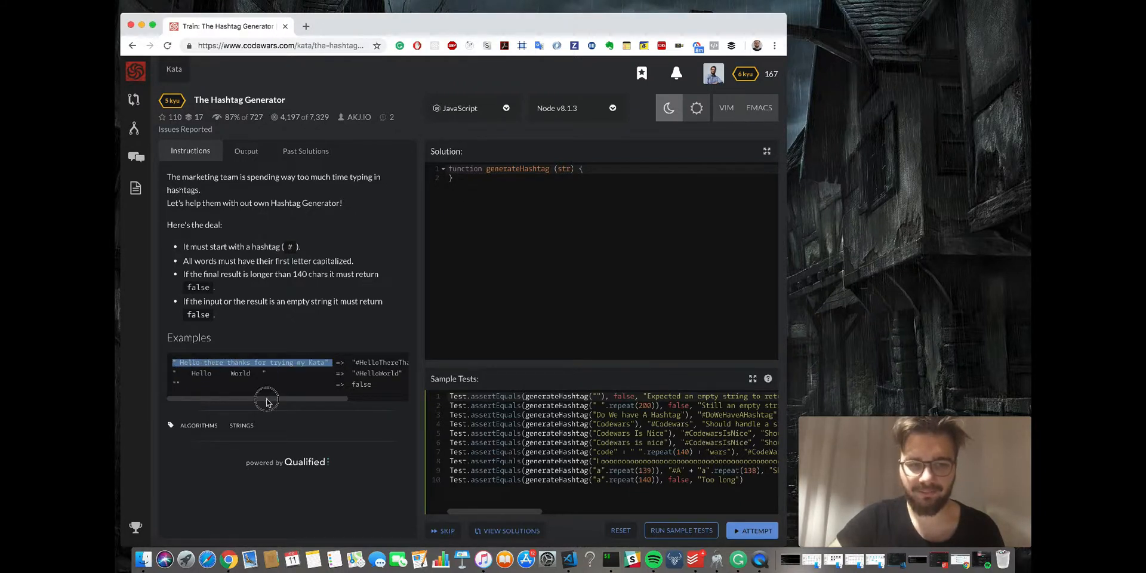
- Walk through the trim() example on the reference sheet and move on to the slice() example
{"action": "scroll", "scroll_direction": "right", "scroll_amount": 3}
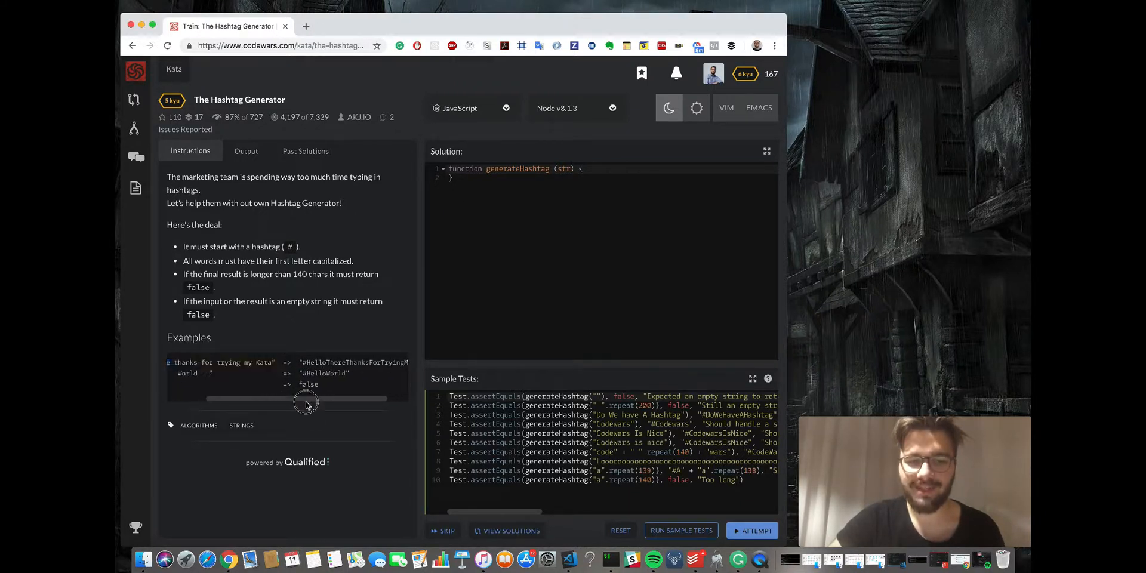
{"action": "scroll", "scroll_direction": "left", "scroll_amount": 3}
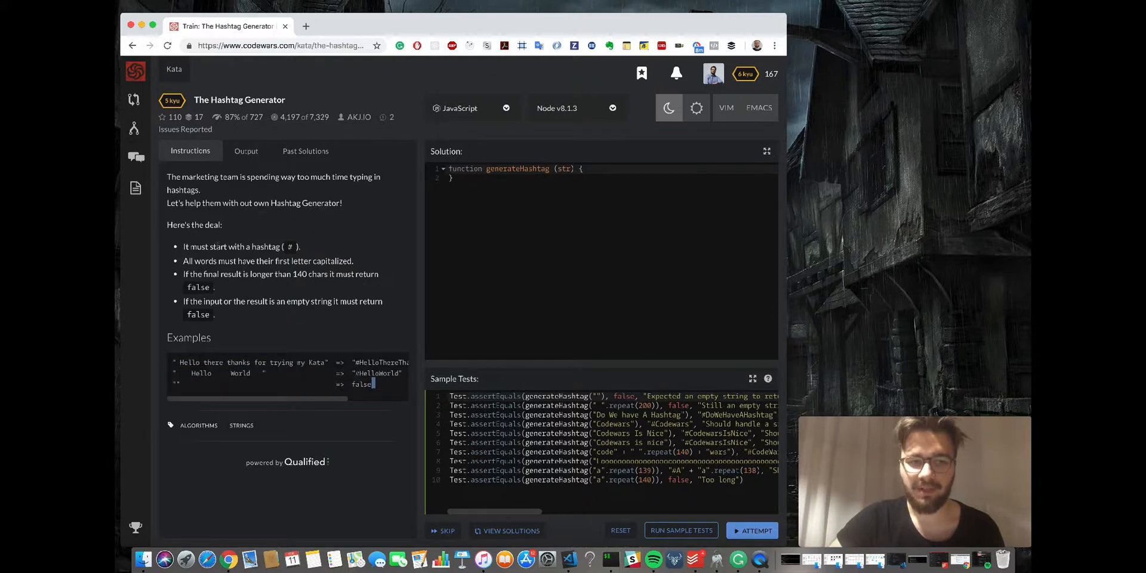
{"action": "left_click_drag", "start_coordinate": [167, 225], "coordinate": [213, 314]}
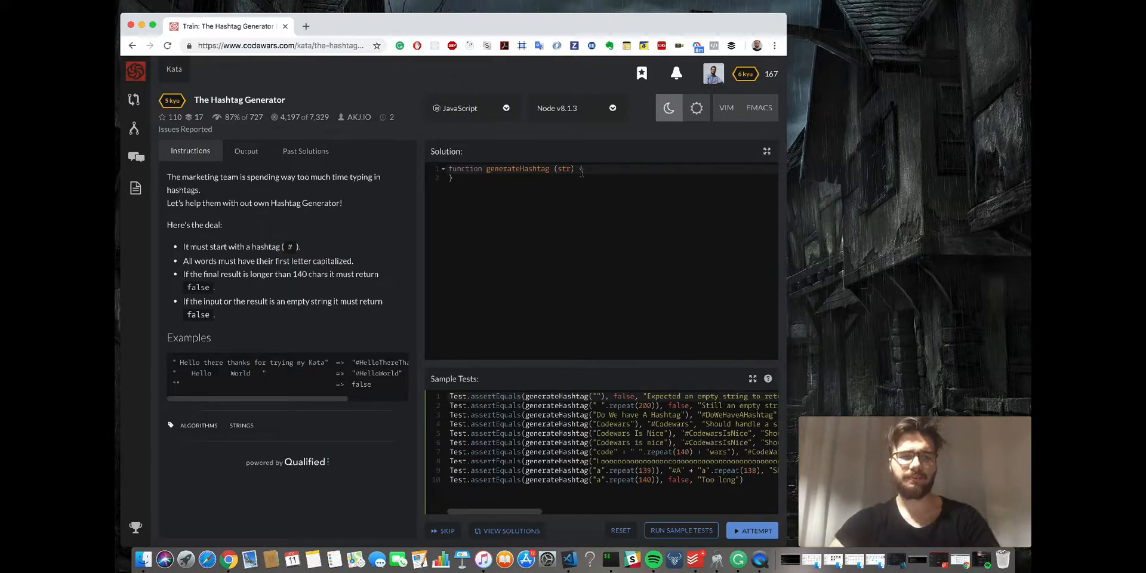
{"action": "mouse_move", "coordinate": [265, 244]}
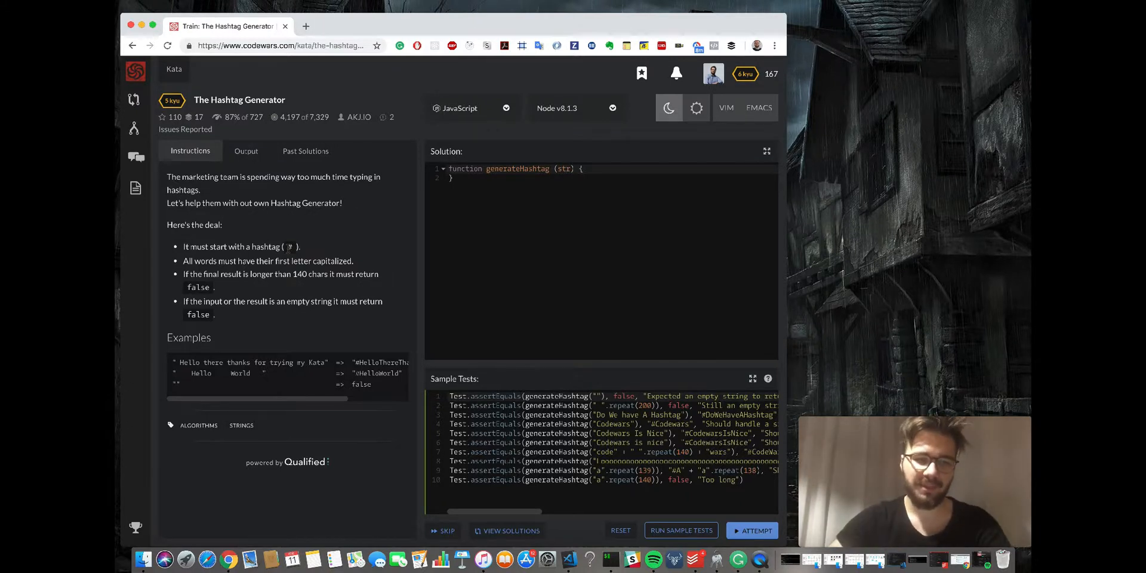
{"action": "left_click_drag", "start_coordinate": [184, 274], "coordinate": [214, 287]}
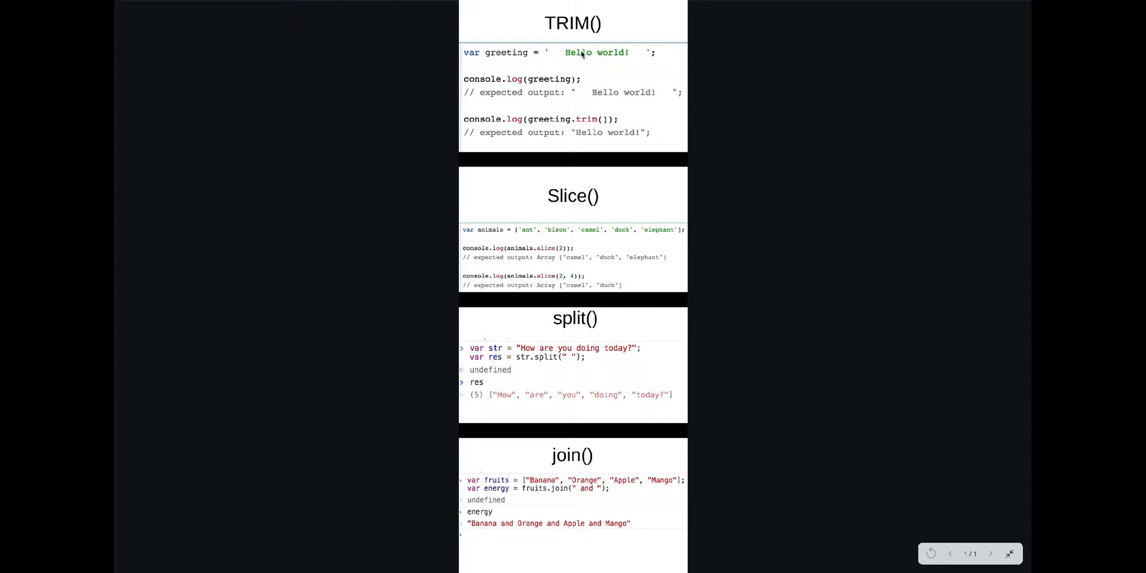
{"action": "mouse_move", "coordinate": [671, 59]}
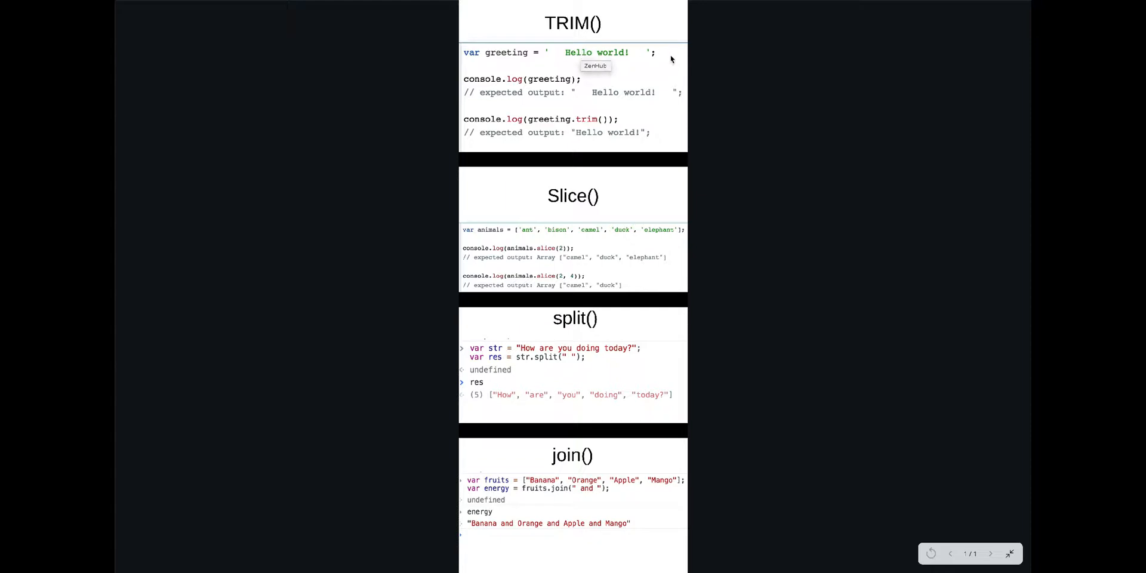
{"action": "mouse_move", "coordinate": [638, 53]}
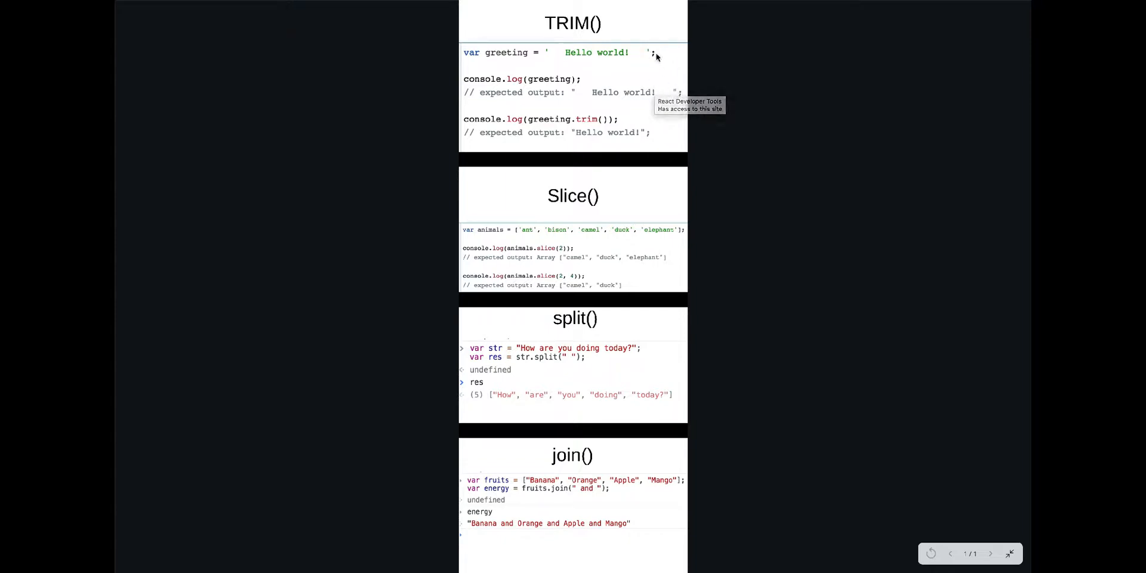
{"action": "mouse_move", "coordinate": [576, 59]}
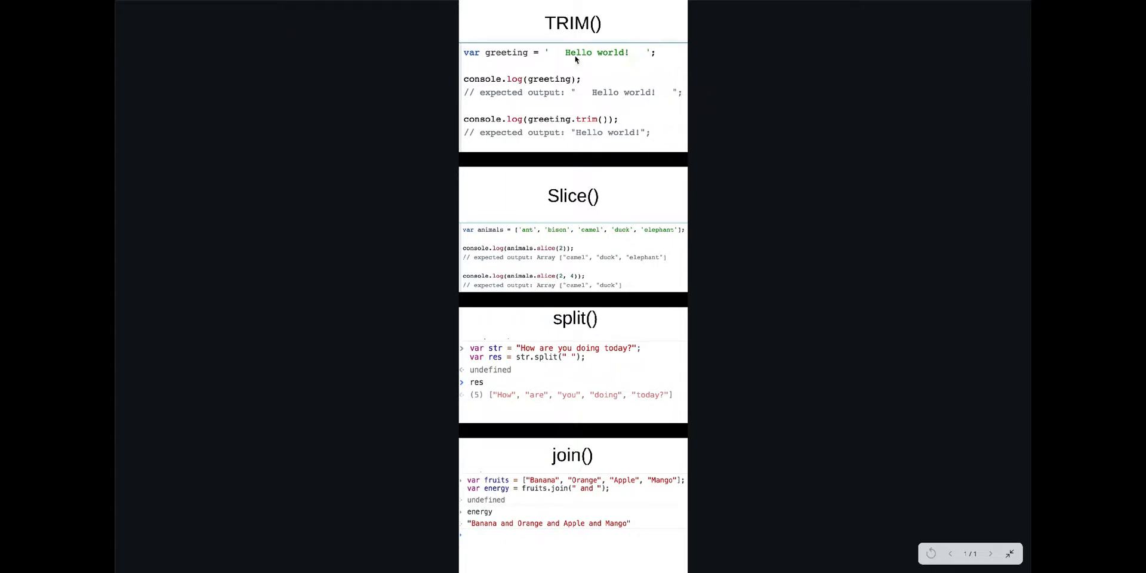
{"action": "mouse_move", "coordinate": [592, 133]}
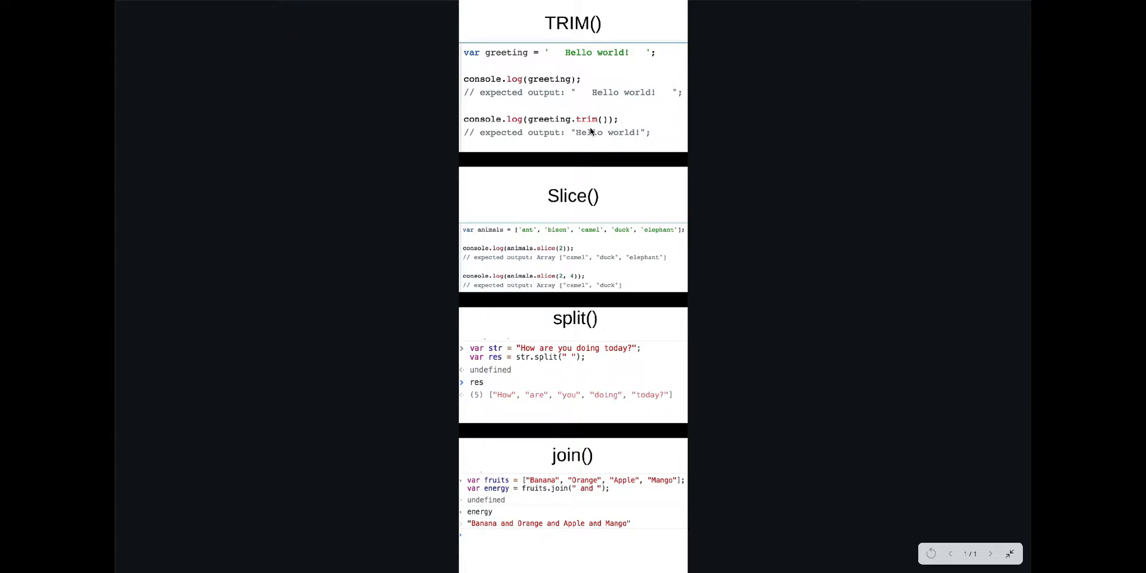
{"action": "mouse_move", "coordinate": [619, 93]}
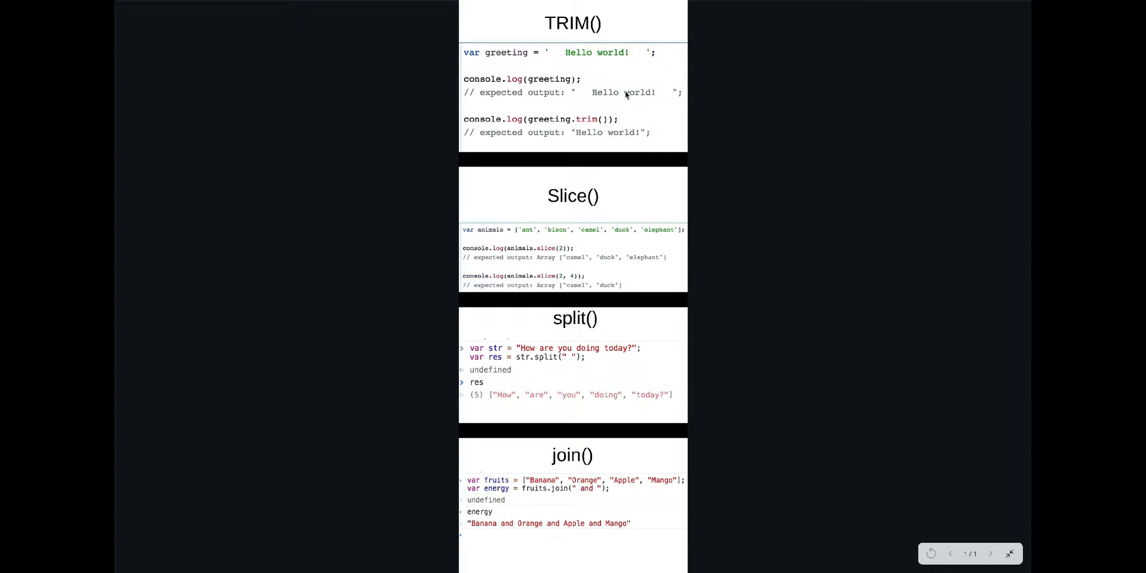
{"action": "mouse_move", "coordinate": [646, 86]}
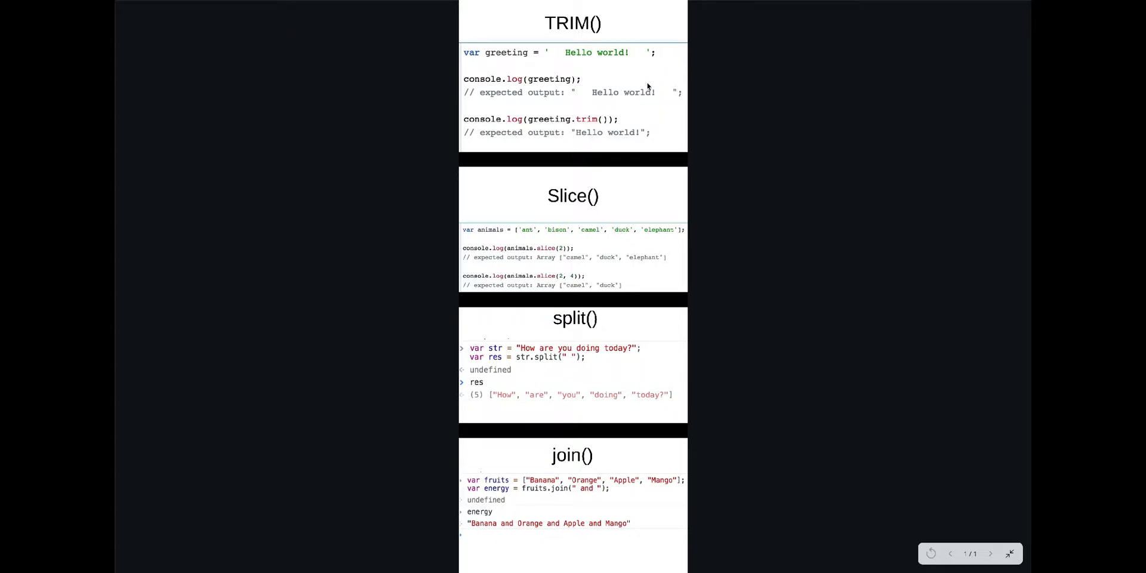
{"action": "mouse_move", "coordinate": [626, 105]}
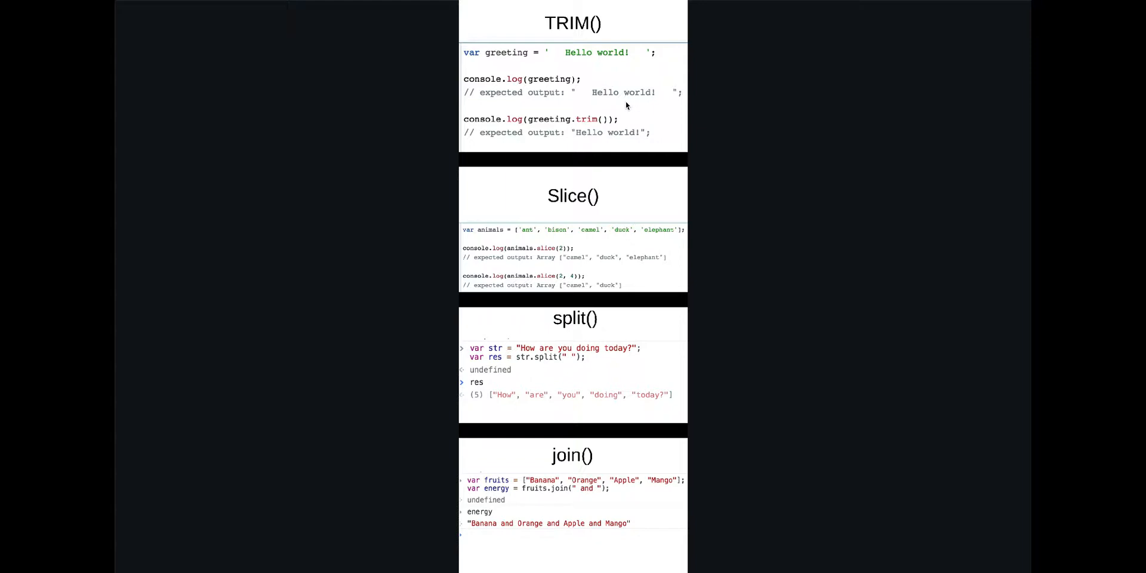
{"action": "mouse_move", "coordinate": [617, 107]}
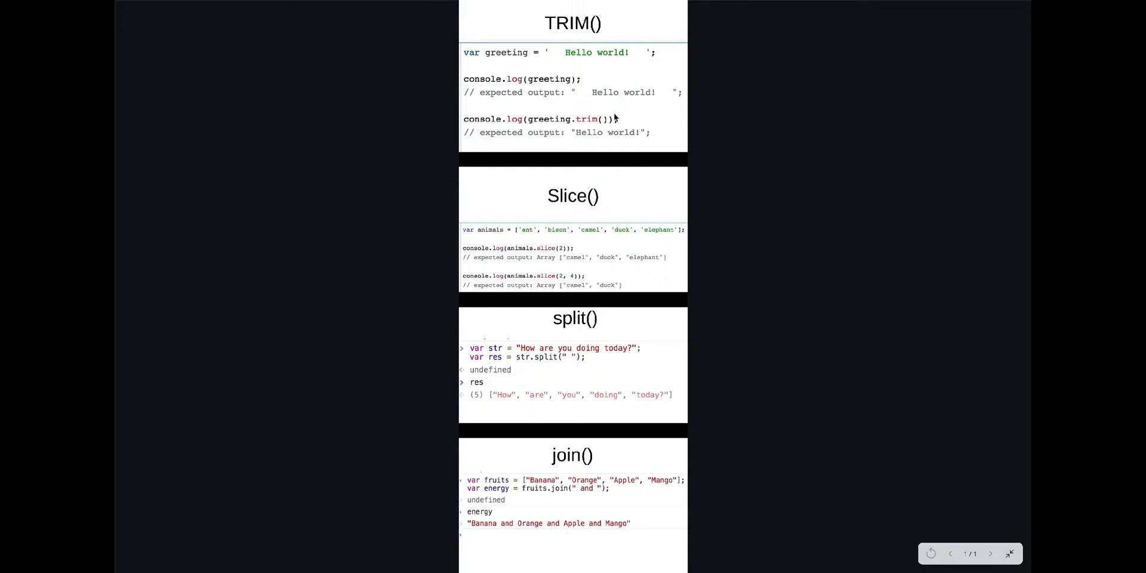
{"action": "mouse_move", "coordinate": [549, 191]}
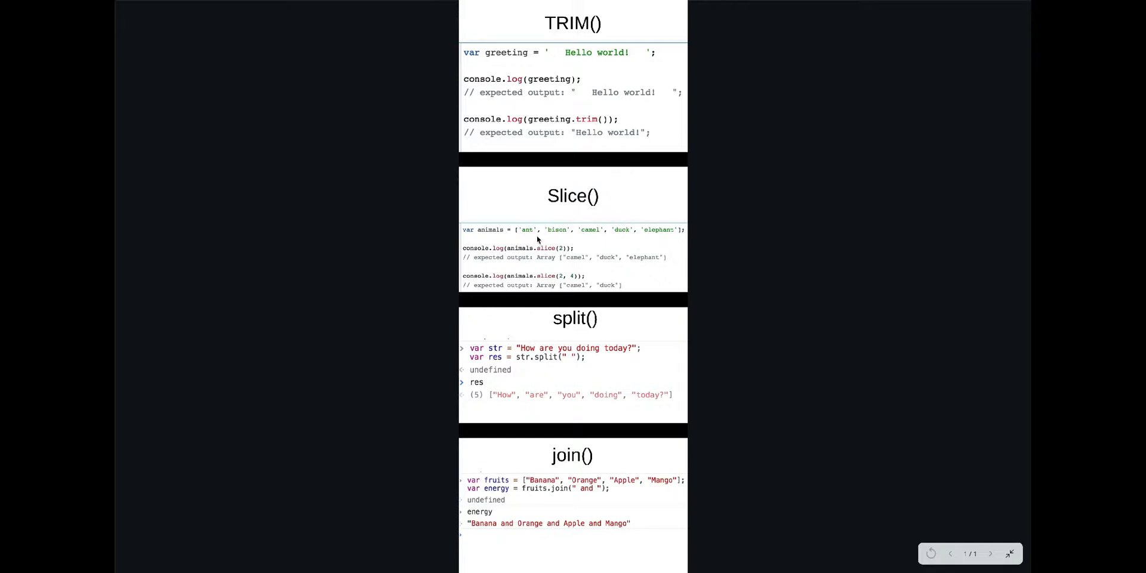
{"action": "mouse_move", "coordinate": [553, 237]}
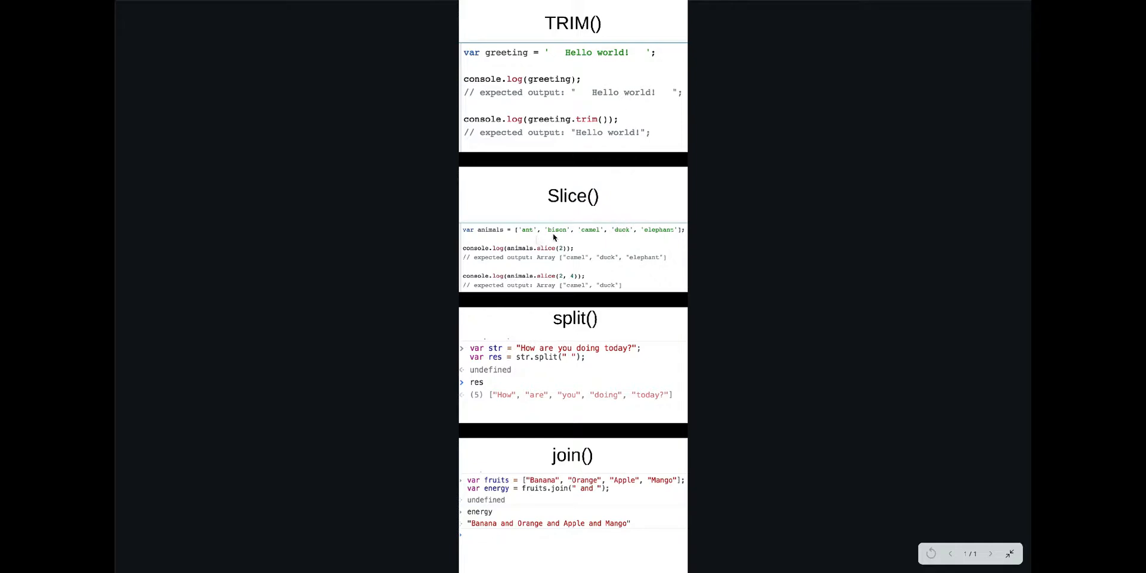
{"action": "mouse_move", "coordinate": [542, 249]}
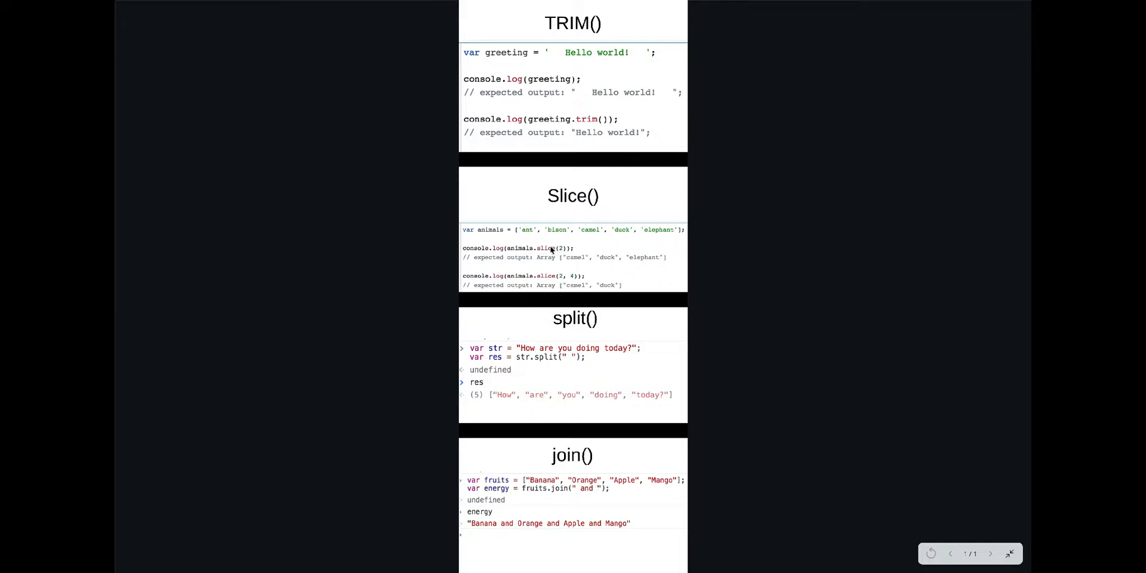
{"action": "mouse_move", "coordinate": [523, 238]}
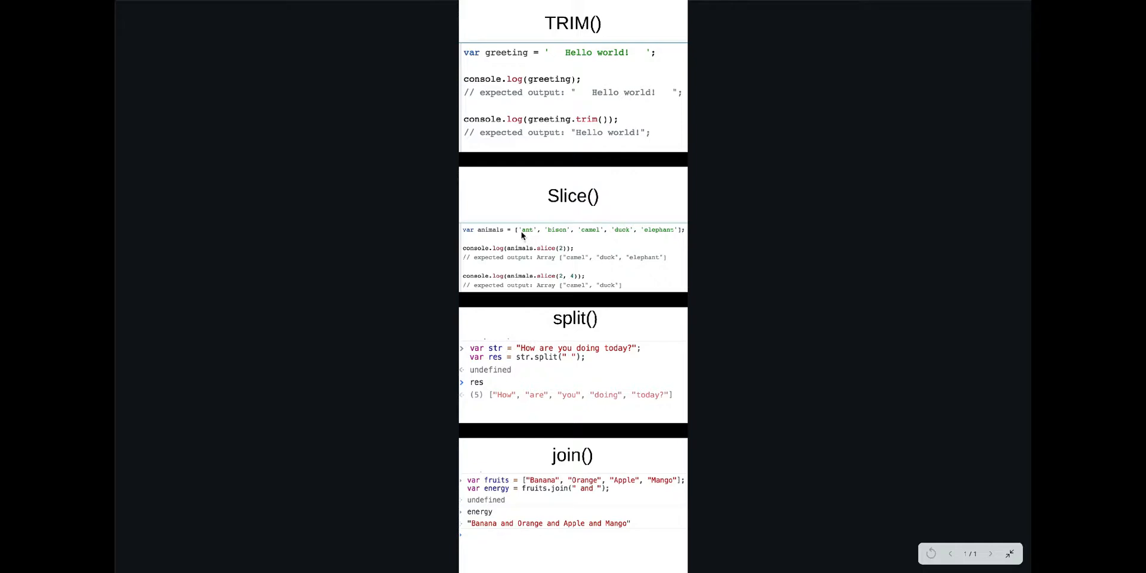
{"action": "mouse_move", "coordinate": [577, 235]}
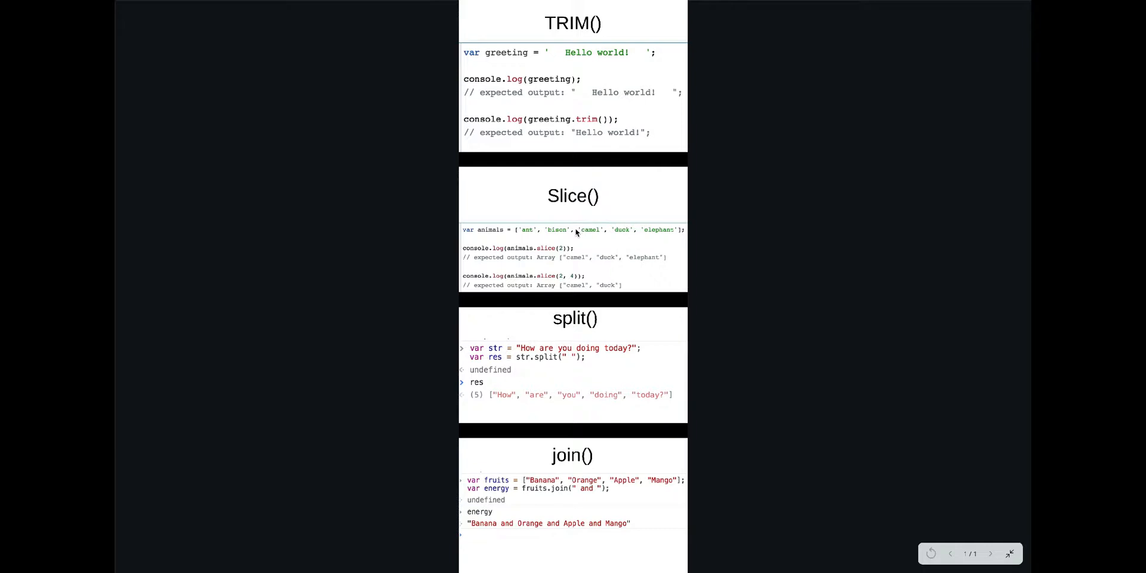
{"action": "mouse_move", "coordinate": [591, 240]}
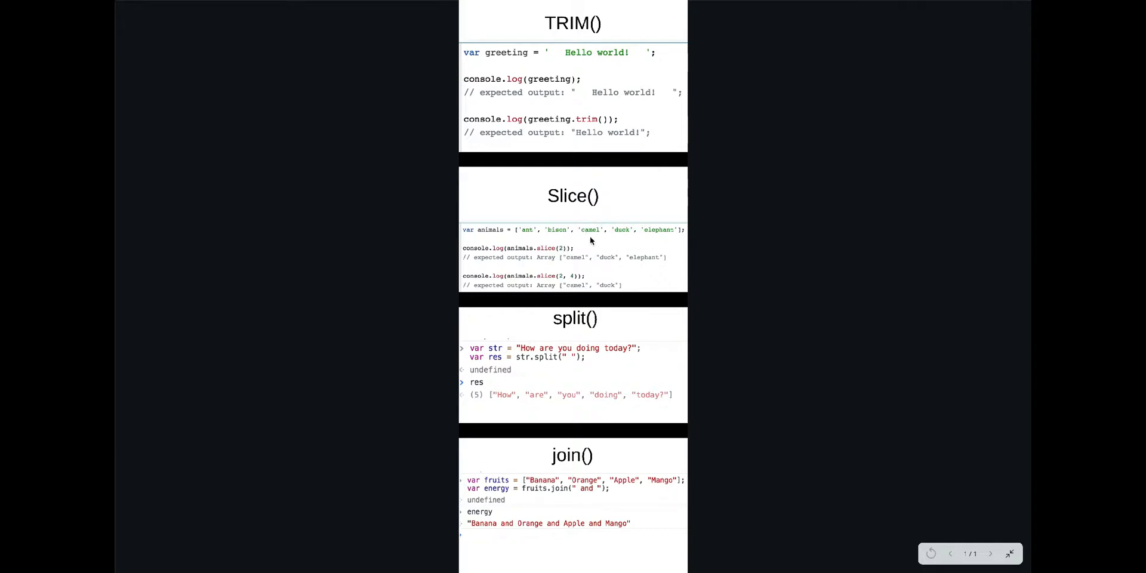
{"action": "mouse_move", "coordinate": [571, 285]}
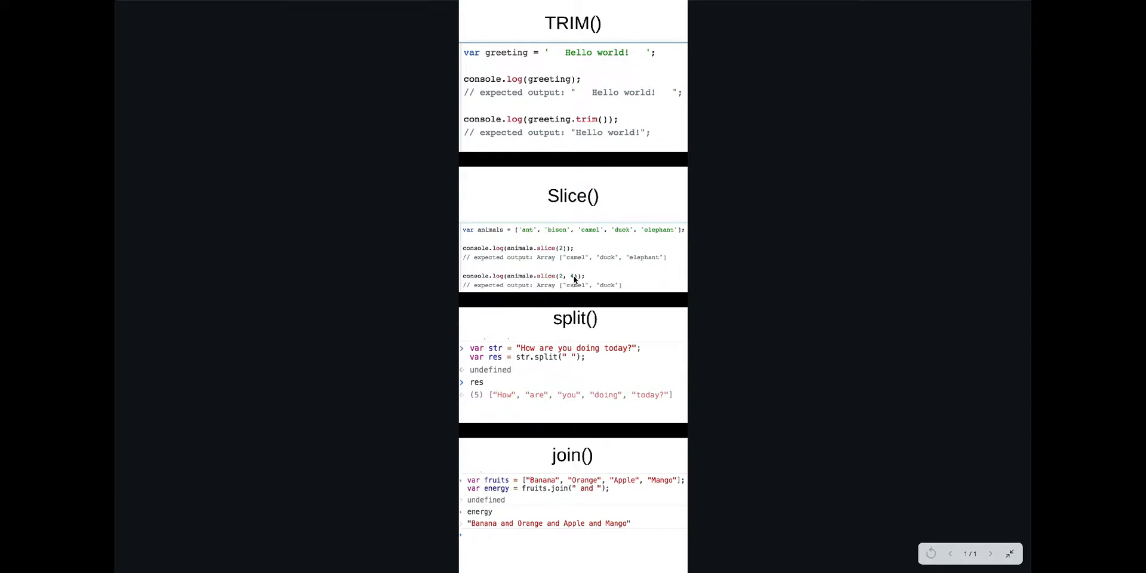
{"action": "mouse_move", "coordinate": [517, 230]}
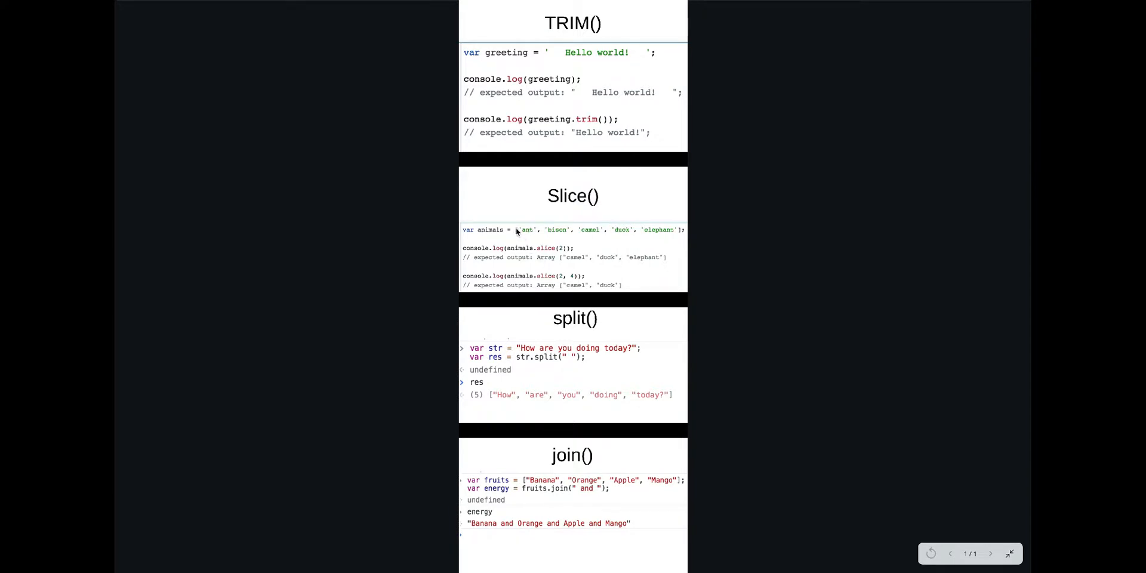
{"action": "mouse_move", "coordinate": [525, 239]}
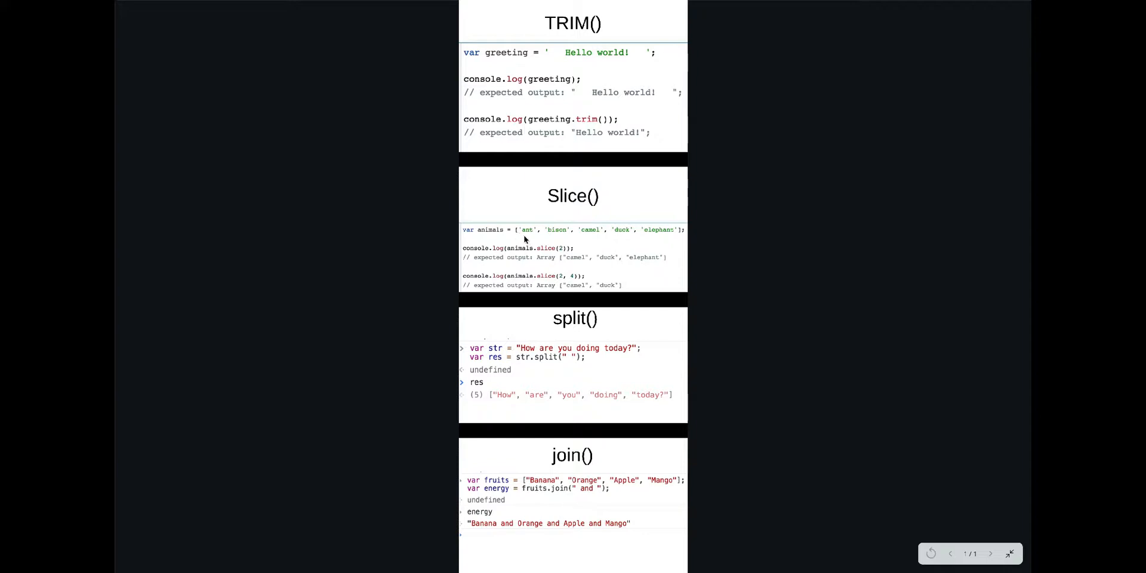
{"action": "mouse_move", "coordinate": [594, 241]}
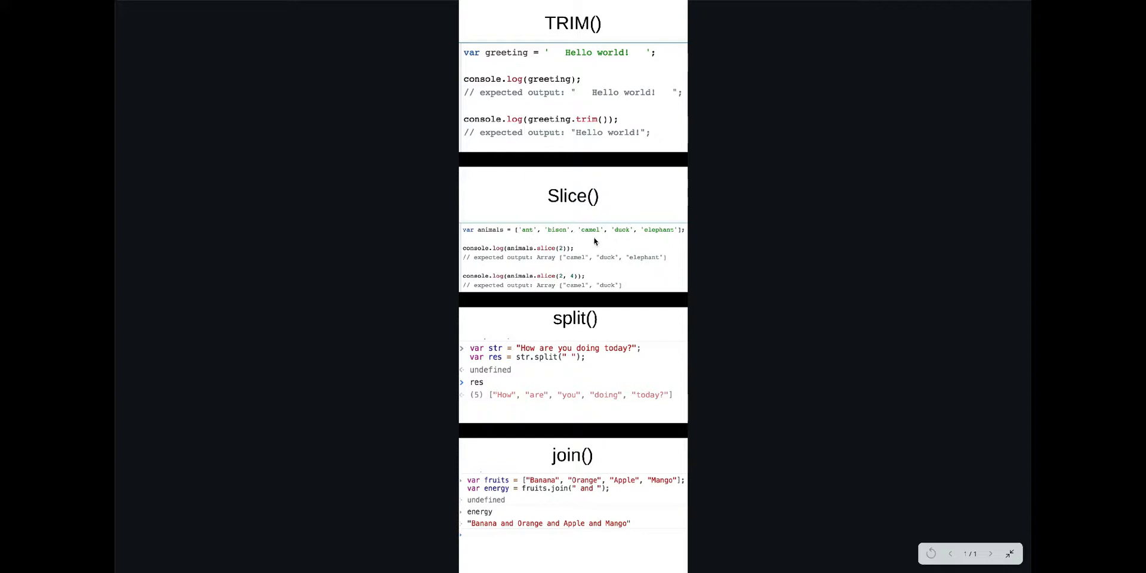
{"action": "mouse_move", "coordinate": [635, 228]}
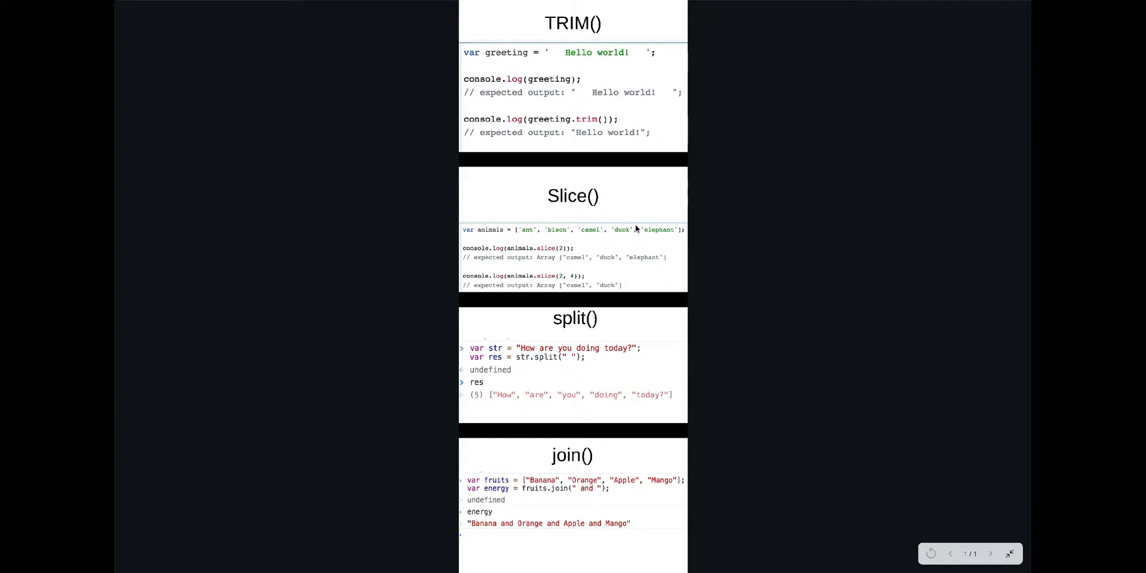
{"action": "mouse_move", "coordinate": [575, 227]}
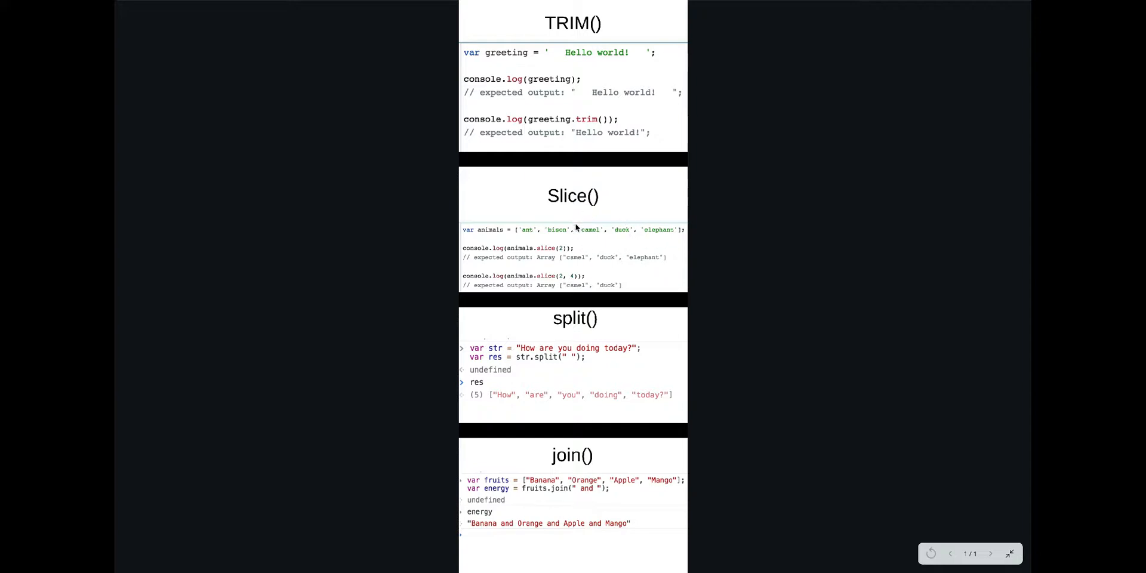
{"action": "mouse_move", "coordinate": [630, 348]}
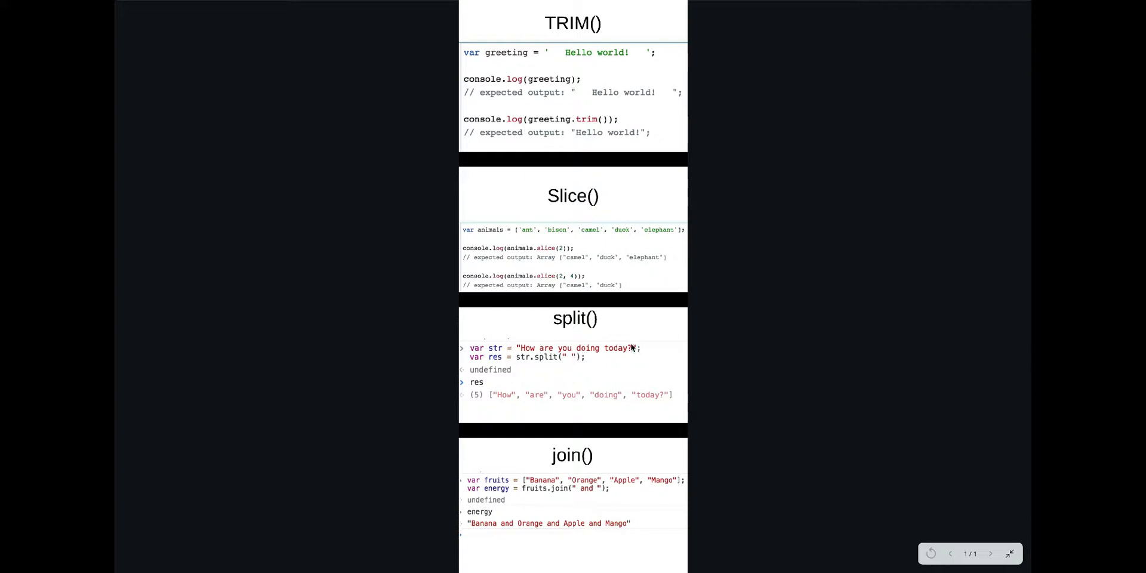
{"action": "mouse_move", "coordinate": [513, 353]}
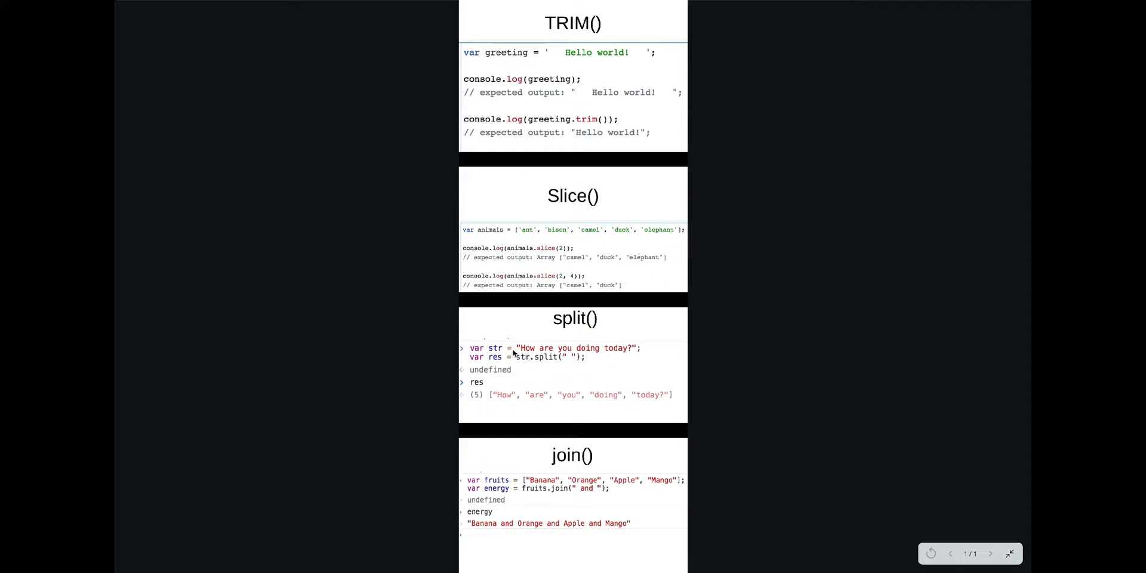
{"action": "mouse_move", "coordinate": [533, 365]}
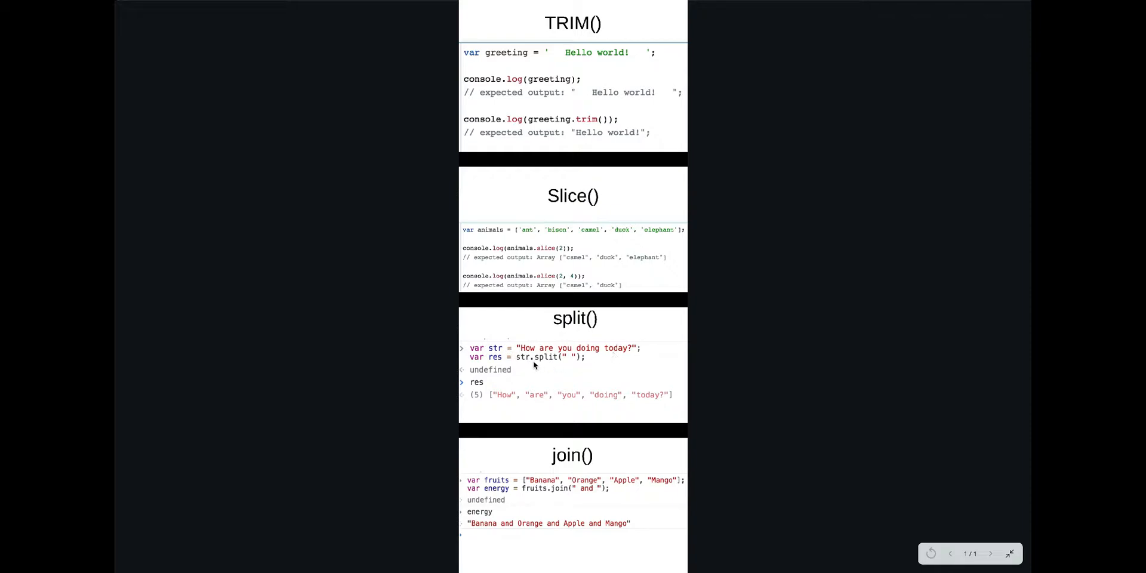
{"action": "mouse_move", "coordinate": [561, 358]}
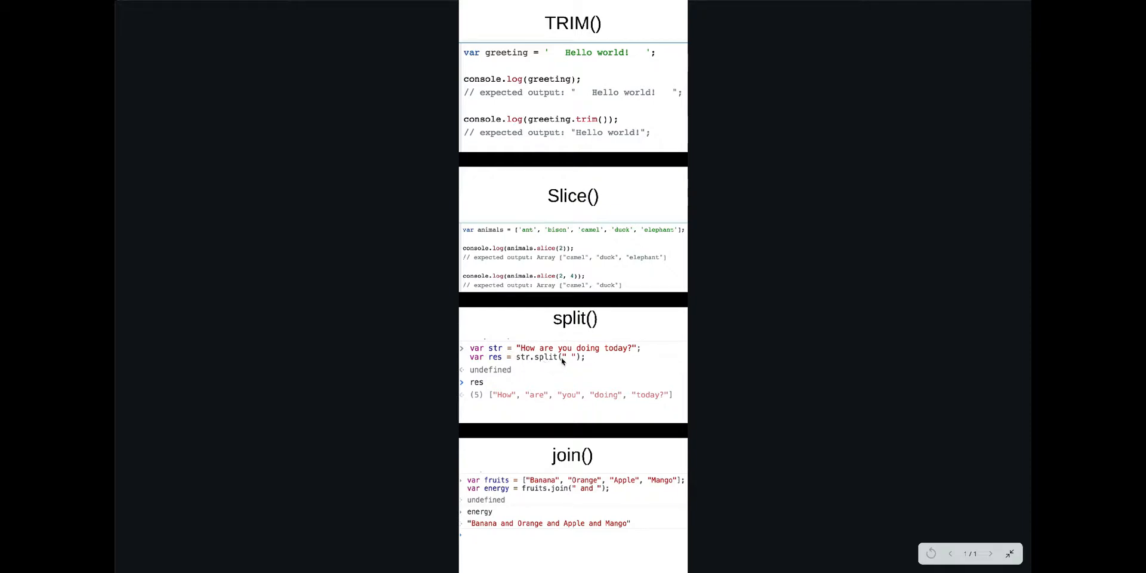
{"action": "mouse_move", "coordinate": [570, 365]}
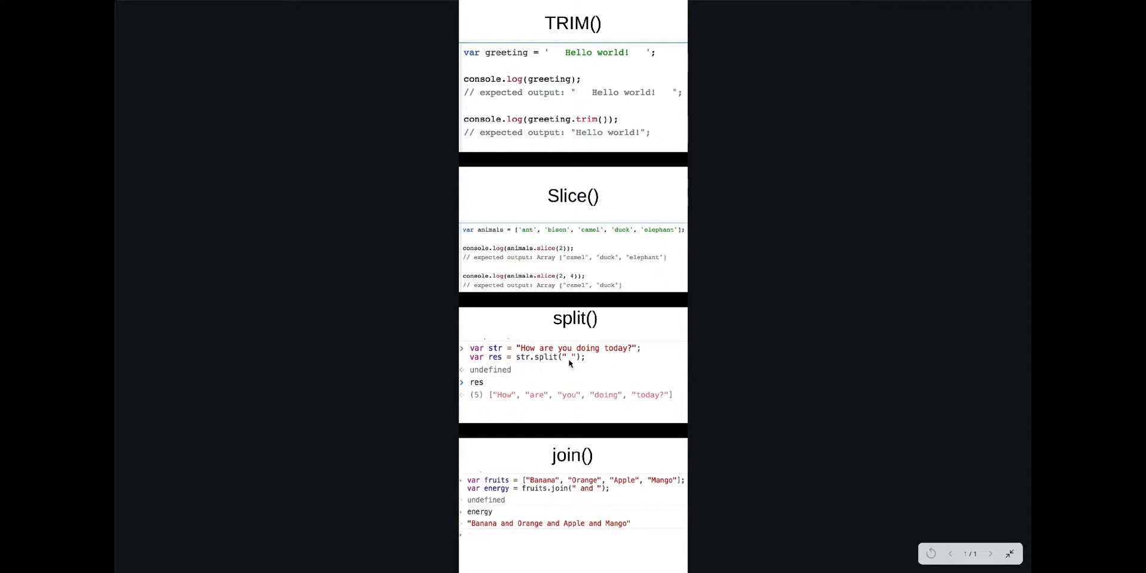
{"action": "mouse_move", "coordinate": [574, 359]}
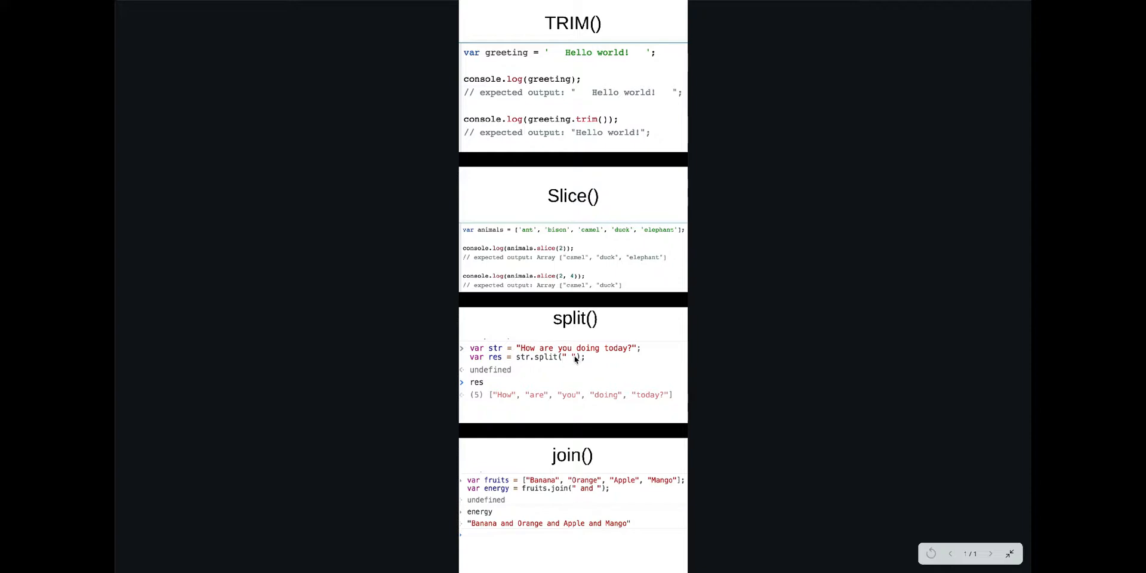
{"action": "mouse_move", "coordinate": [563, 365]}
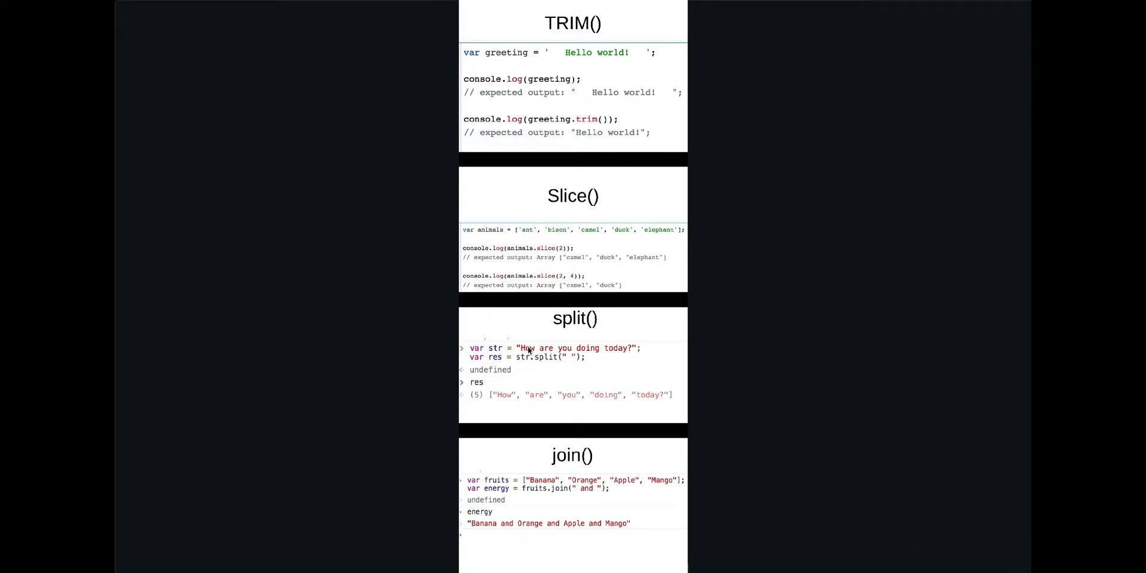
{"action": "mouse_move", "coordinate": [520, 380]}
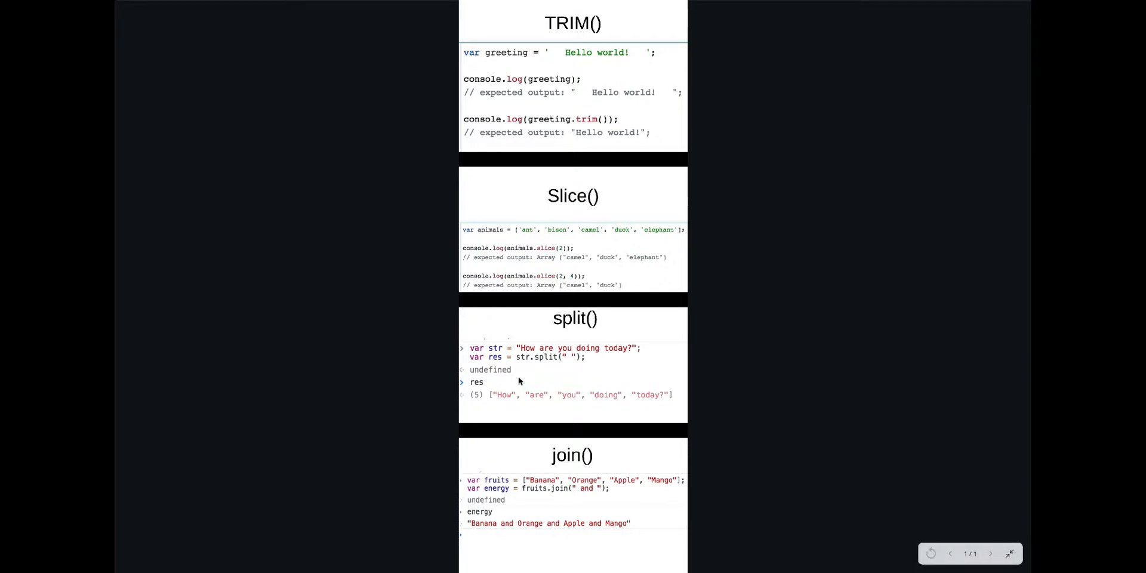
{"action": "mouse_move", "coordinate": [504, 487]}
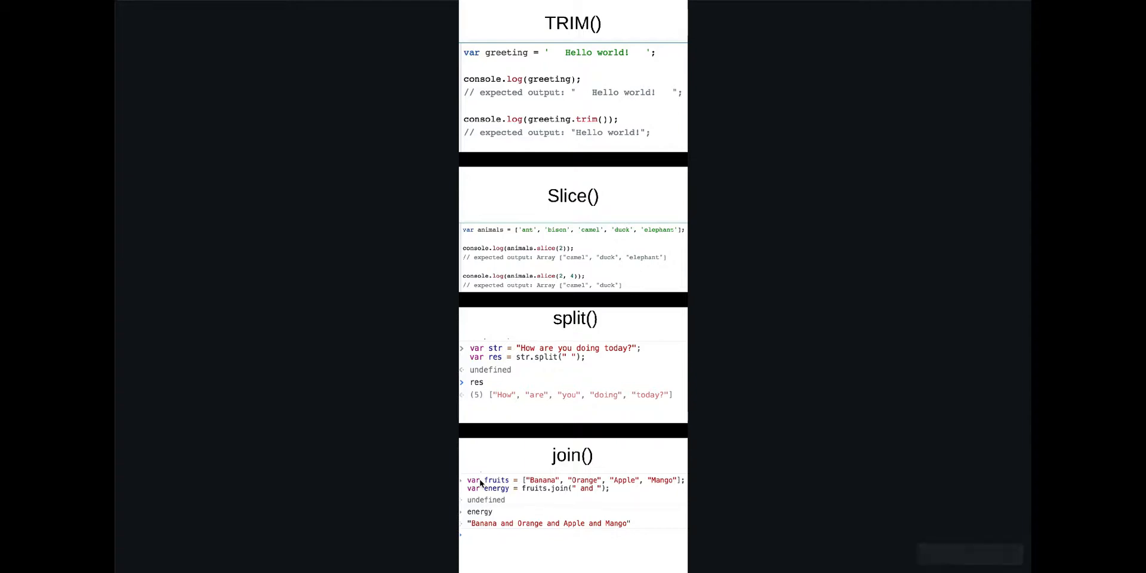
{"action": "mouse_move", "coordinate": [545, 497]}
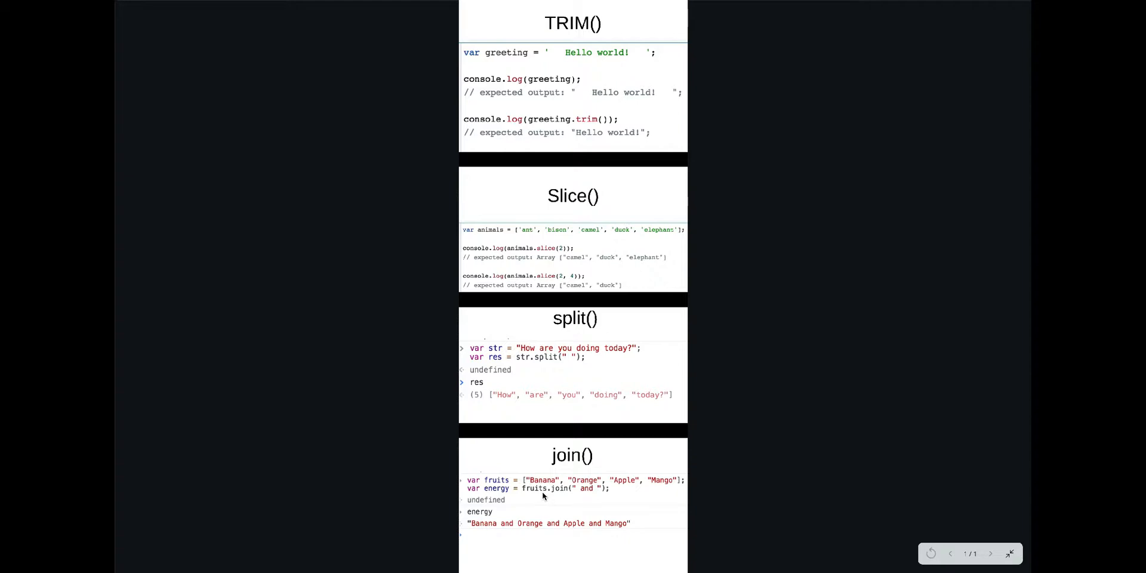
{"action": "mouse_move", "coordinate": [560, 495]}
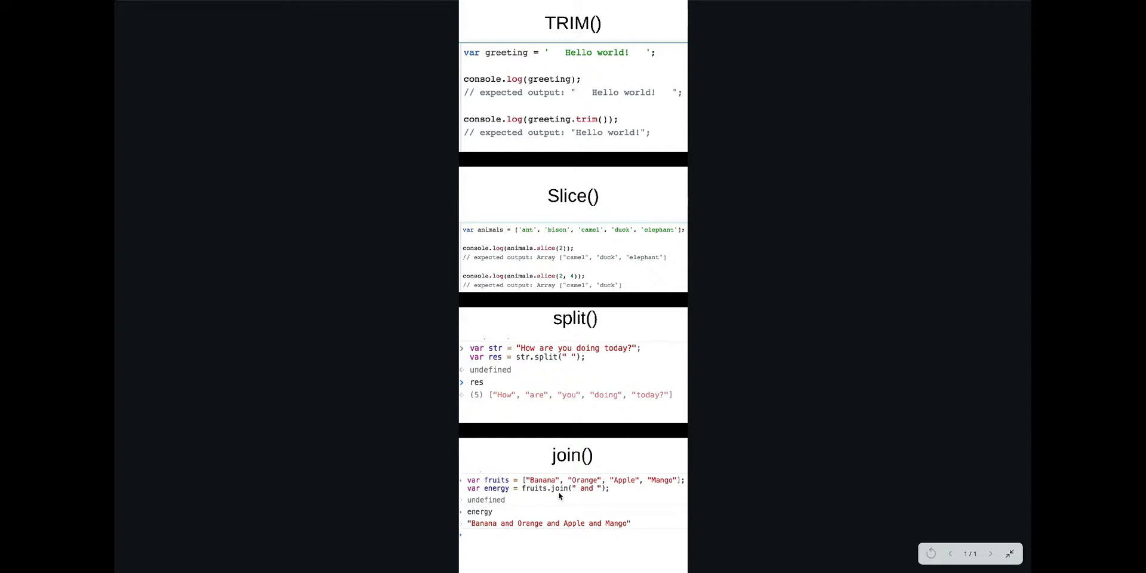
{"action": "mouse_move", "coordinate": [605, 480]}
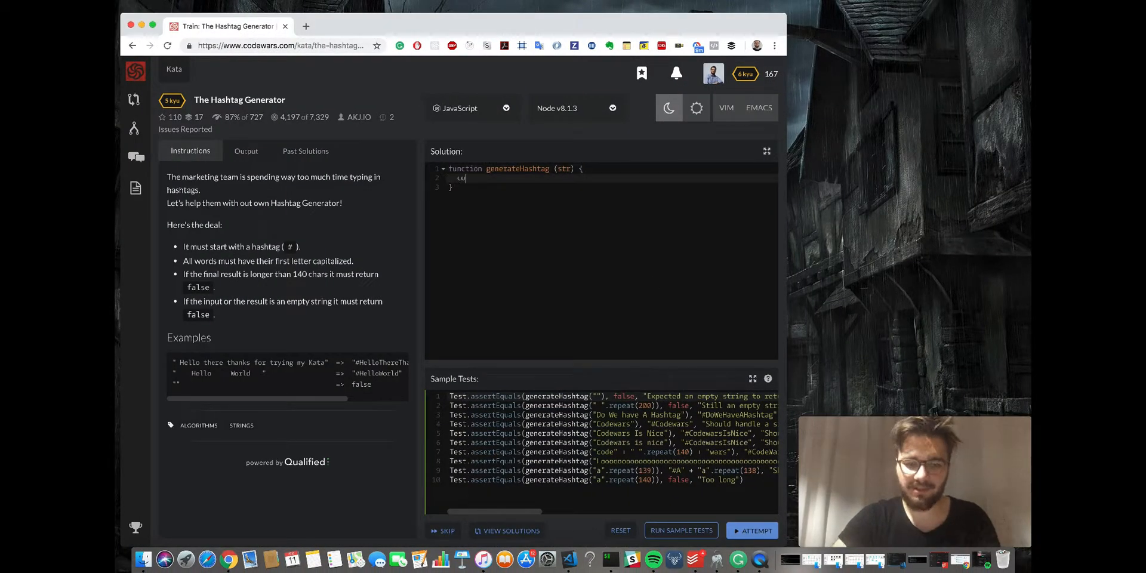
- Declare const output inside generateHashtag and return output; at the end
{"action": "type", "text": "const u"}
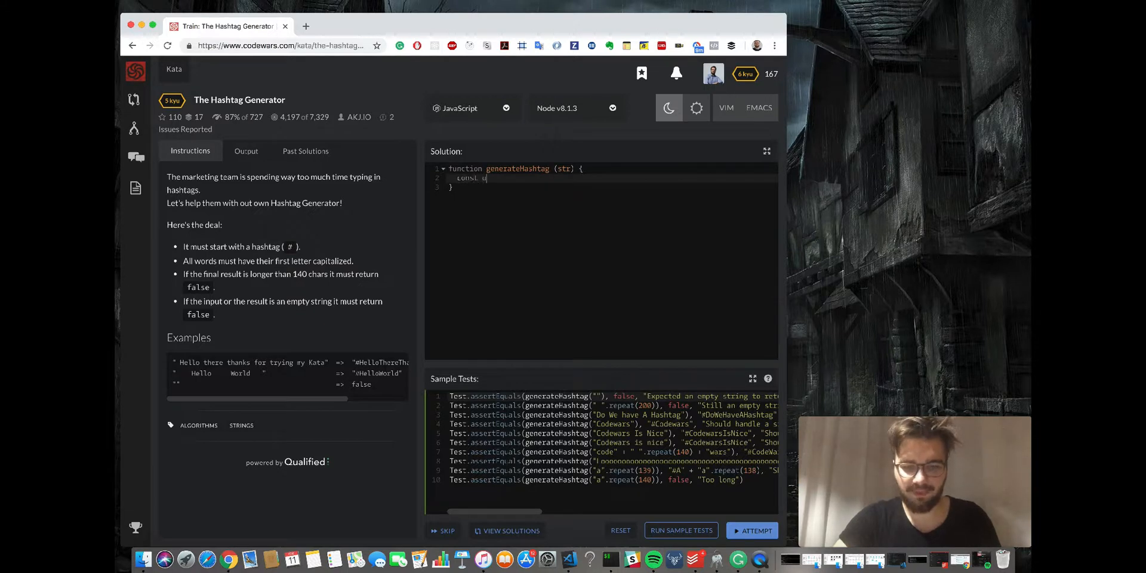
{"action": "type", "text": "utput"}
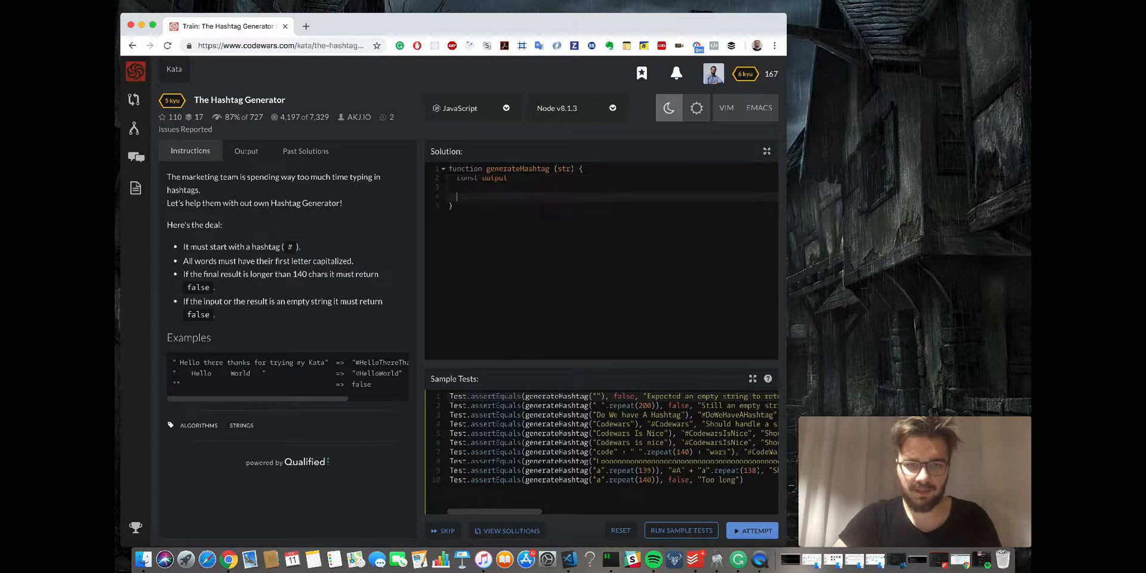
{"action": "type", "text": "return"}
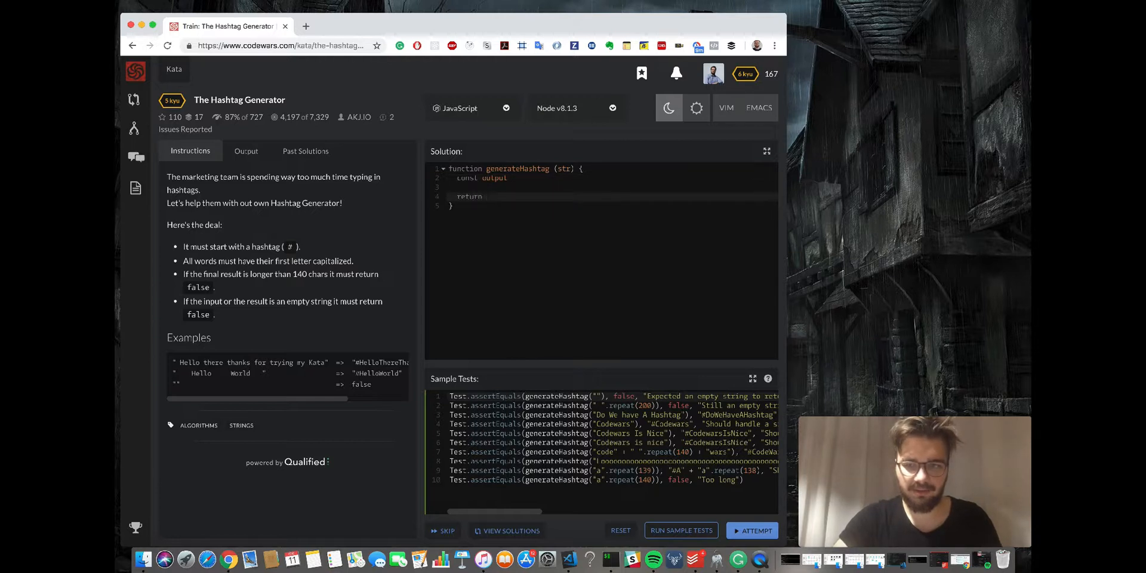
{"action": "type", "text": "output;"}
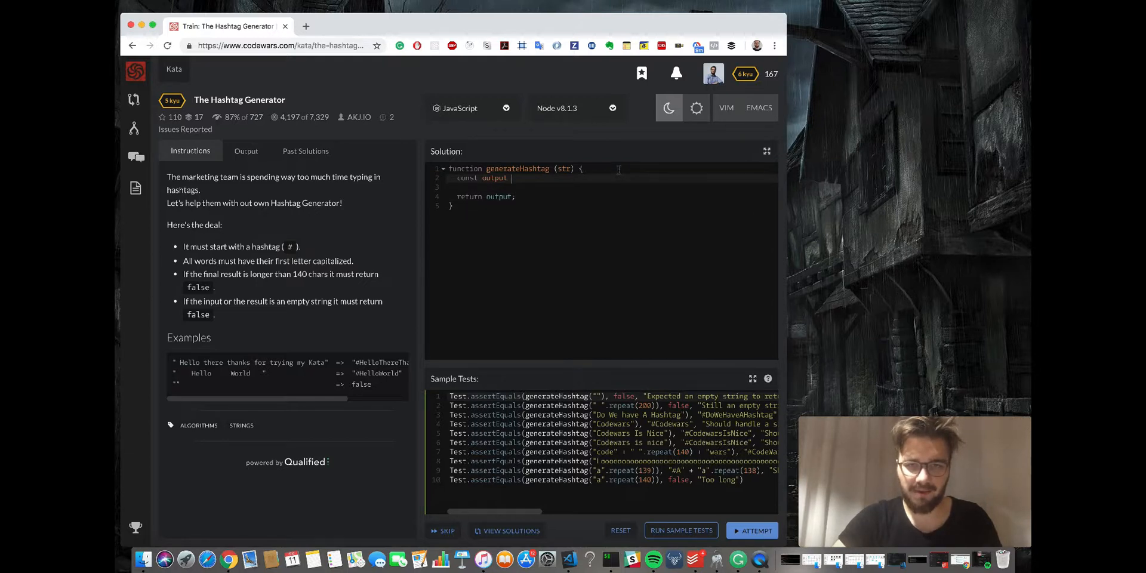
- Assign output the check str.trim().length > 0 && with a new line before the return
{"action": "type", "text": "="}
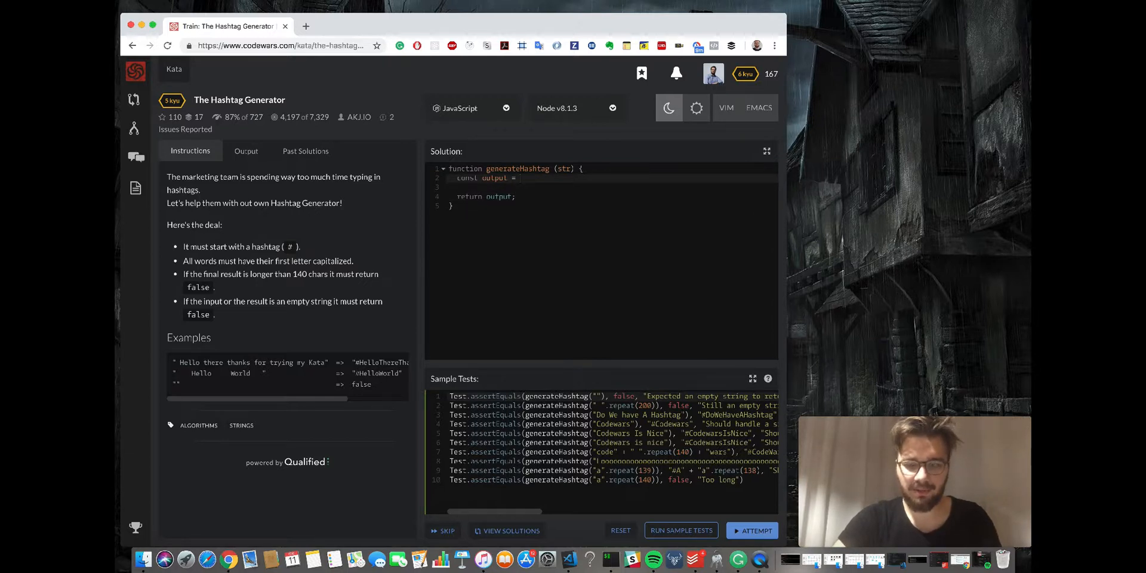
{"action": "type", "text": "str.li"}
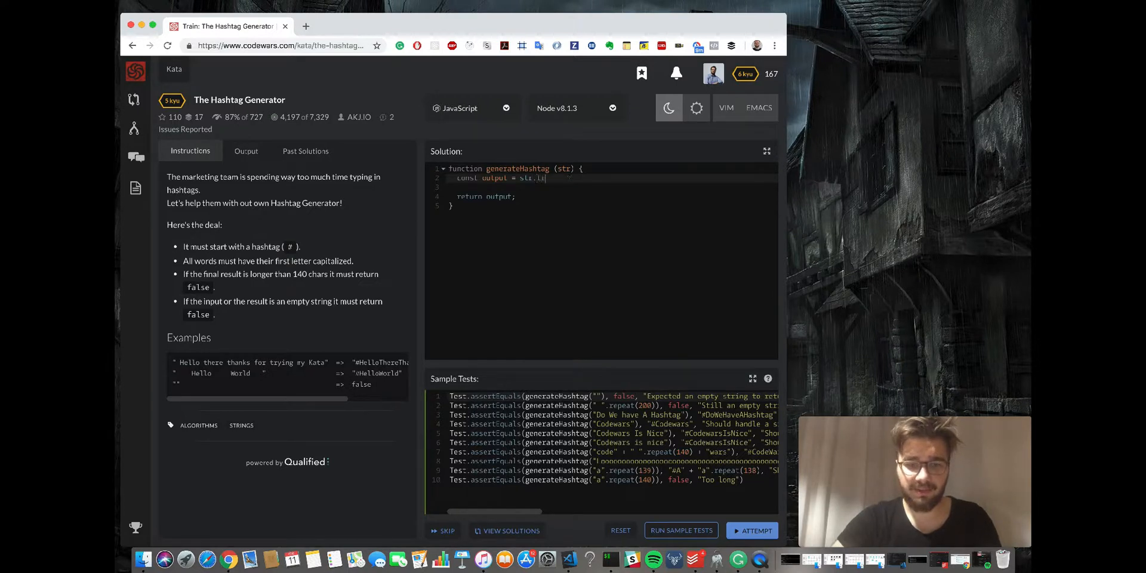
{"action": "type", "text": "rim()"}
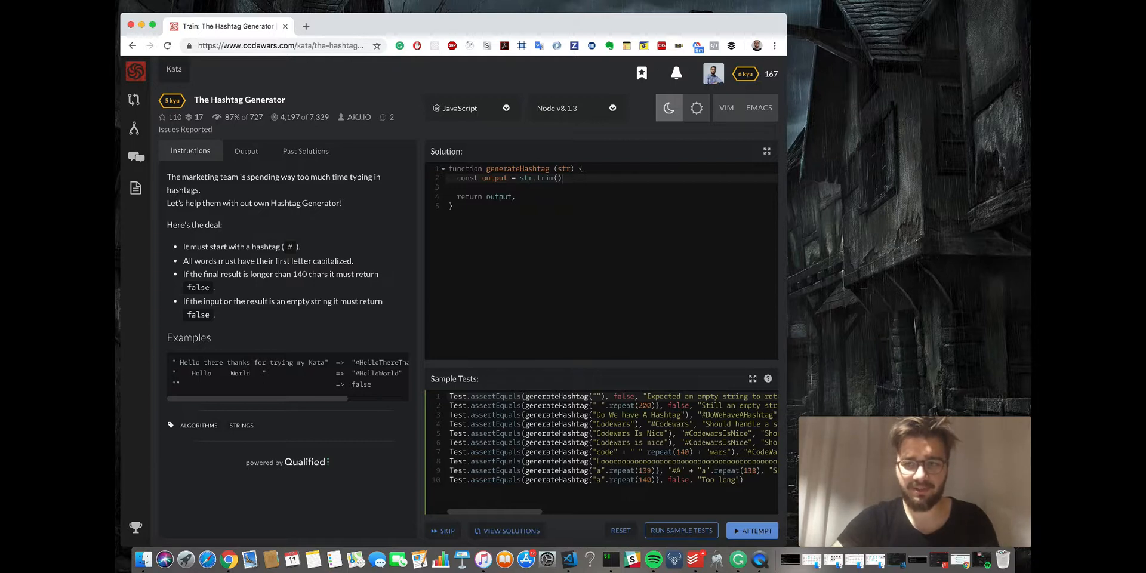
{"action": "type", "text": ".leng"}
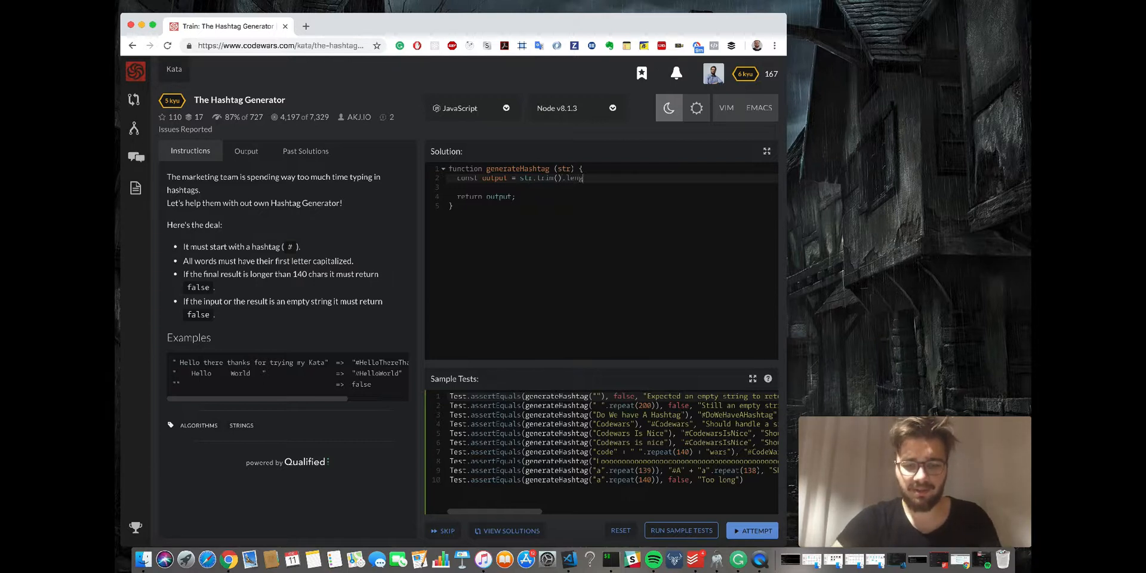
{"action": "type", "text": "th >"}
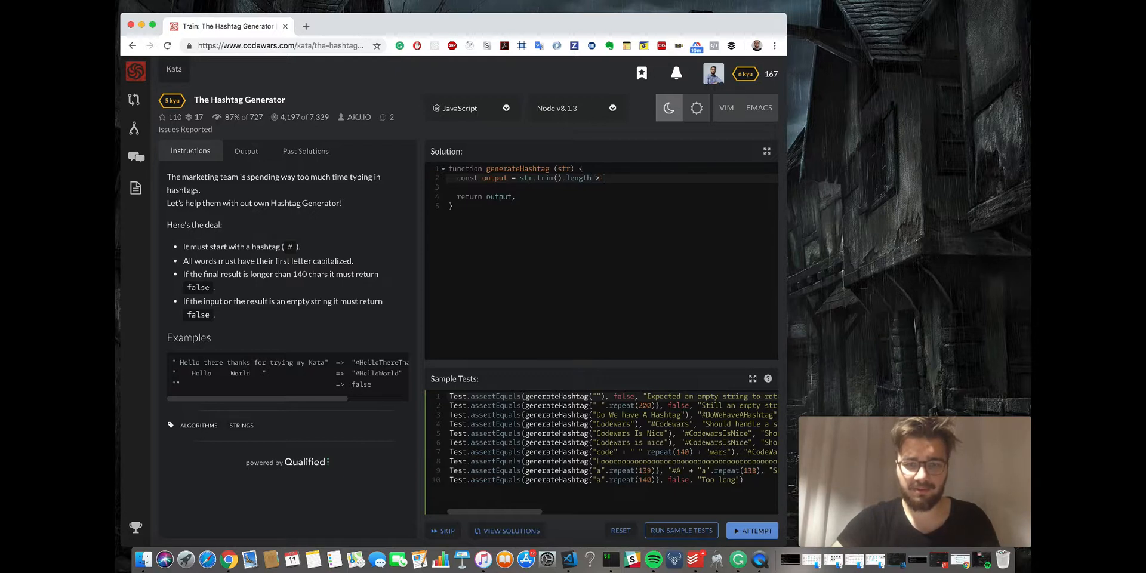
{"action": "type", "text": "0"}
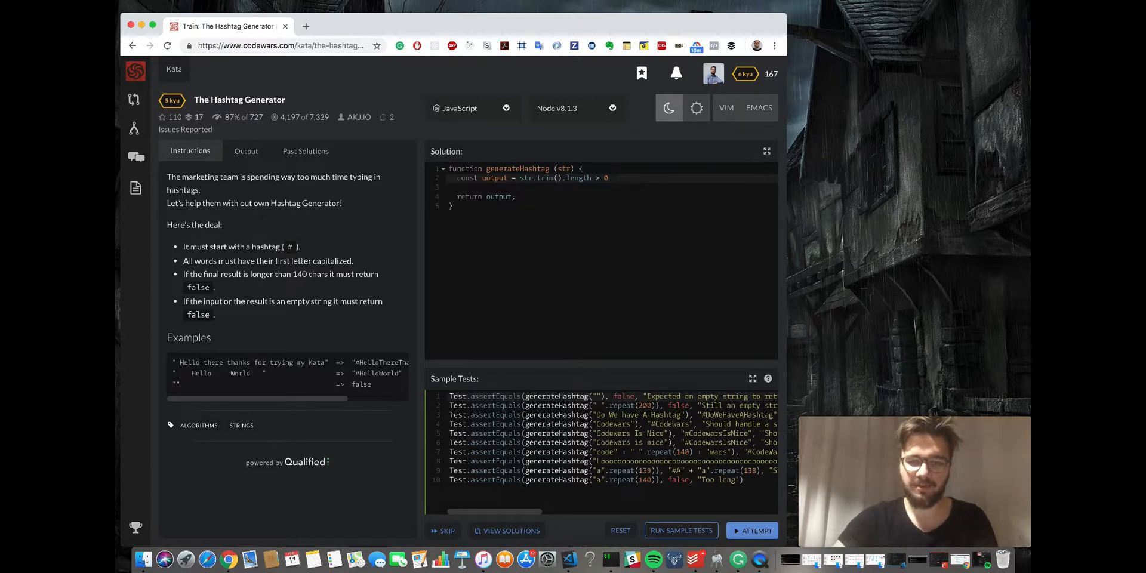
{"action": "type", "text": "&&"}
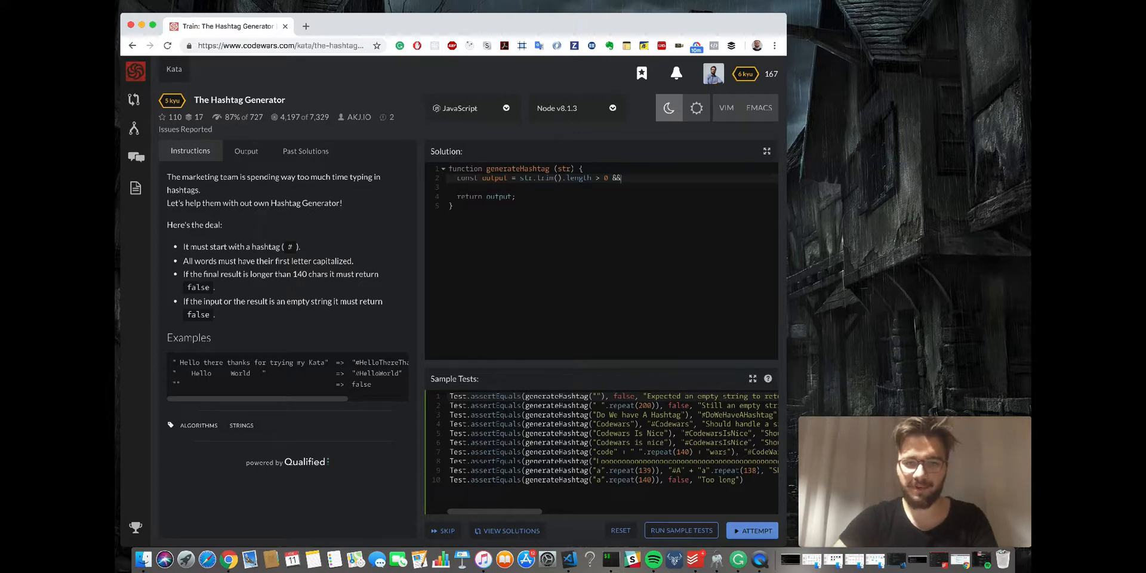
{"action": "key", "text": "enter"}
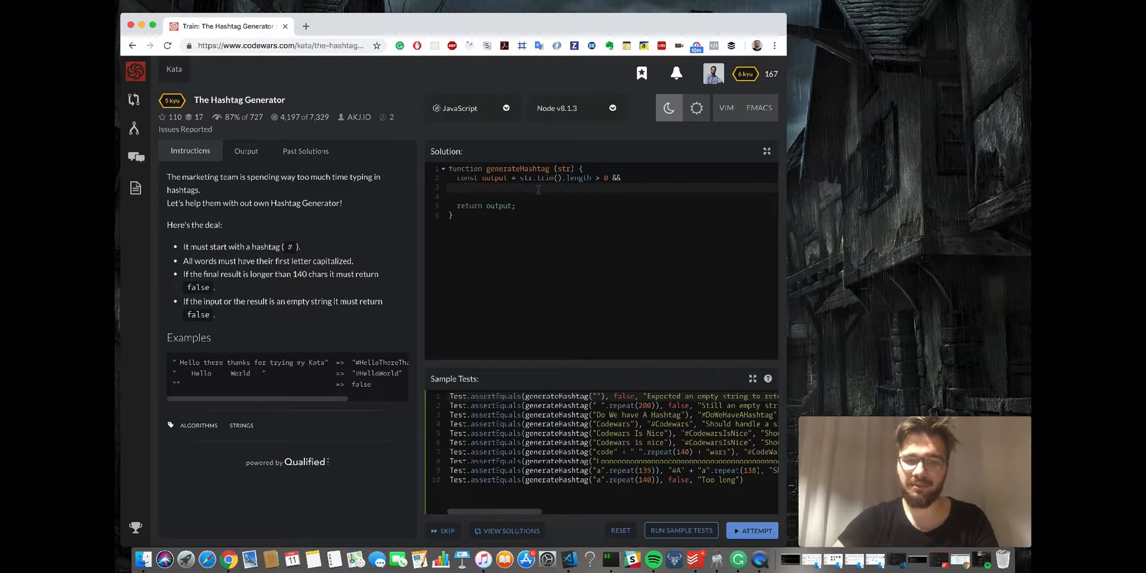
- Continue the output expression with '#' + str.split(' ') after the trim check
{"action": "double_click", "coordinate": [562, 168]}
{"action": "type", "text": "\"#\""}
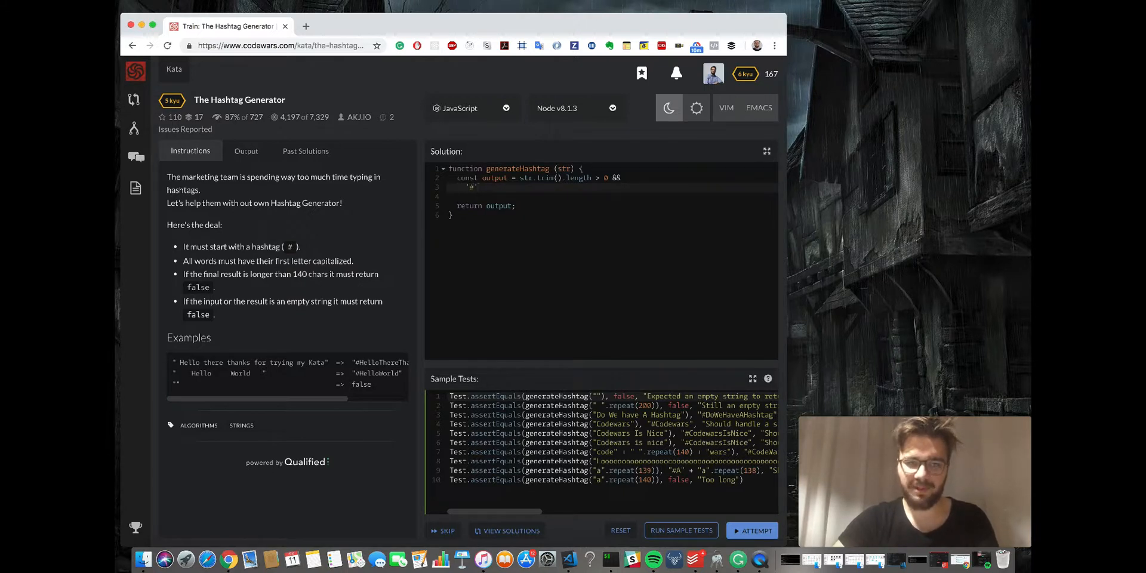
{"action": "scroll", "scroll_direction": "right", "scroll_amount": 3}
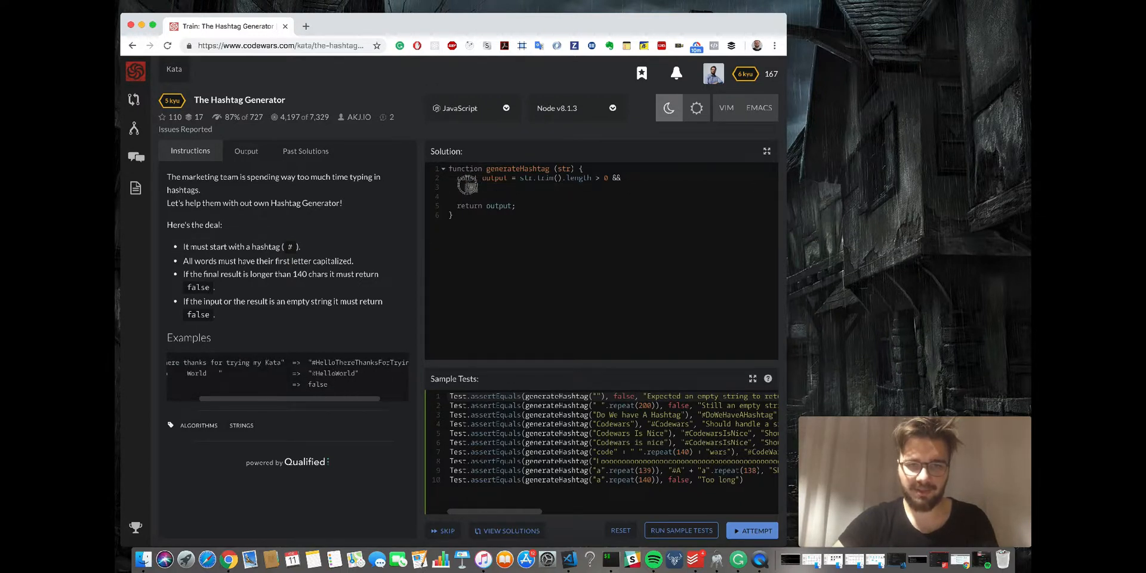
{"action": "mouse_move", "coordinate": [345, 330]}
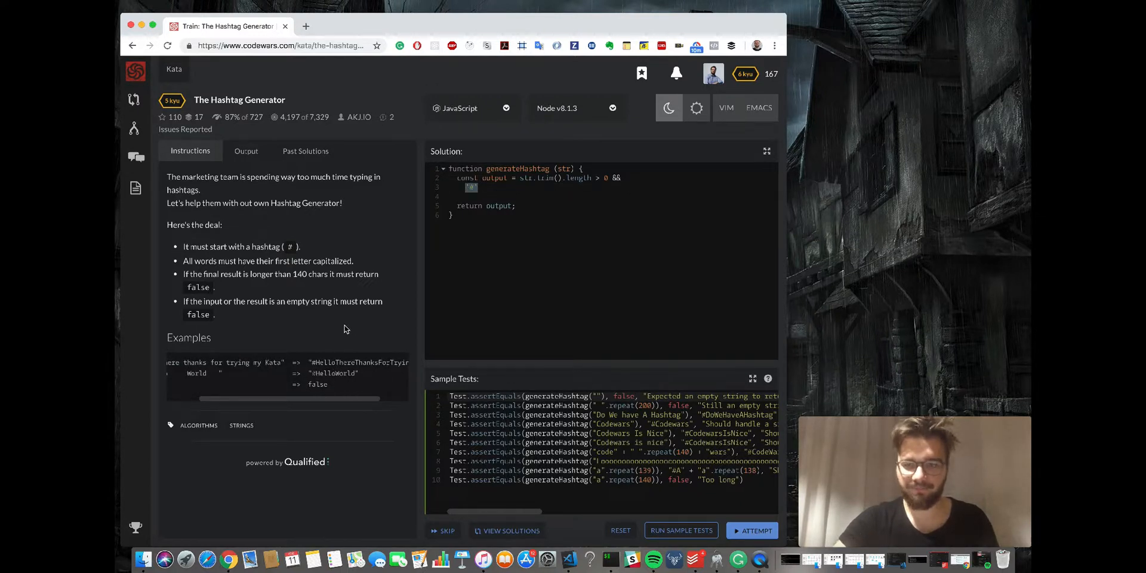
{"action": "type", "text": "'#'"}
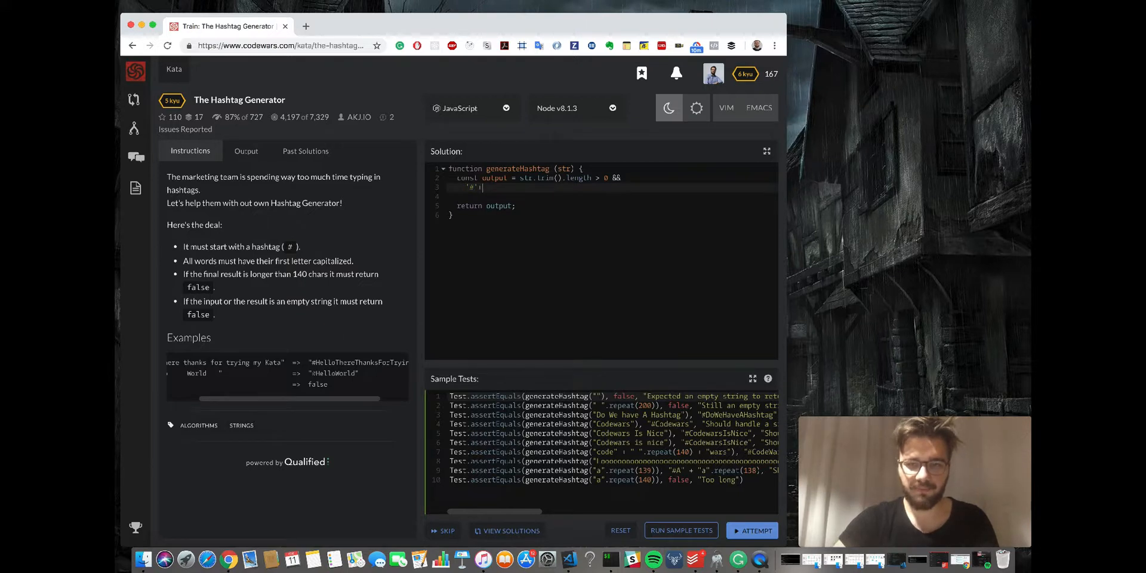
{"action": "type", "text": "str"}
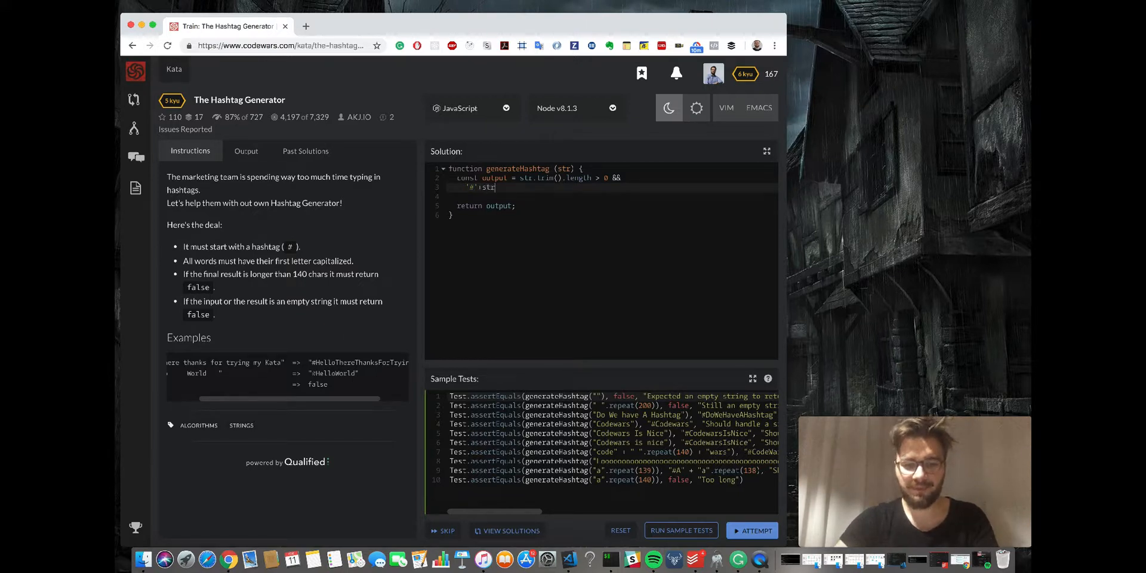
{"action": "type", "text": "."}
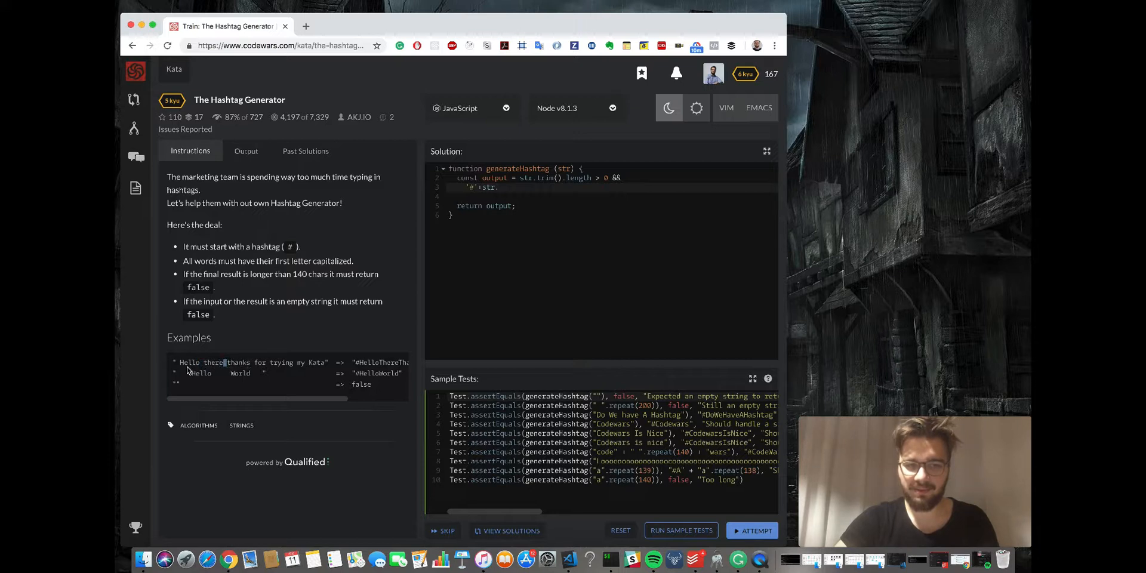
{"action": "double_click", "coordinate": [188, 362]}
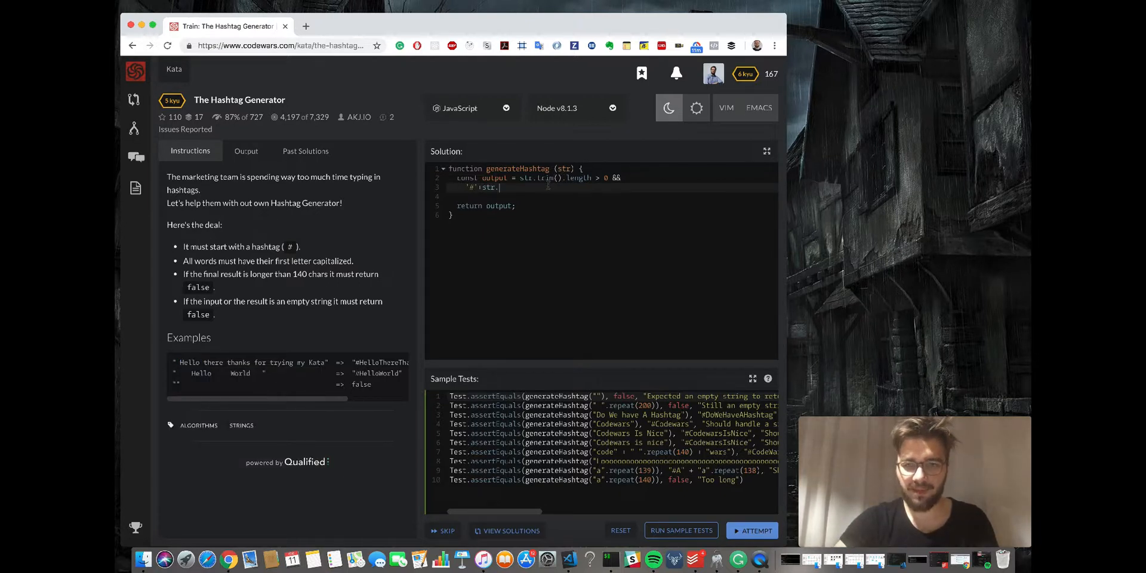
{"action": "type", "text": ".split('"}
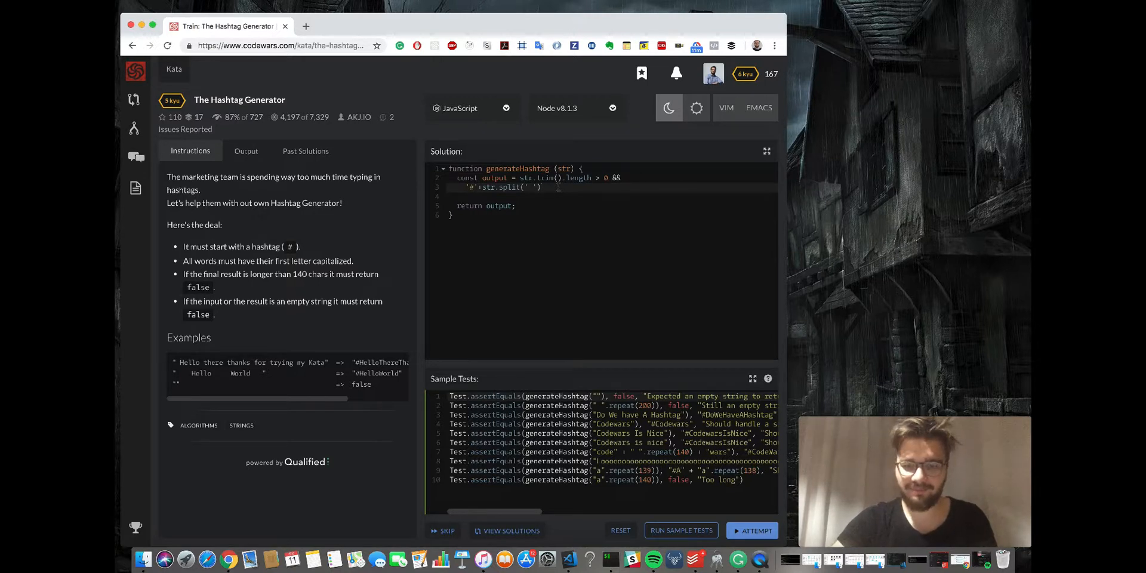
- Start a .map(word callback on the split words, then discard the unfinished mapping
{"action": "type", "text": ".map"}
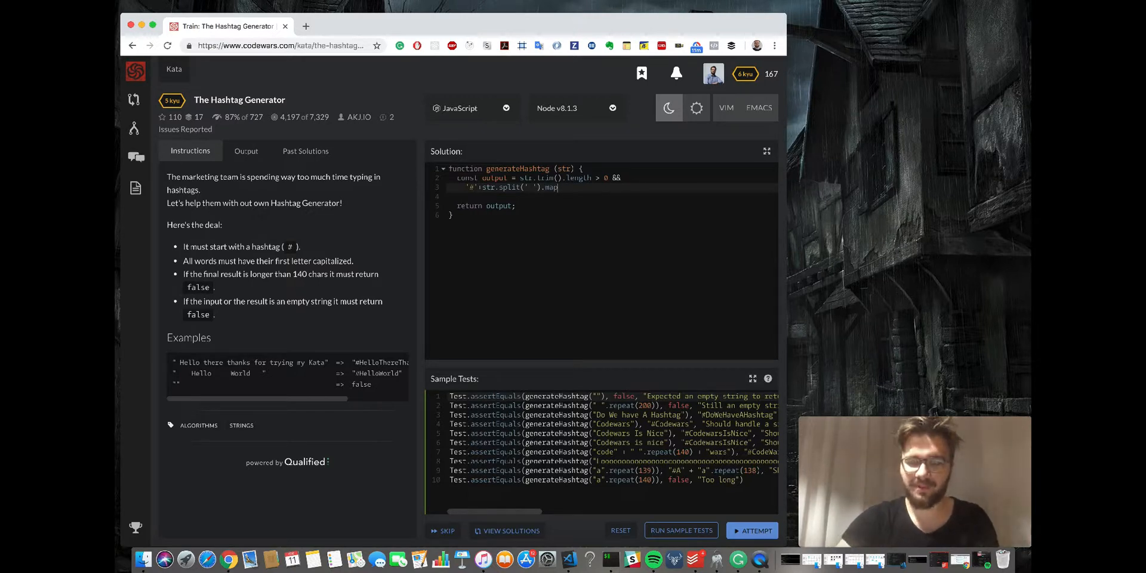
{"action": "type", "text": "(wo"}
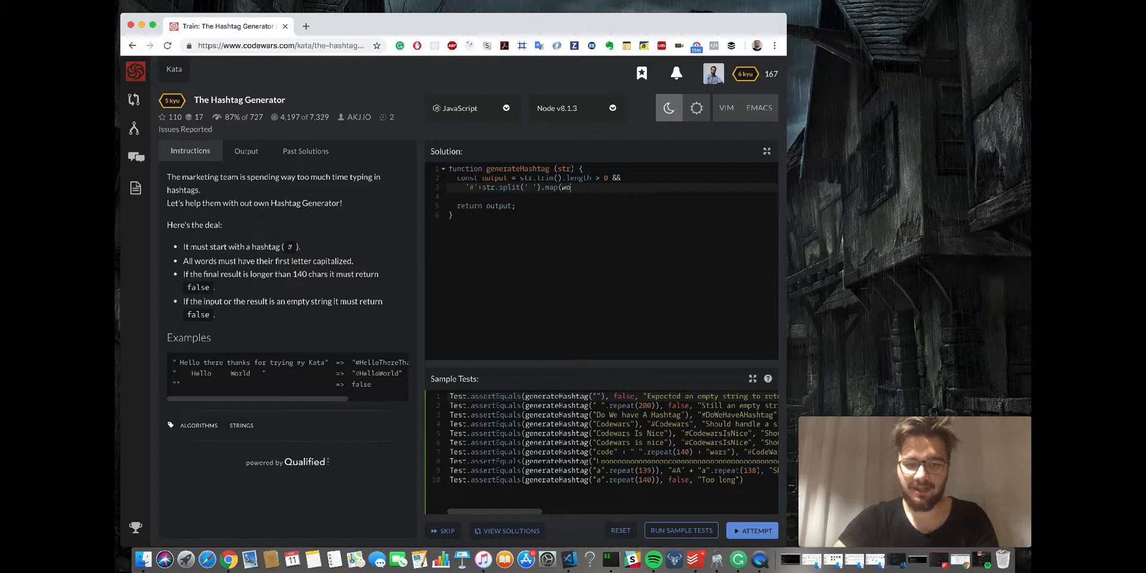
{"action": "type", "text": "rd"}
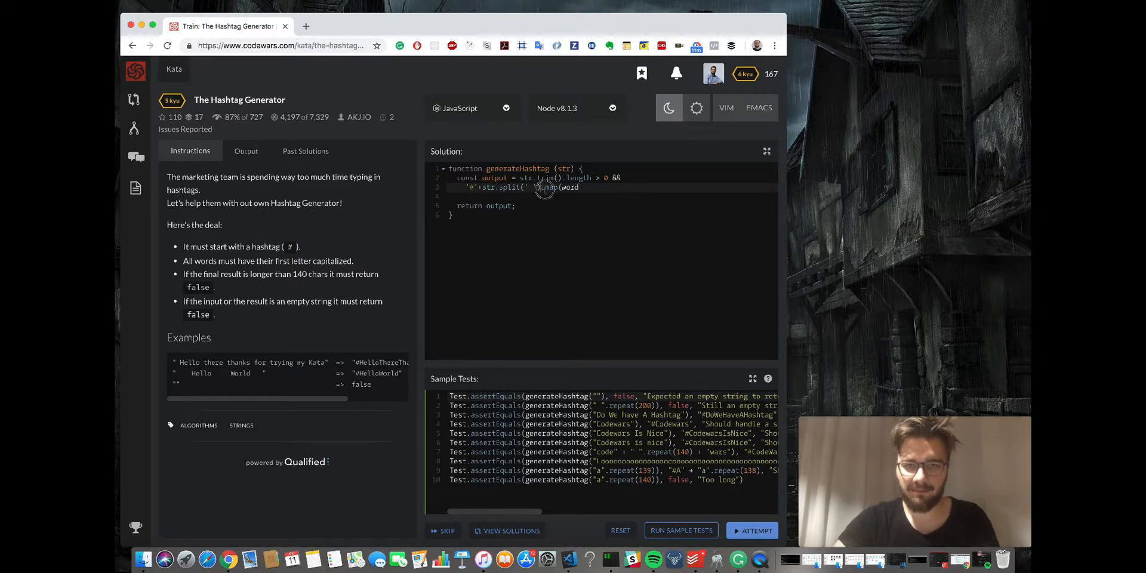
{"action": "key", "text": "Backspace"}
{"action": "type", "text": "con"}
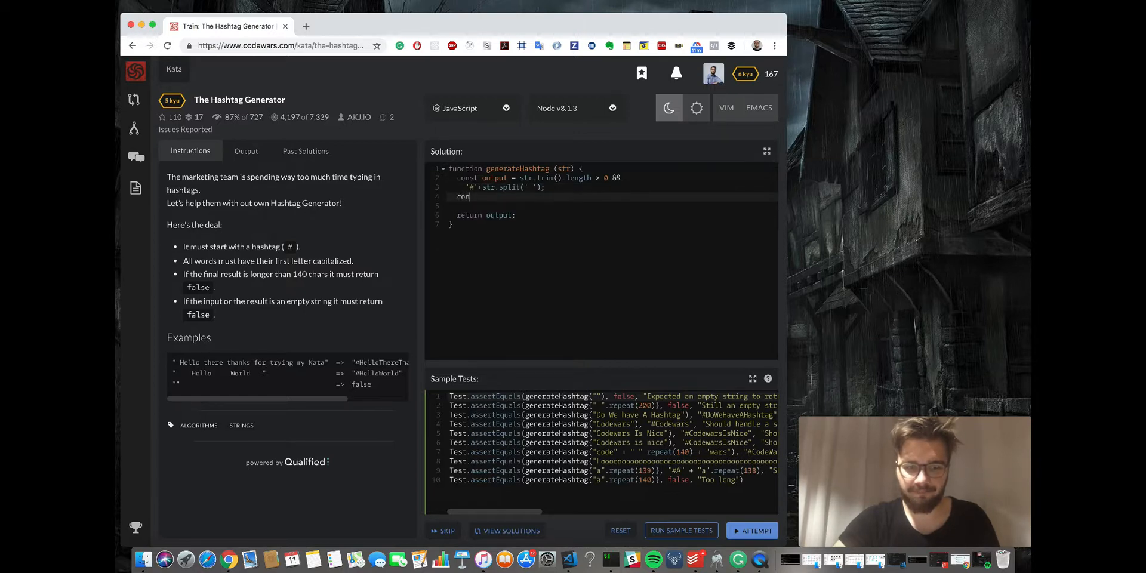
- Add console.log(output); and run the sample tests: 3 pass, 7 fail with comma-separated words
{"action": "type", "text": "sole.log("}
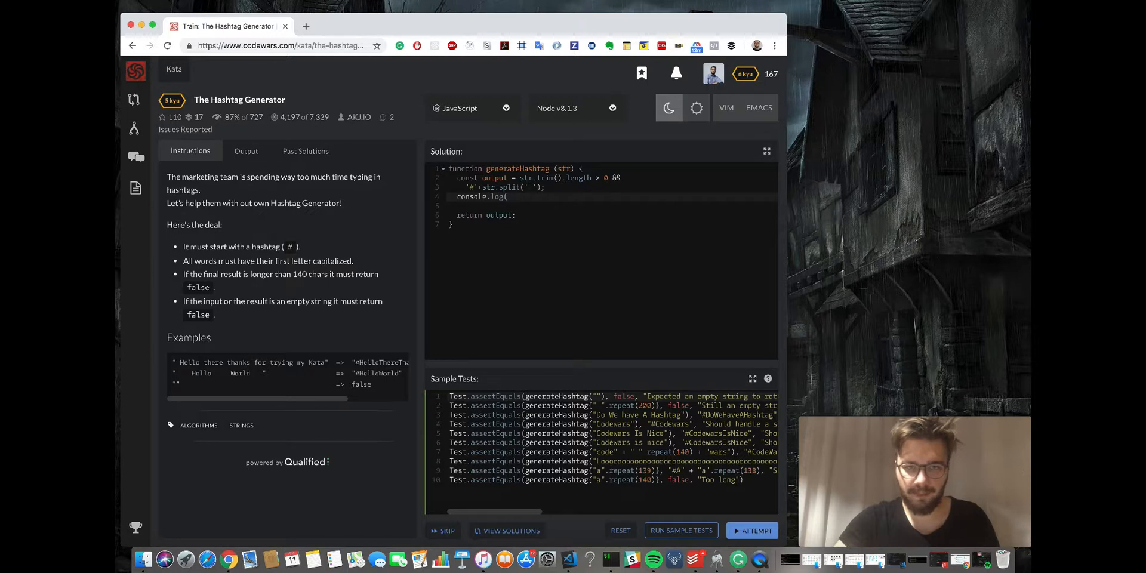
{"action": "type", "text": "output"}
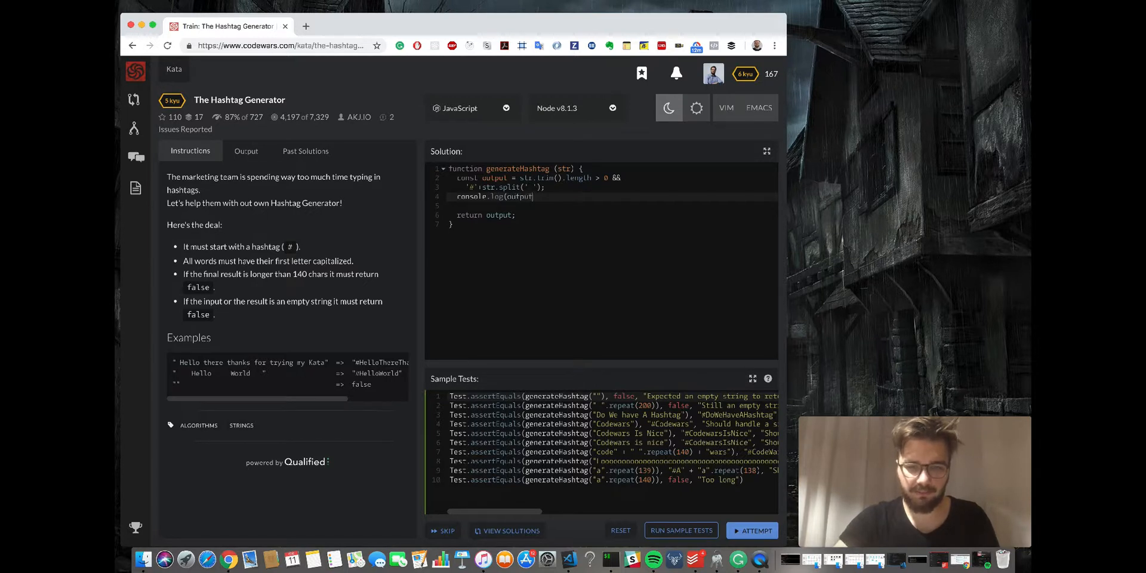
{"action": "type", "text": ";"}
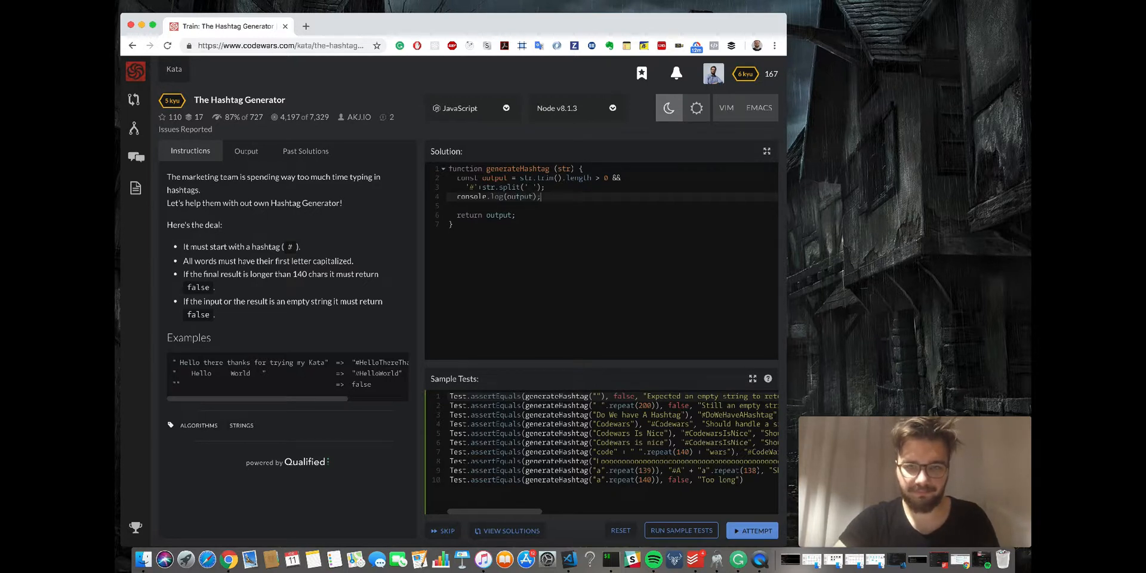
{"action": "left_click", "coordinate": [681, 530]}
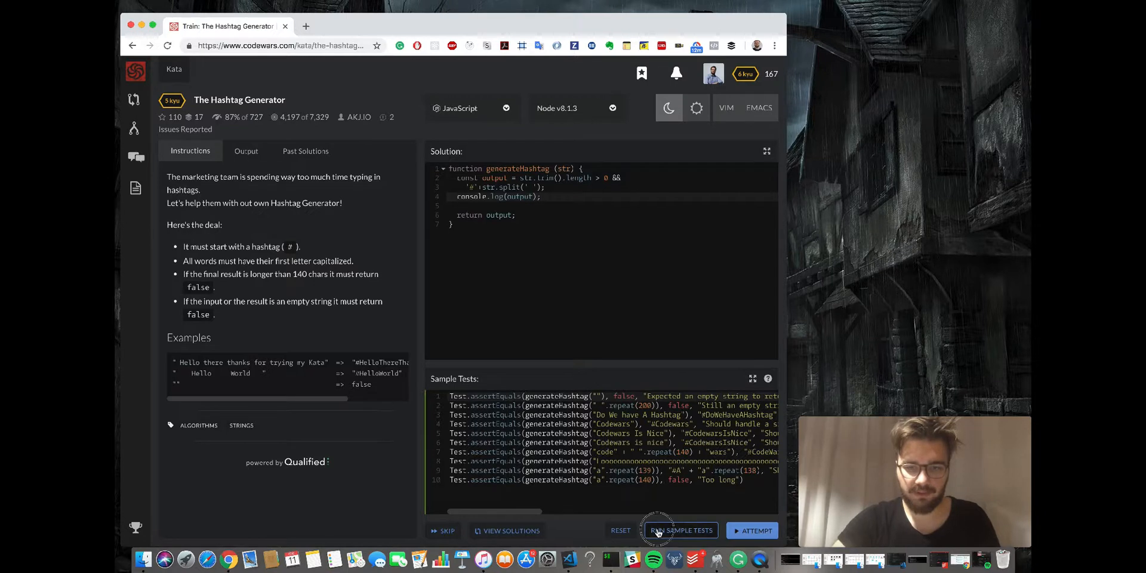
{"action": "left_click", "coordinate": [680, 530]}
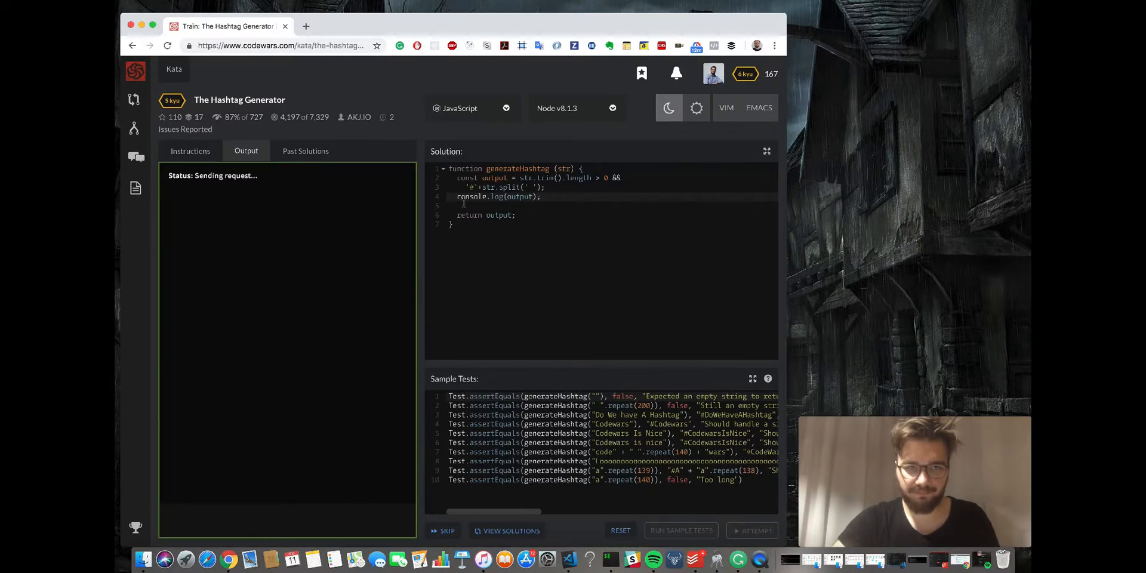
{"action": "left_click", "coordinate": [680, 530]}
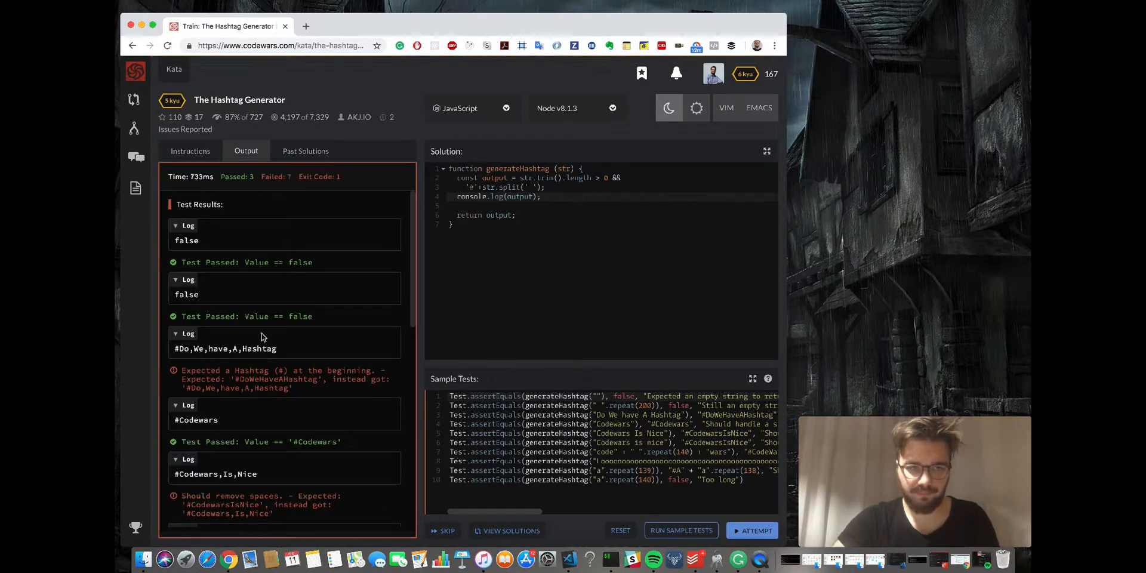
{"action": "mouse_move", "coordinate": [332, 334]}
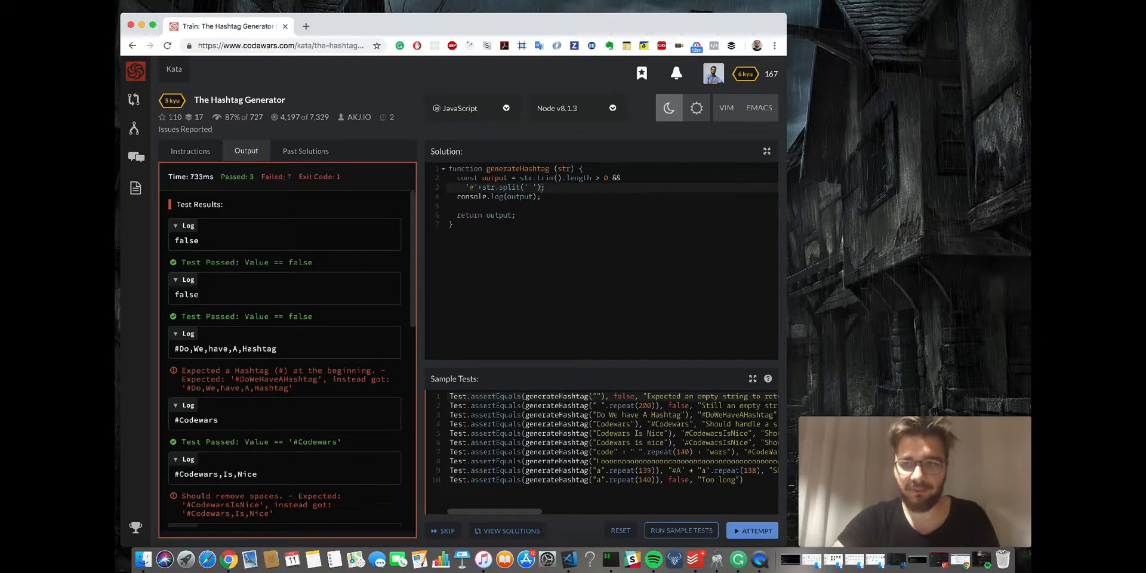
- Add .map(word => word && word[0].toU… so each word's first character gets uppercased
{"action": "type", "text": "ap"}
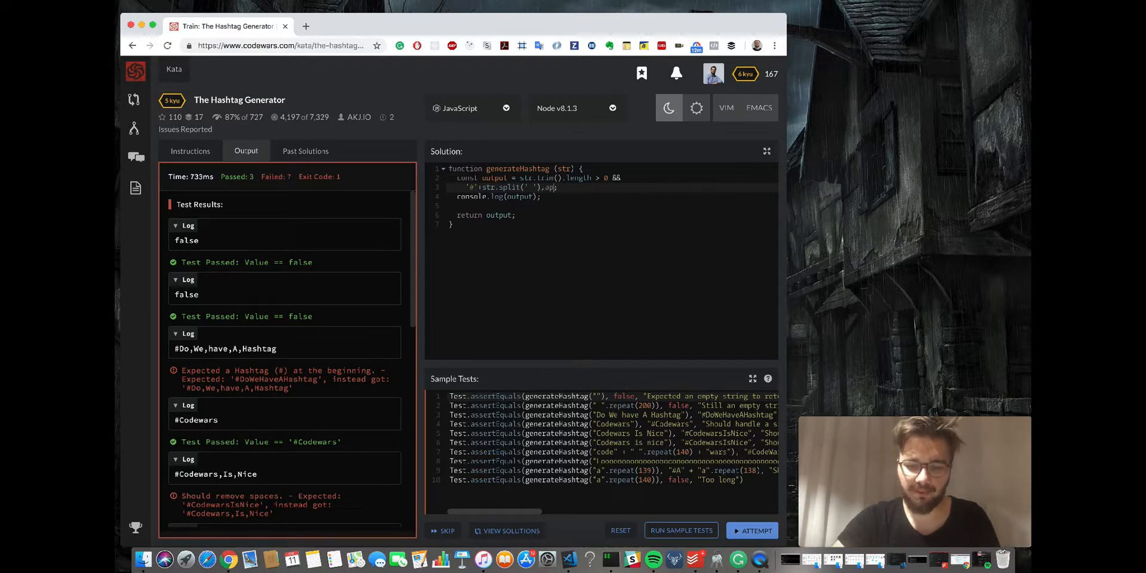
{"action": "type", "text": ".map("}
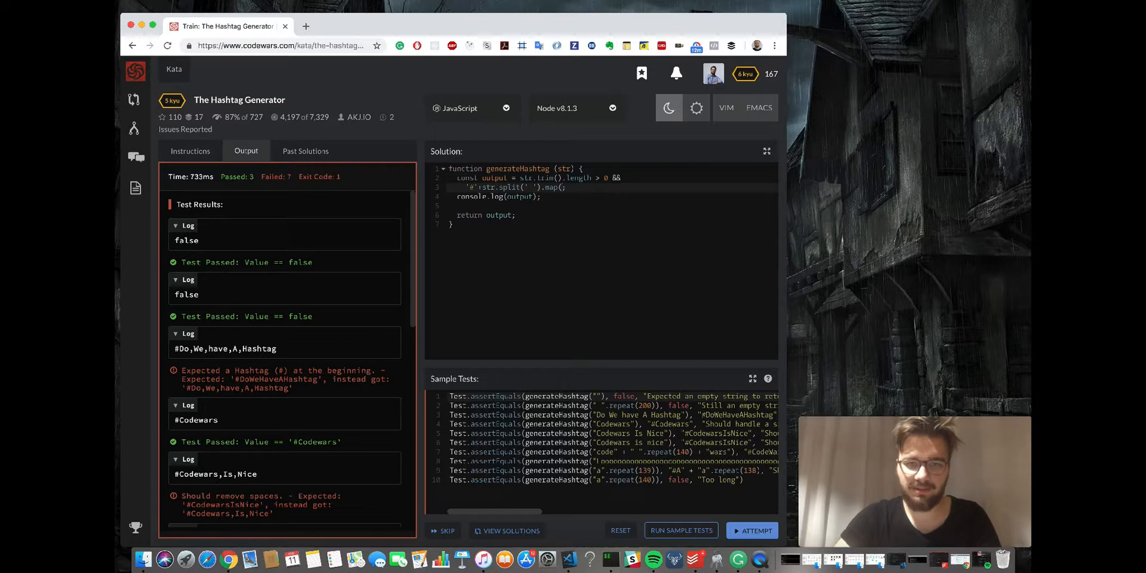
{"action": "type", "text": "word =>"}
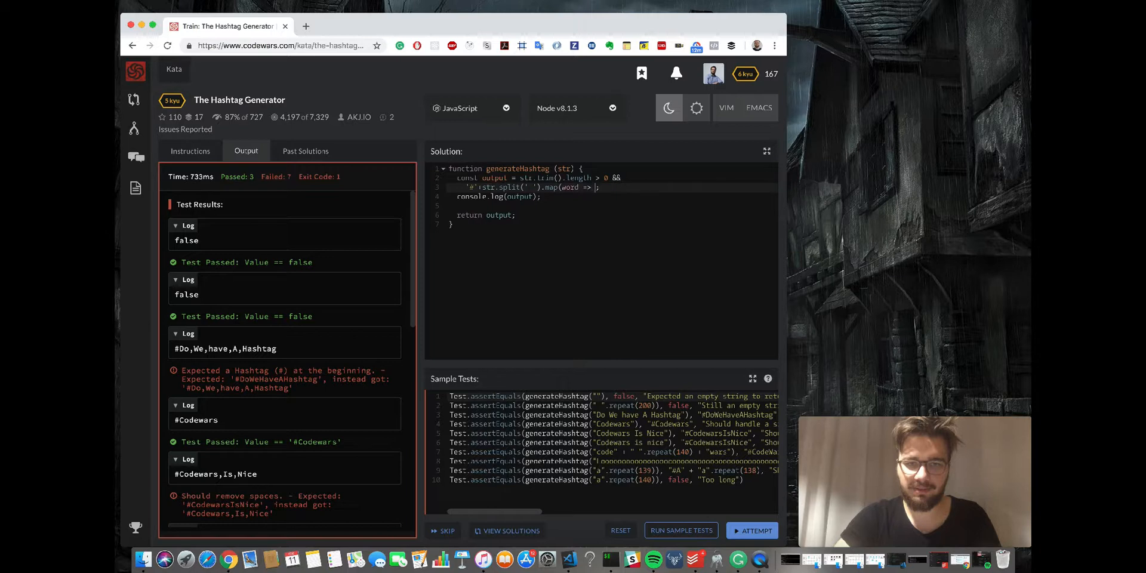
{"action": "type", "text": "w"}
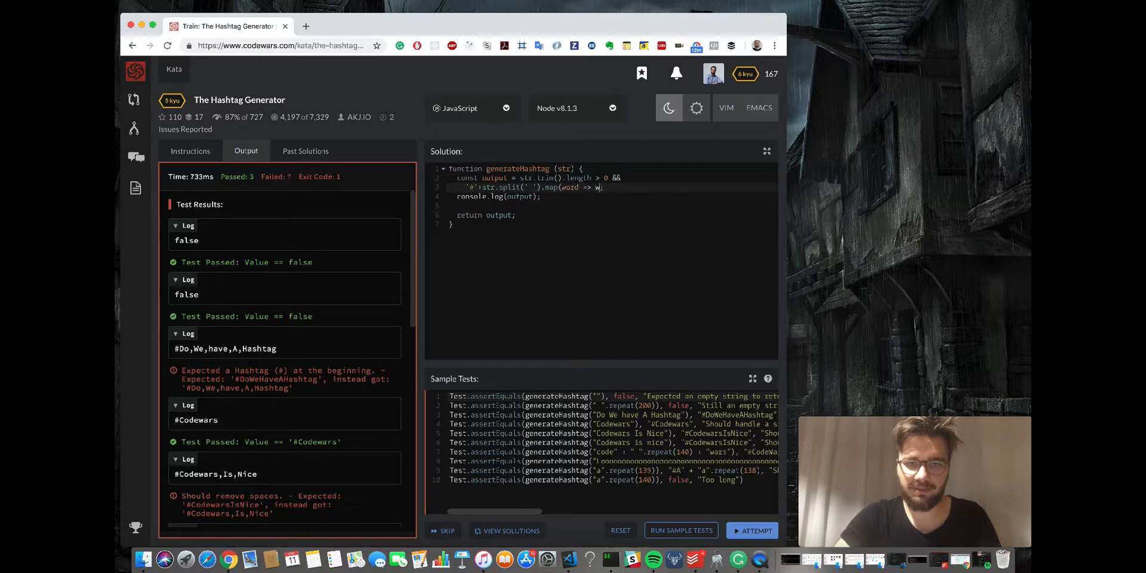
{"action": "type", "text": "ord && wor"}
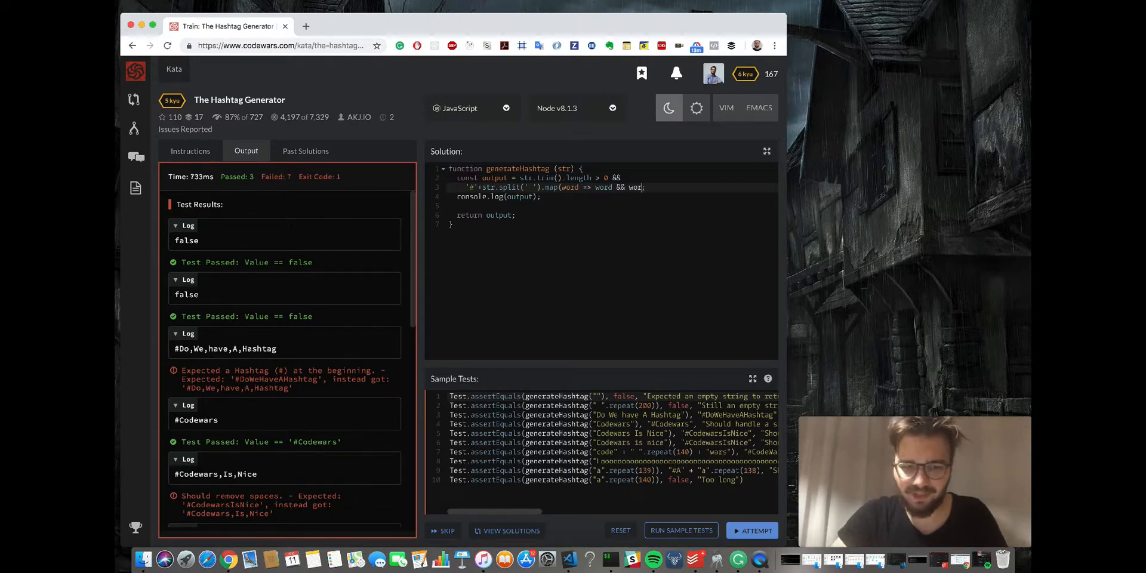
{"action": "type", "text": "d[0]"}
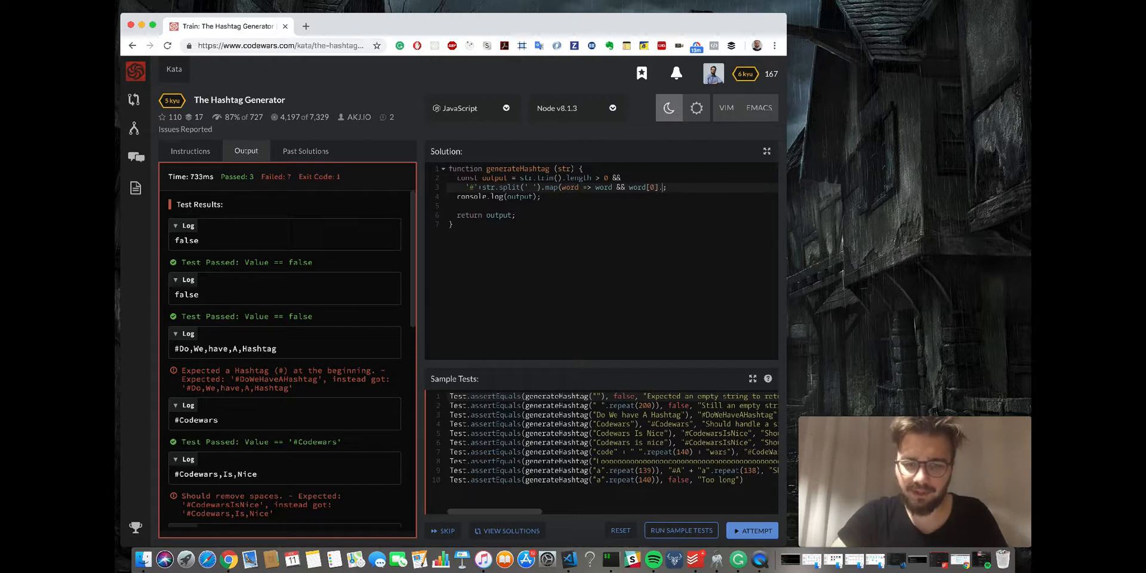
{"action": "type", "text": ".toU"}
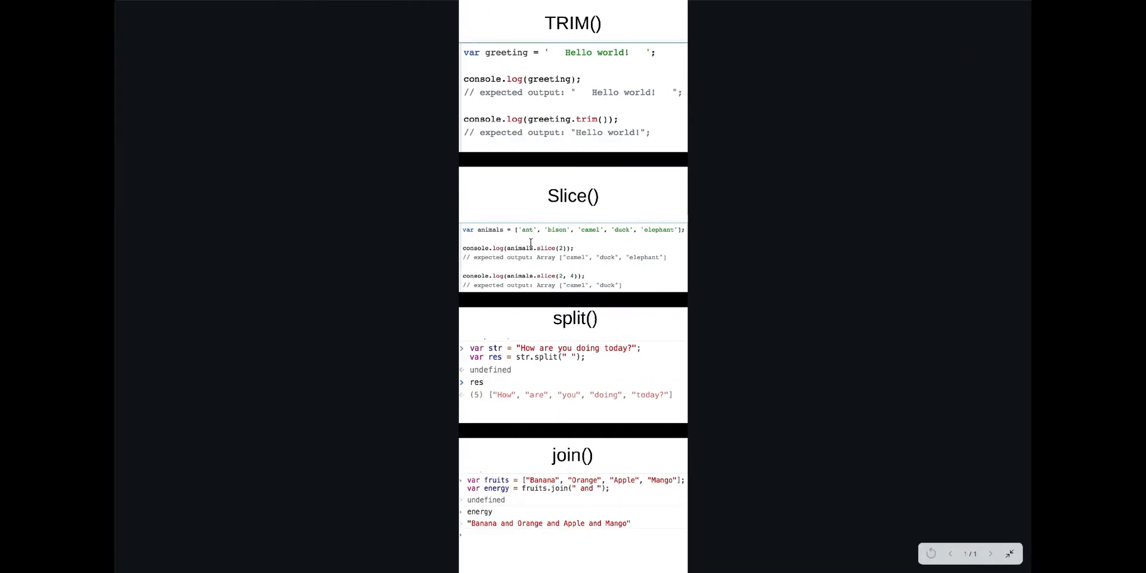
{"action": "mouse_move", "coordinate": [536, 246]}
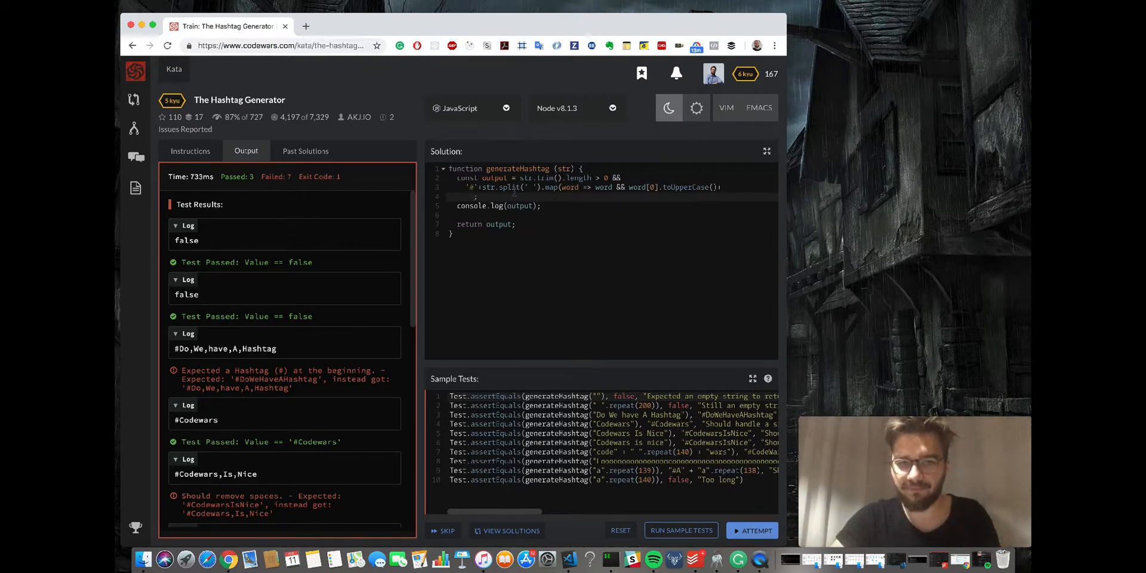
- Append word.slice(1) to the map callback so the rest of each word is kept
{"action": "type", "text": "word.slice(1).join('"}
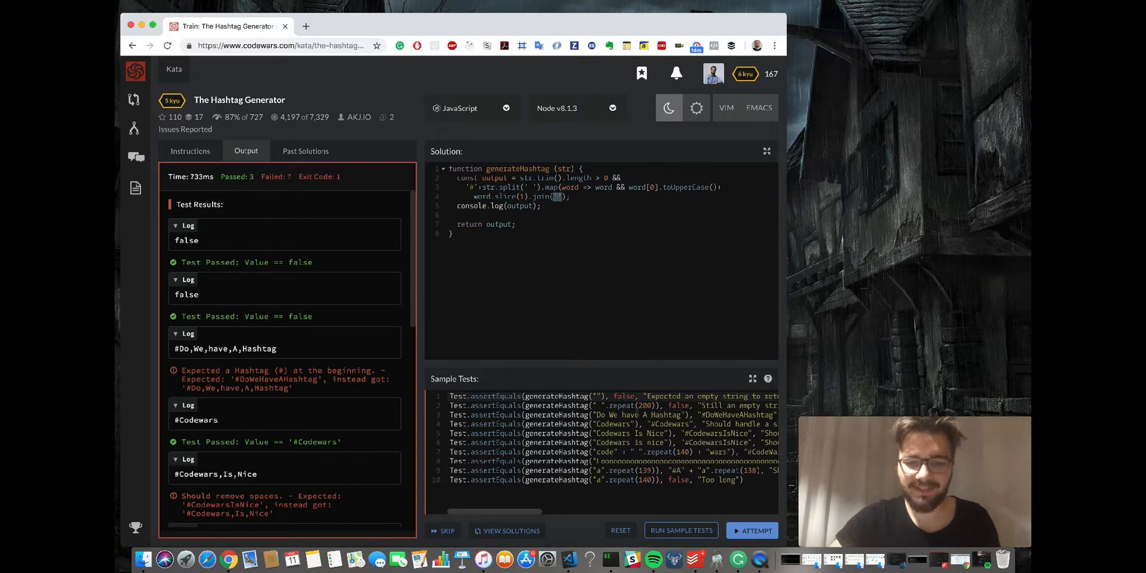
- Run the tests, fix the word-slicing line and rerun, hitting a slice error in the output
{"action": "left_click", "coordinate": [679, 531]}
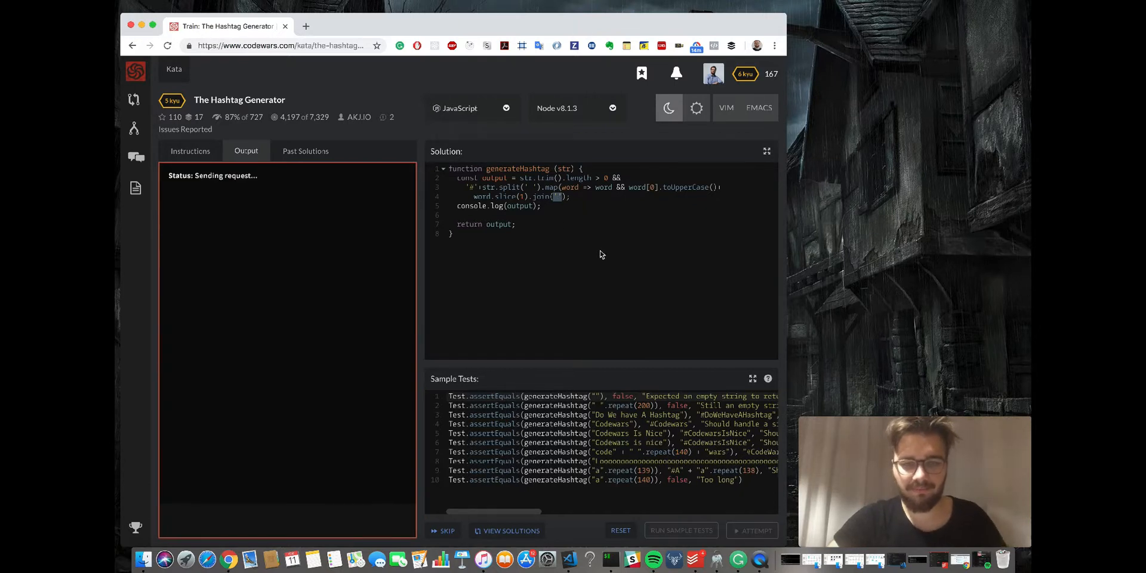
{"action": "left_click", "coordinate": [679, 531]}
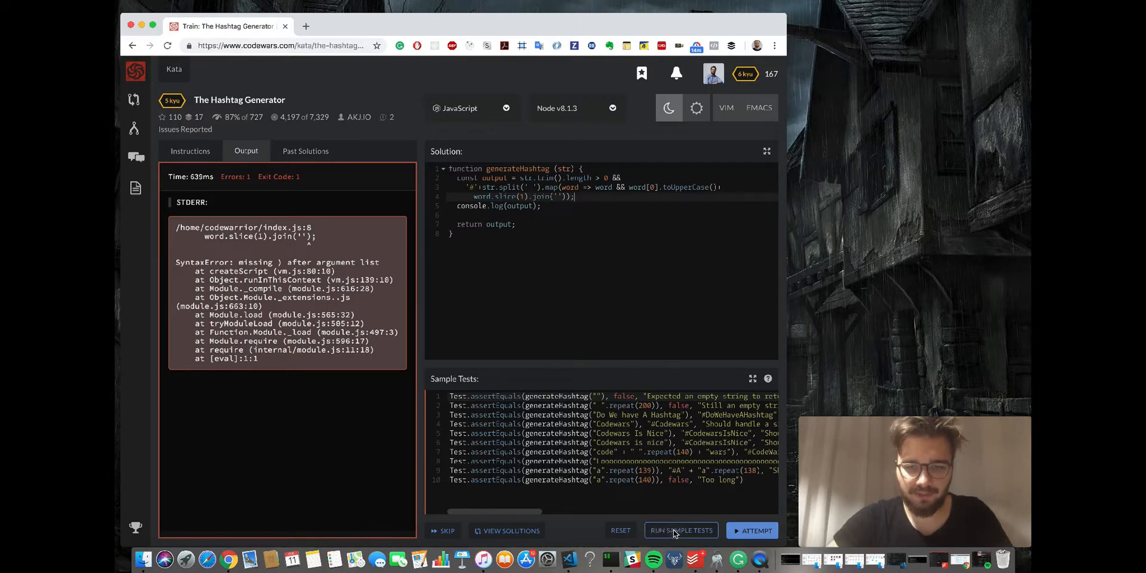
{"action": "left_click", "coordinate": [680, 530]}
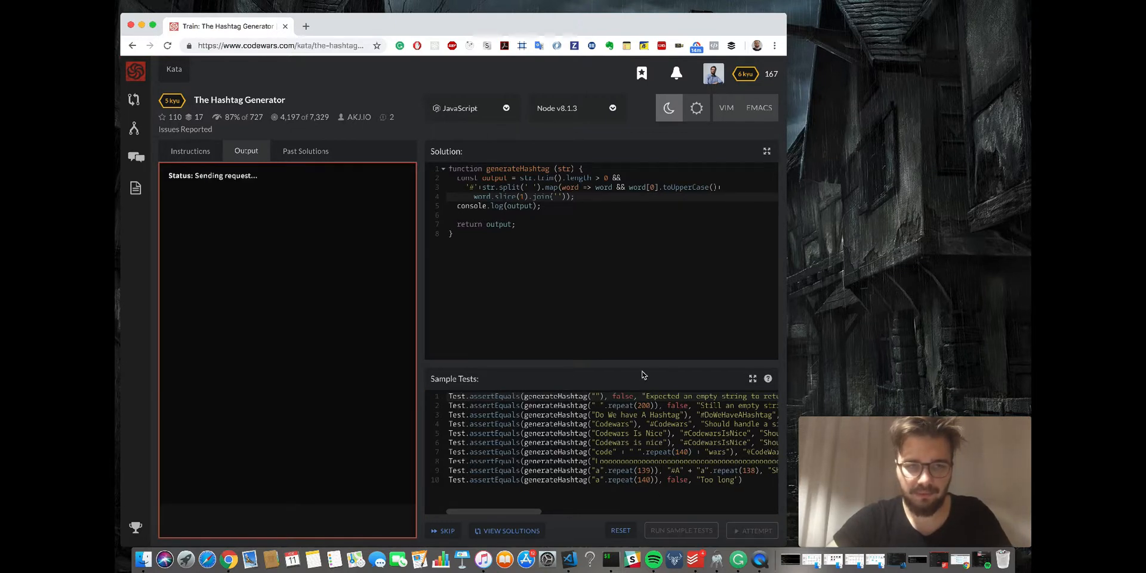
{"action": "left_click", "coordinate": [679, 531]}
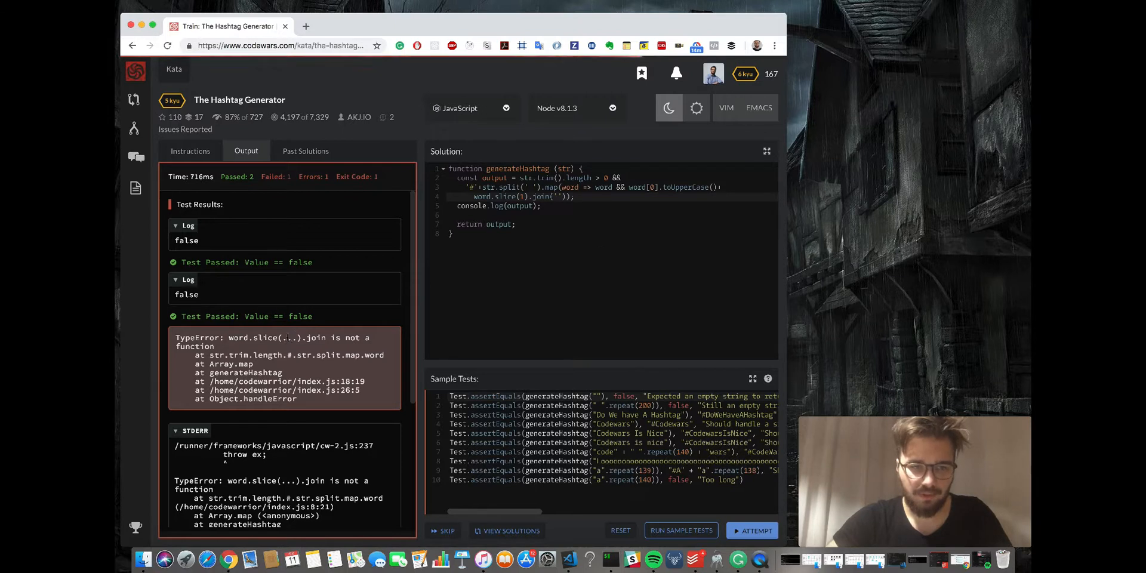
{"action": "double_click", "coordinate": [252, 337]}
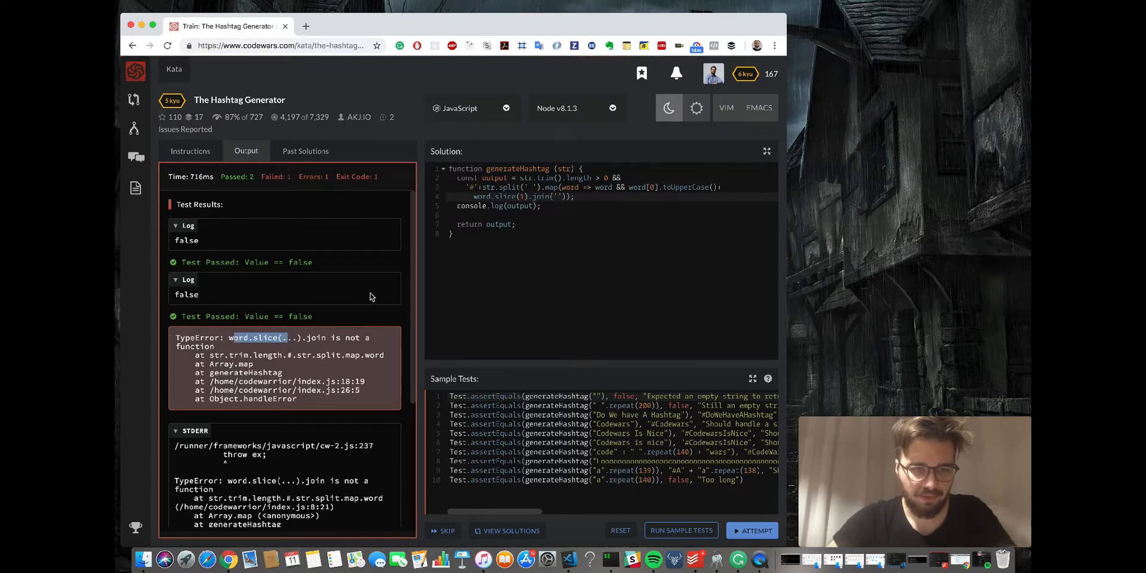
{"action": "scroll", "scroll_direction": "down", "scroll_amount": 3}
{"action": "type", "text": "("}
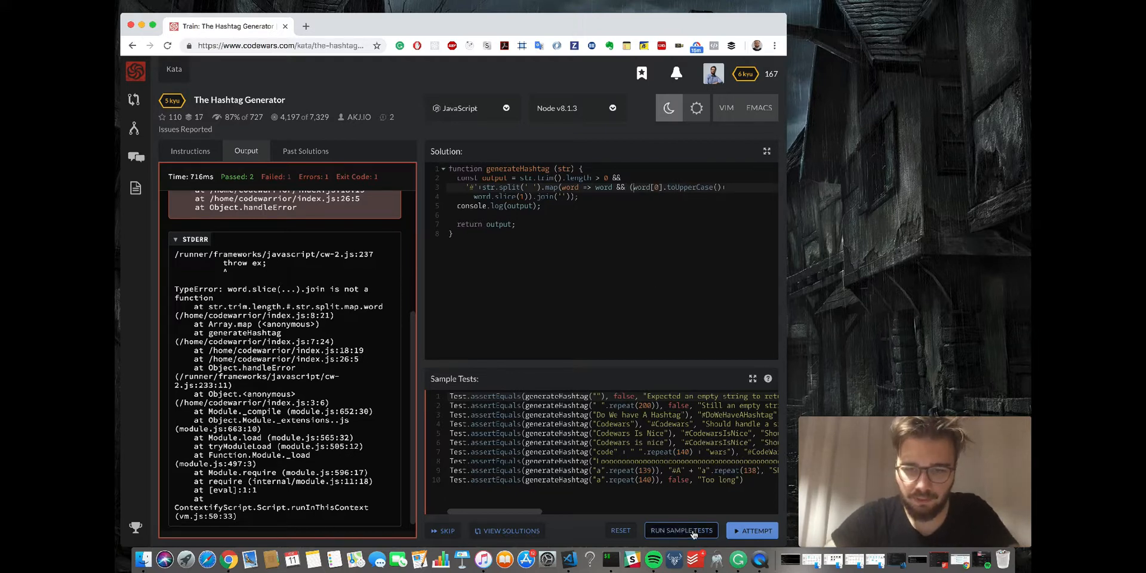
- Rerun with the reworked capitalisation code, still getting 'join is not a function'
{"action": "left_click", "coordinate": [681, 530]}
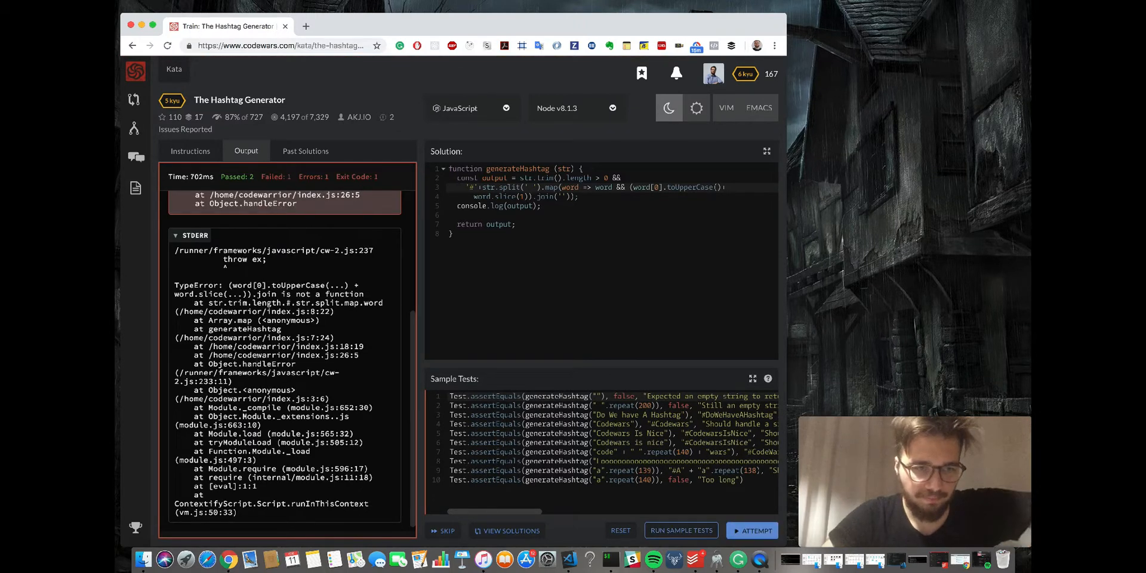
{"action": "scroll", "scroll_direction": "up", "scroll_amount": 3}
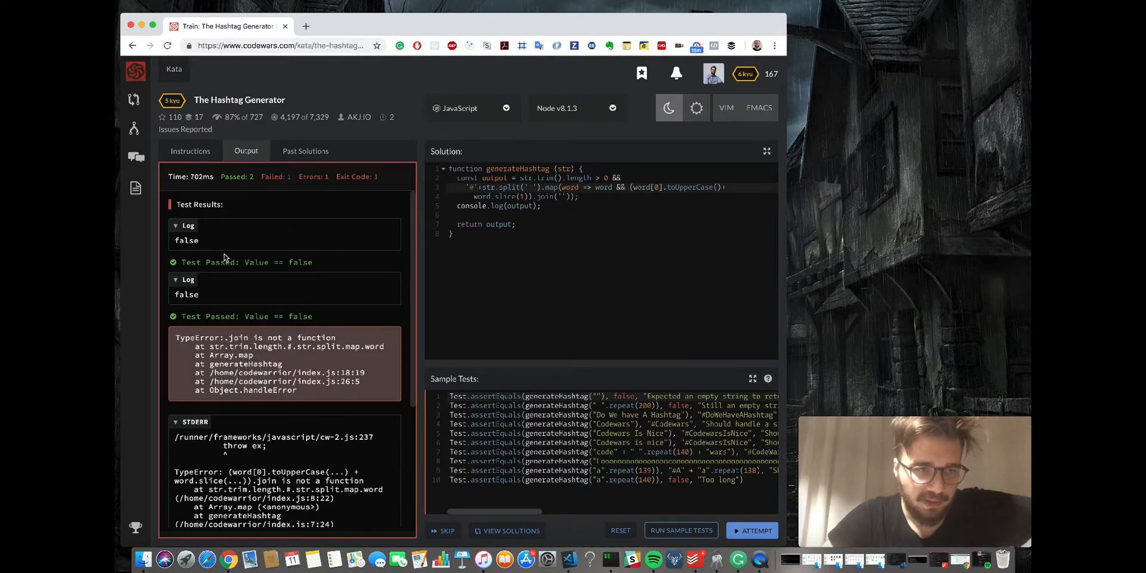
{"action": "scroll", "scroll_direction": "down", "scroll_amount": 3}
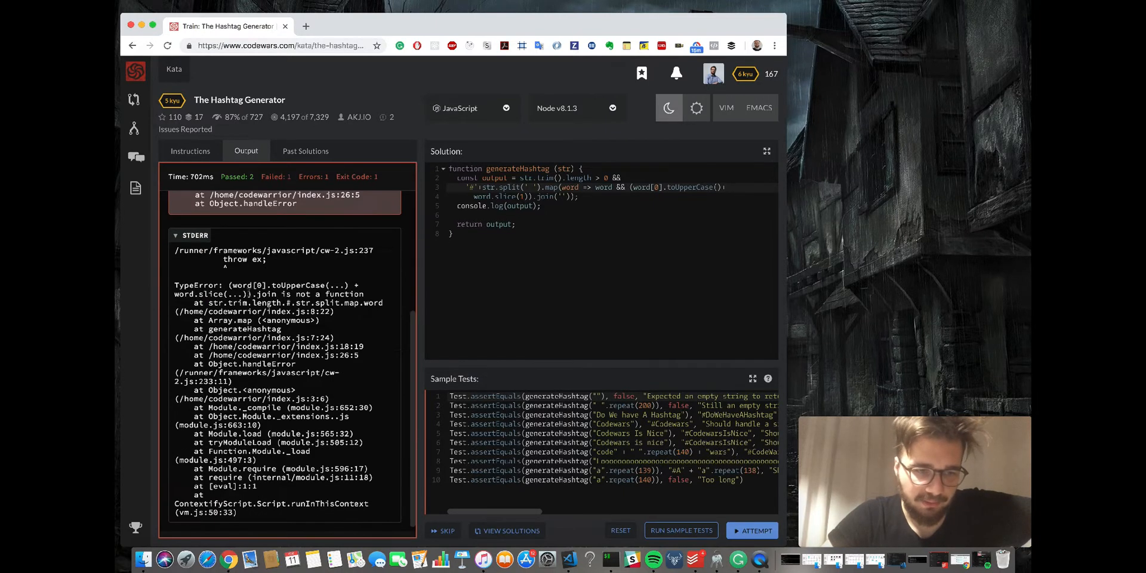
{"action": "scroll", "scroll_direction": "up", "scroll_amount": 3}
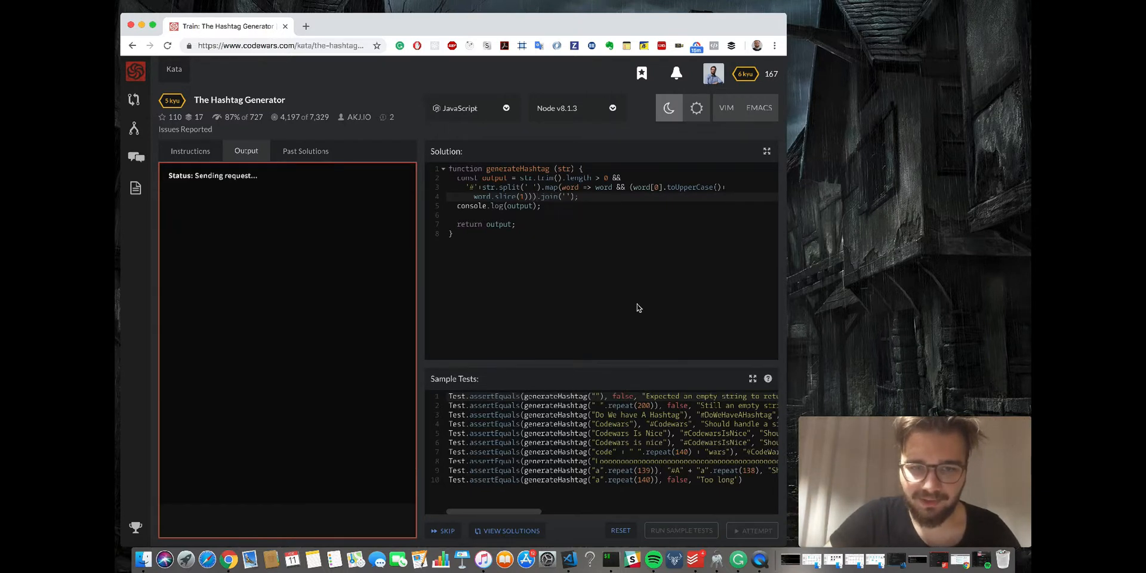
- Run the tests with .join('') after the map: 8 pass, 2 fail on over-length inputs
{"action": "left_click", "coordinate": [681, 530]}
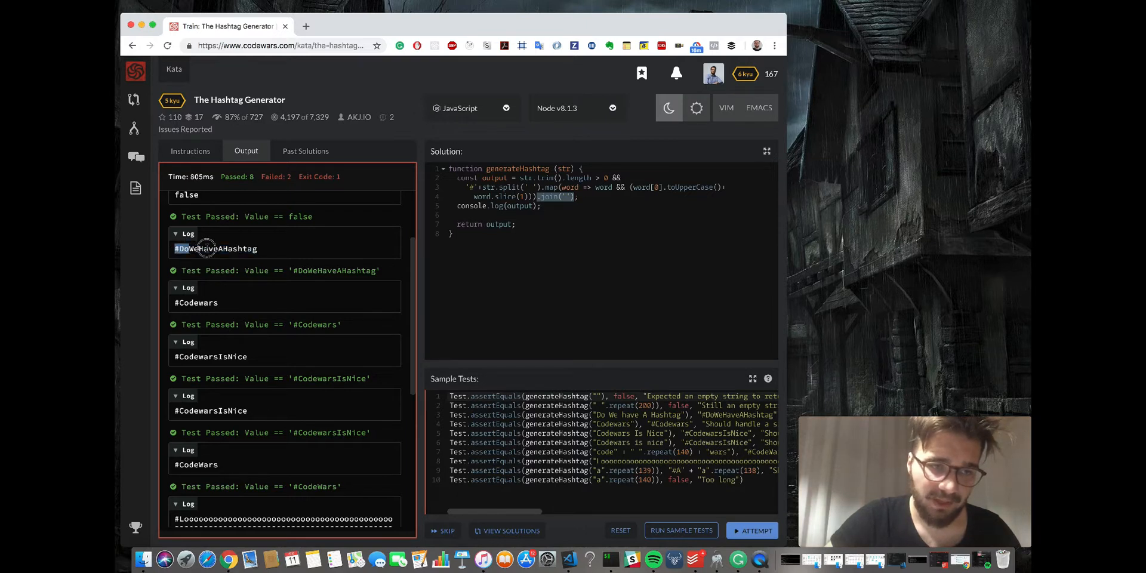
{"action": "scroll", "scroll_direction": "down", "scroll_amount": 3}
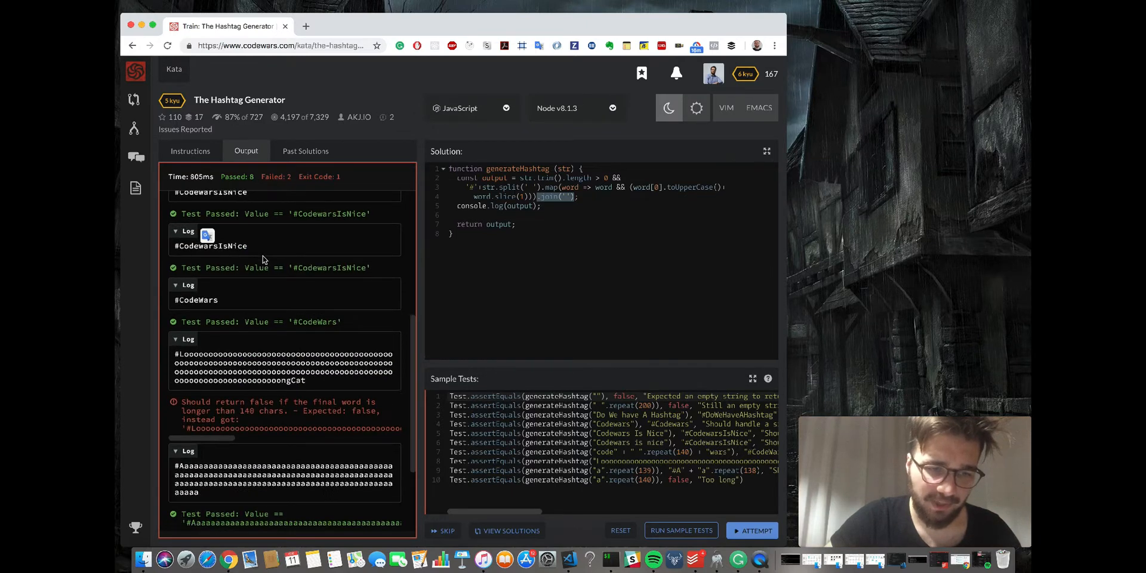
{"action": "scroll", "scroll_direction": "down", "scroll_amount": 3}
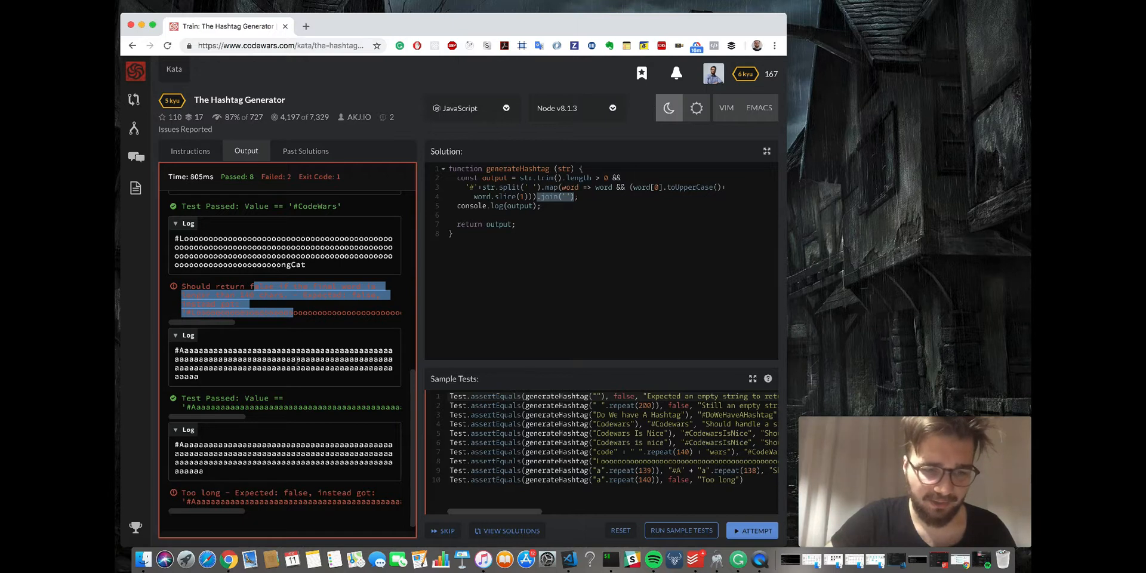
{"action": "scroll", "scroll_direction": "up", "scroll_amount": 3}
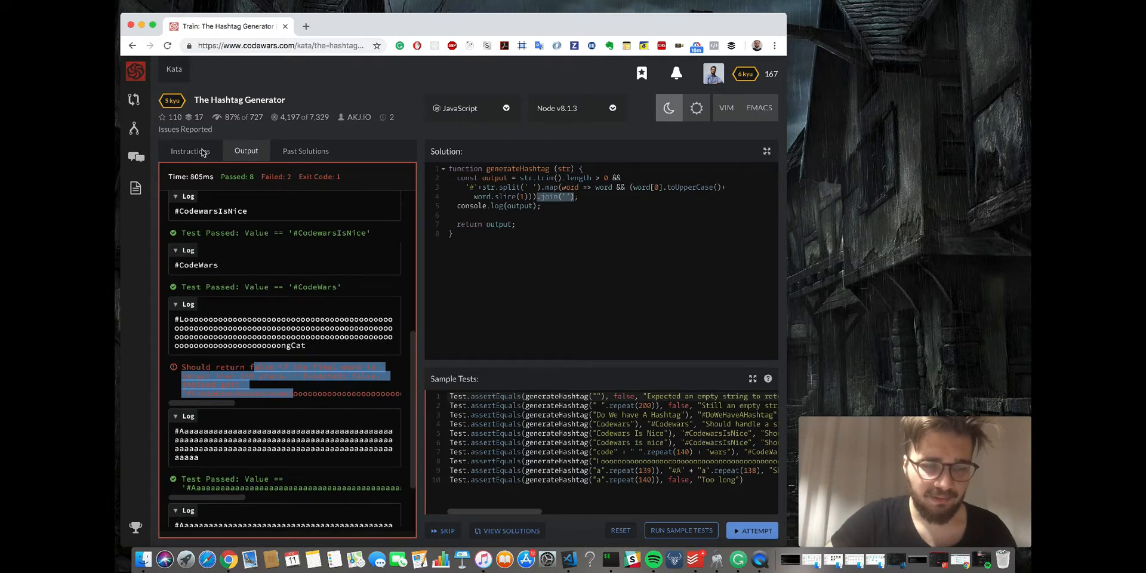
- Check the kata rules and change the return to output.length < 141 && output
{"action": "left_click", "coordinate": [190, 152]}
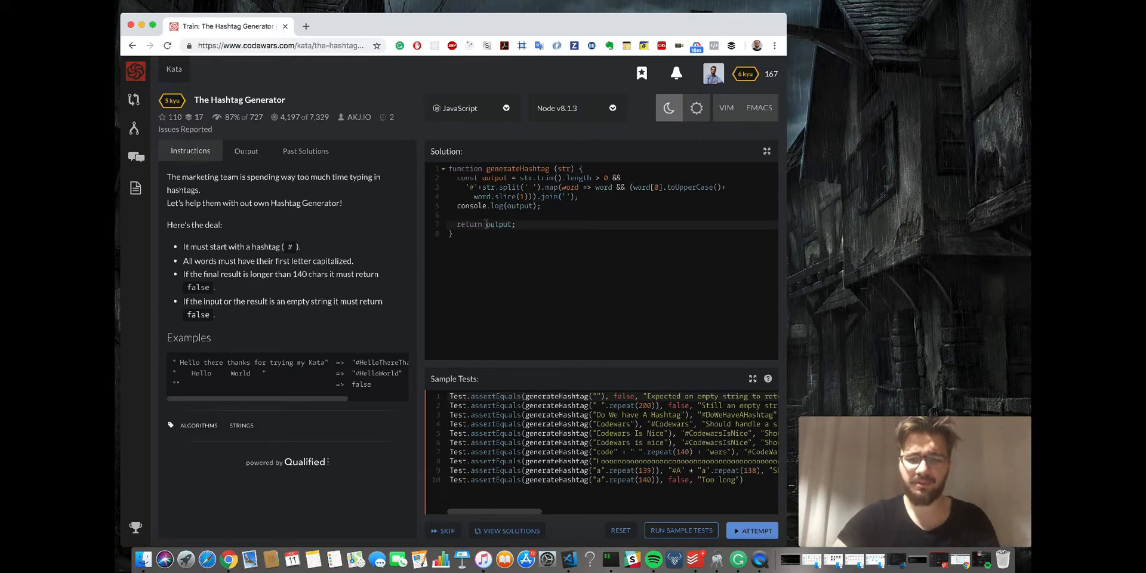
{"action": "type", "text": "output"}
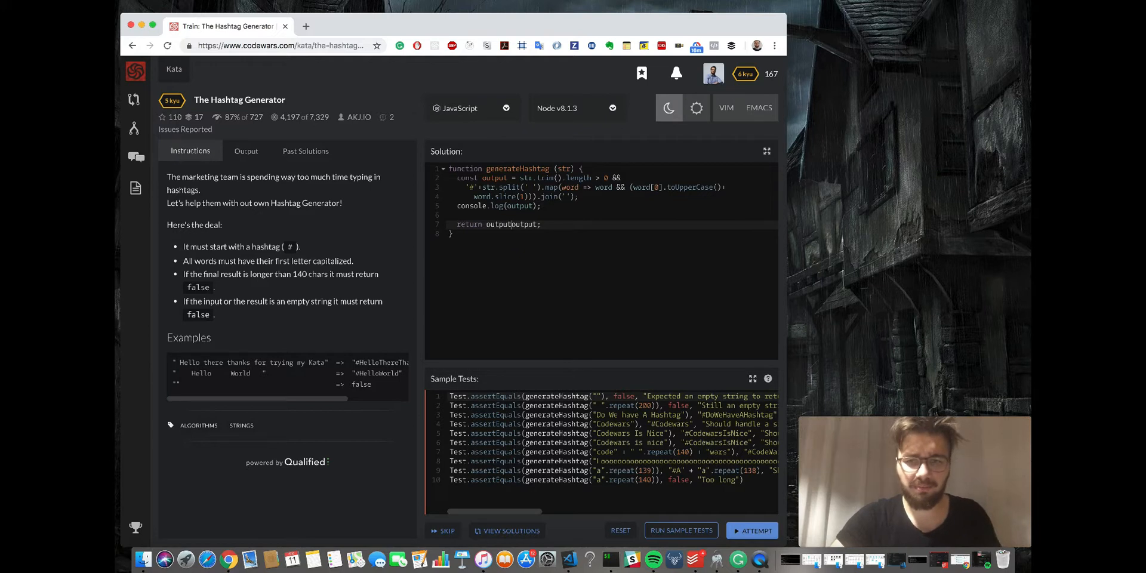
{"action": "type", "text": ".length <"}
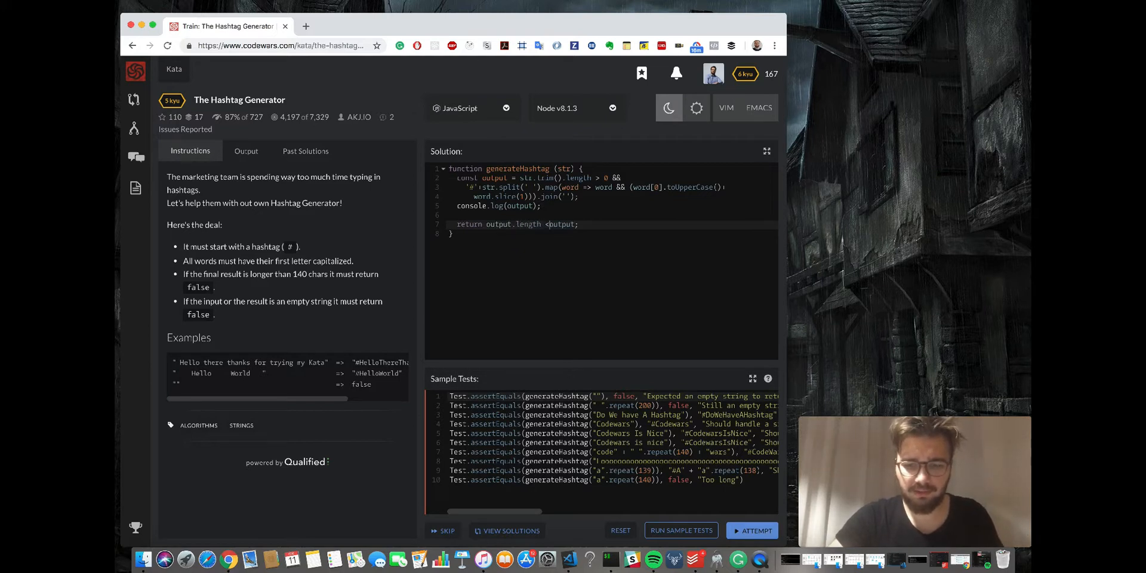
{"action": "type", "text": "= 14"}
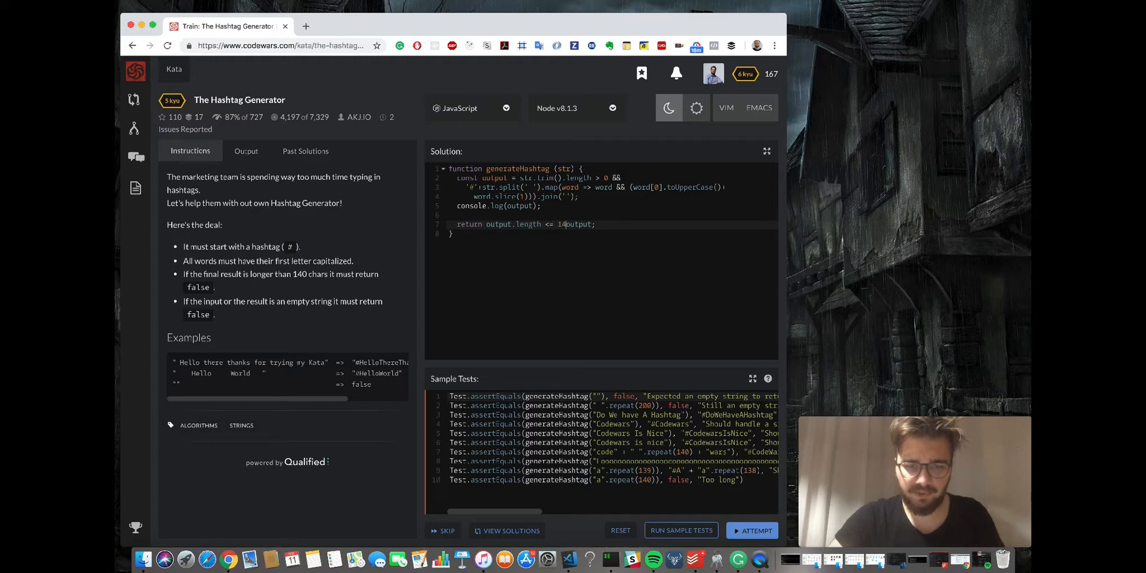
{"action": "type", "text": "0"}
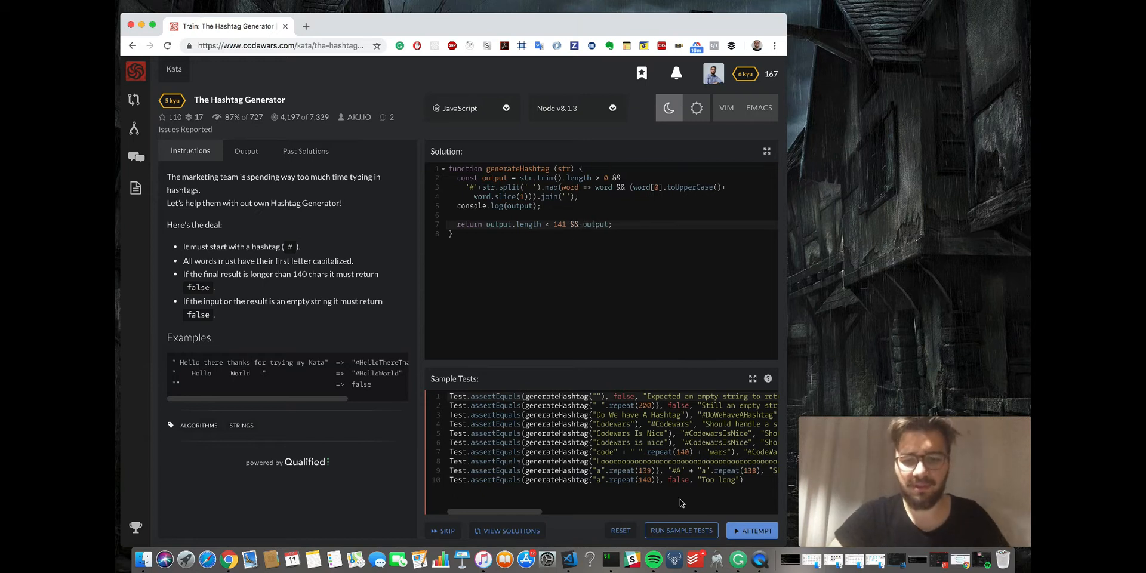
- Run the tests to all 10 green, remove the console.log line, and confirm with a rerun
{"action": "left_click", "coordinate": [679, 530]}
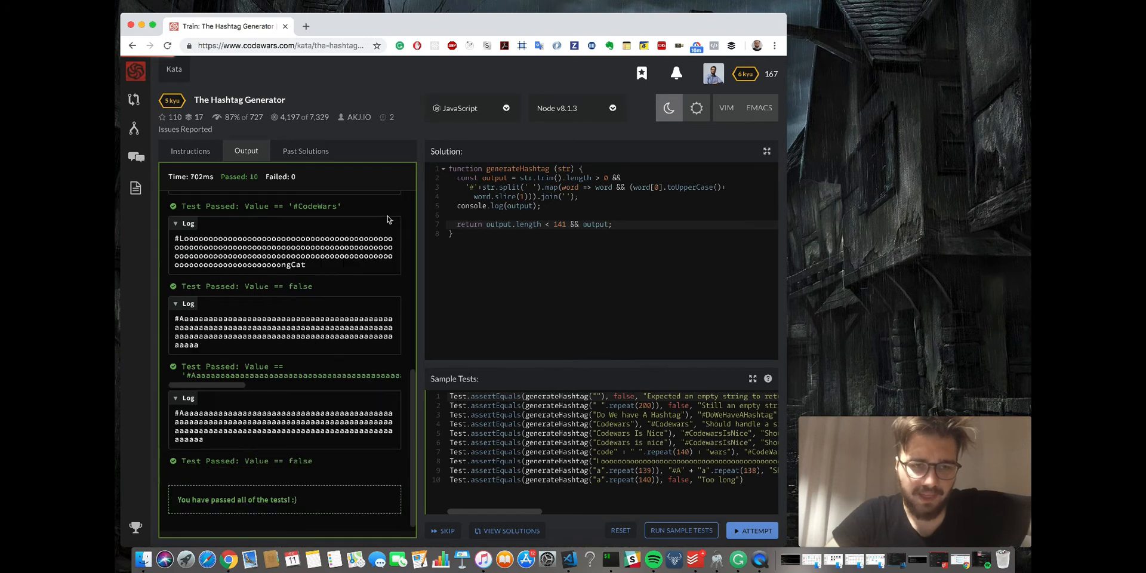
{"action": "scroll", "scroll_direction": "up", "scroll_amount": 3}
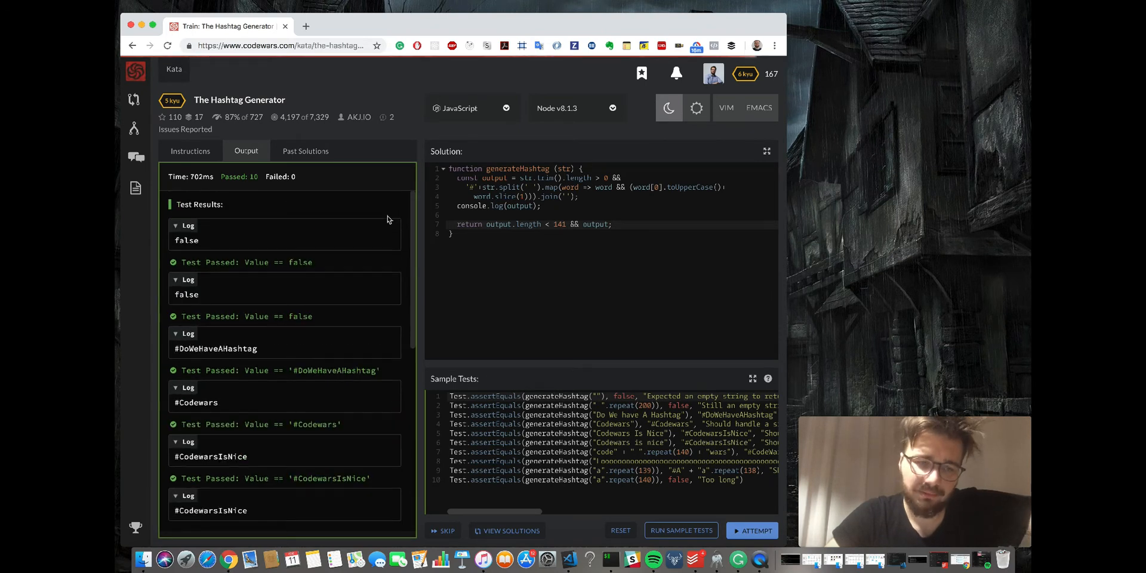
{"action": "scroll", "scroll_direction": "down", "scroll_amount": 3}
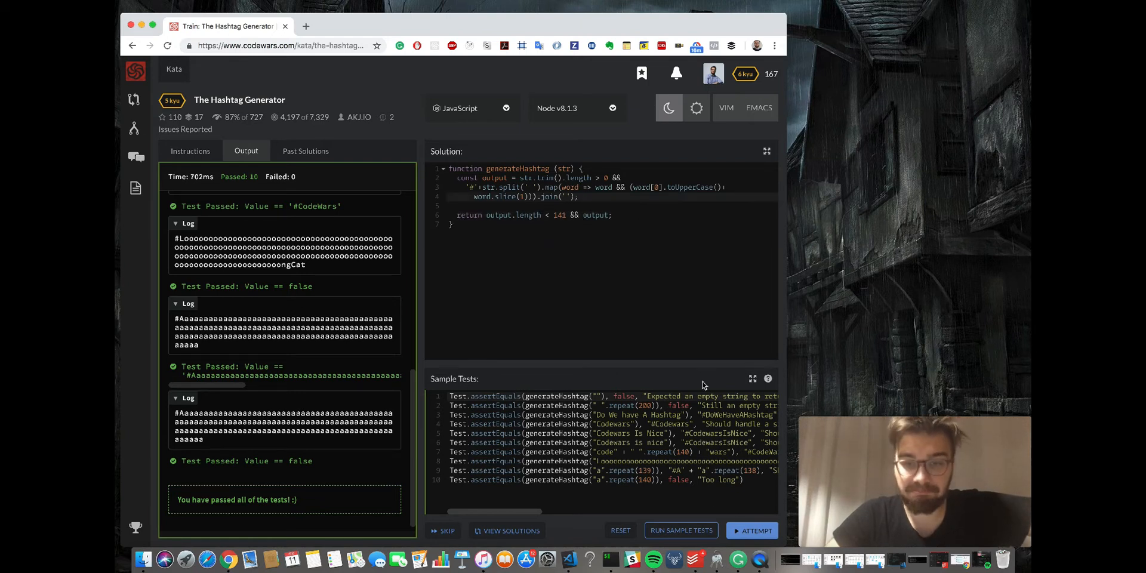
{"action": "left_click", "coordinate": [757, 530]}
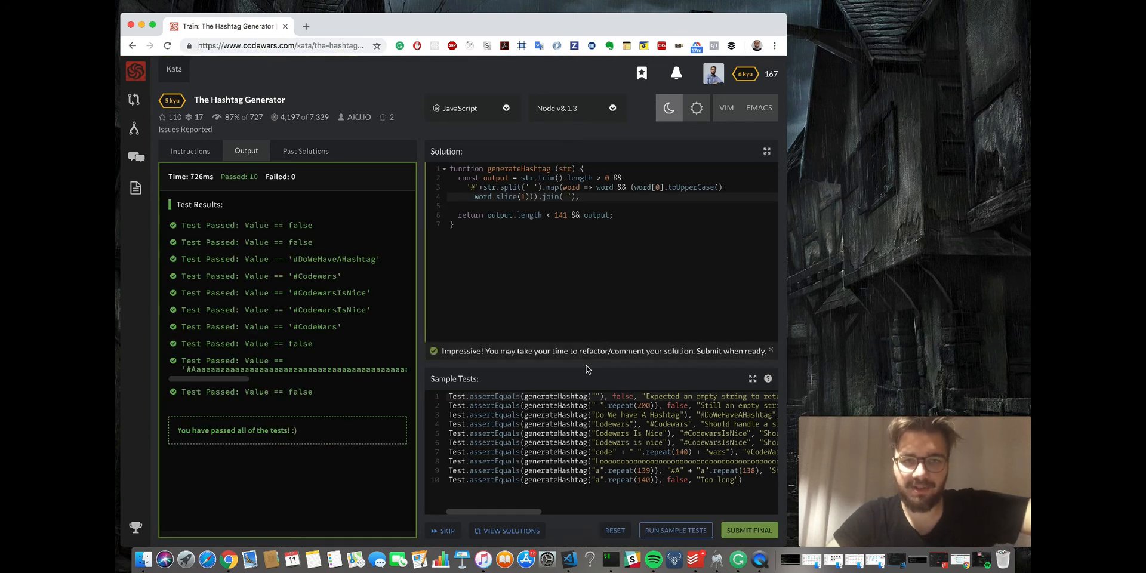
{"action": "mouse_move", "coordinate": [602, 298]}
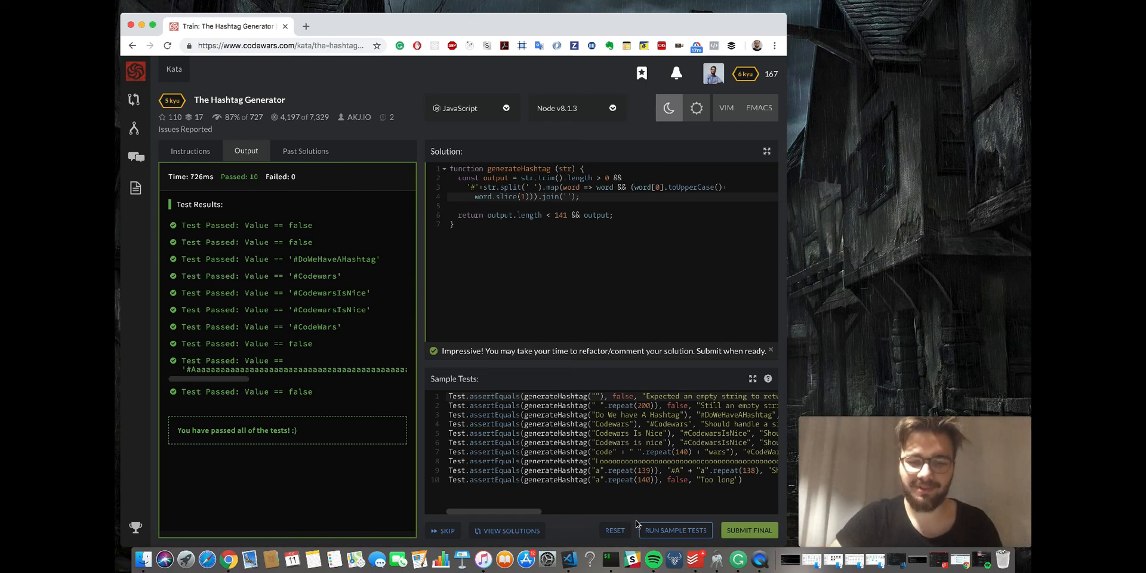
{"action": "mouse_move", "coordinate": [673, 547]}
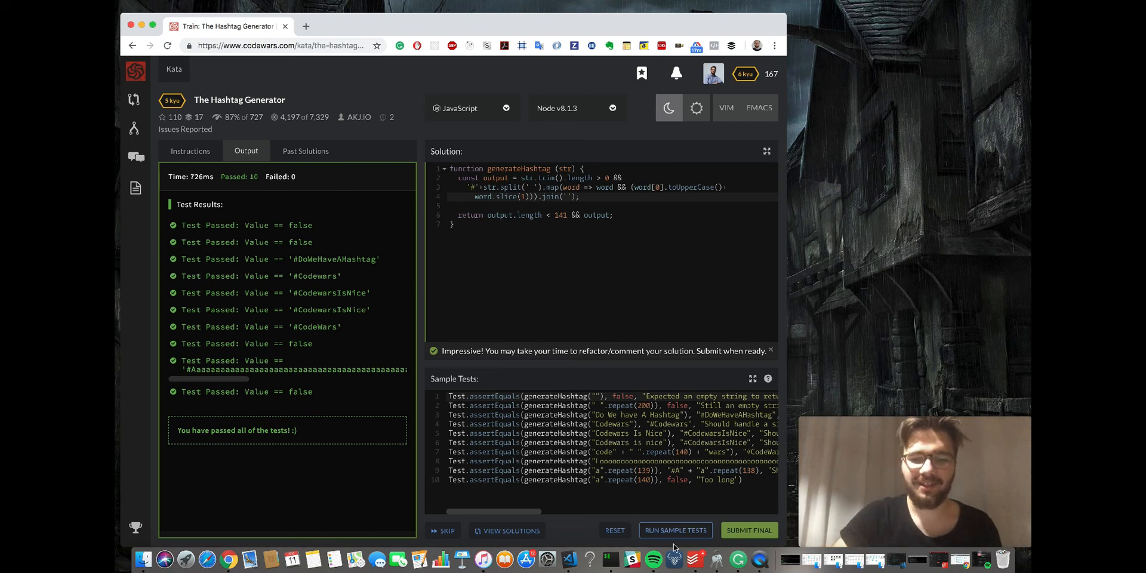
{"action": "mouse_move", "coordinate": [750, 380]}
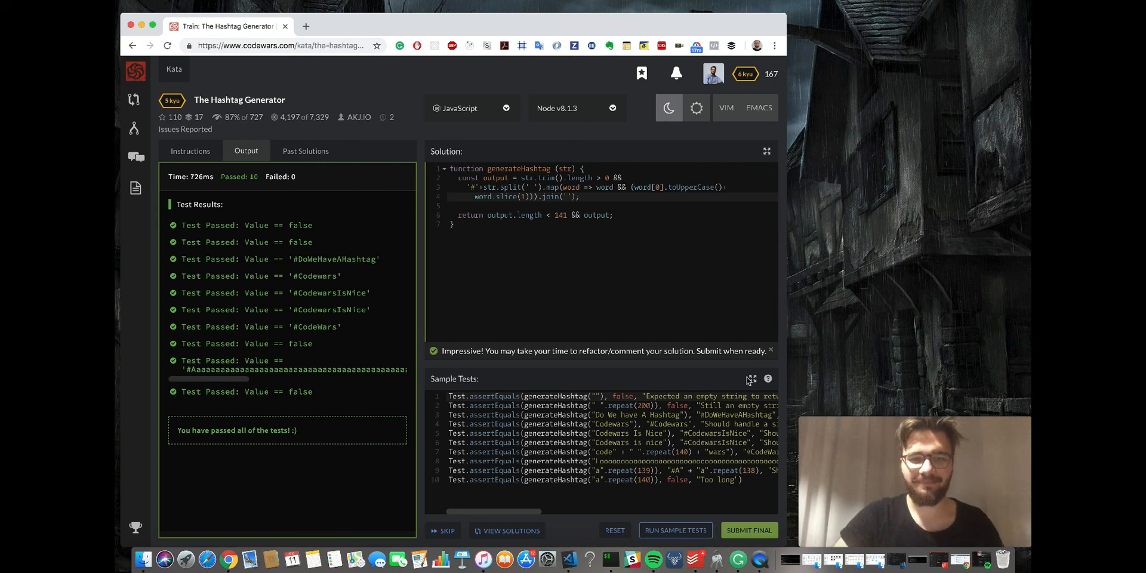